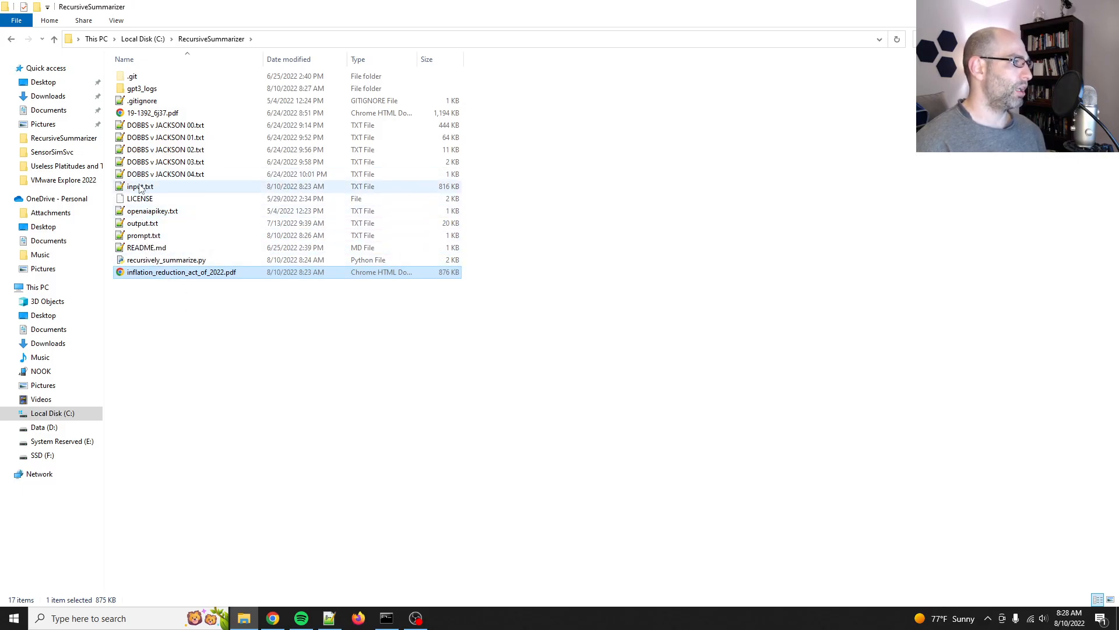
- Open input.txt in Notepad++ and scroll through the HR 5376 bill text
{"action": "double_click", "coordinate": [141, 186]}
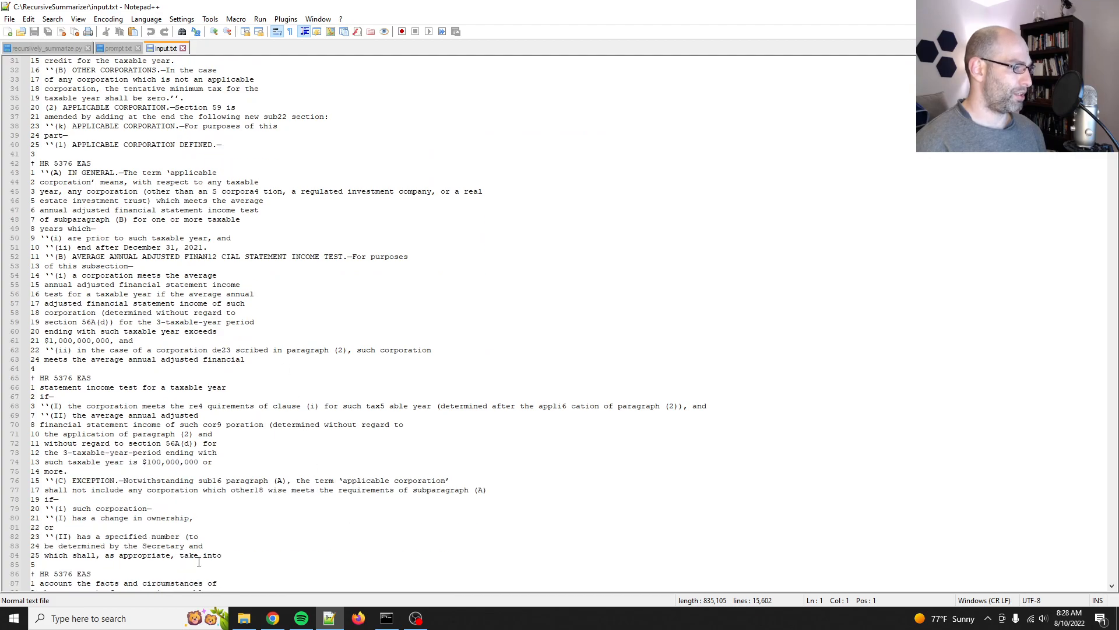
{"action": "mouse_move", "coordinate": [738, 613]}
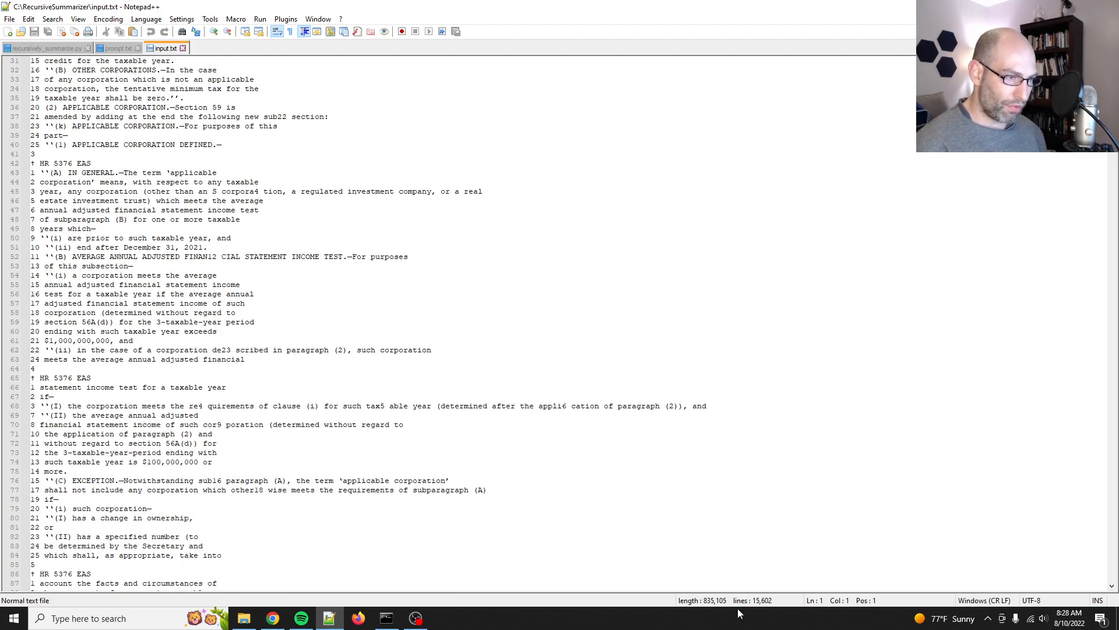
{"action": "mouse_move", "coordinate": [747, 583]}
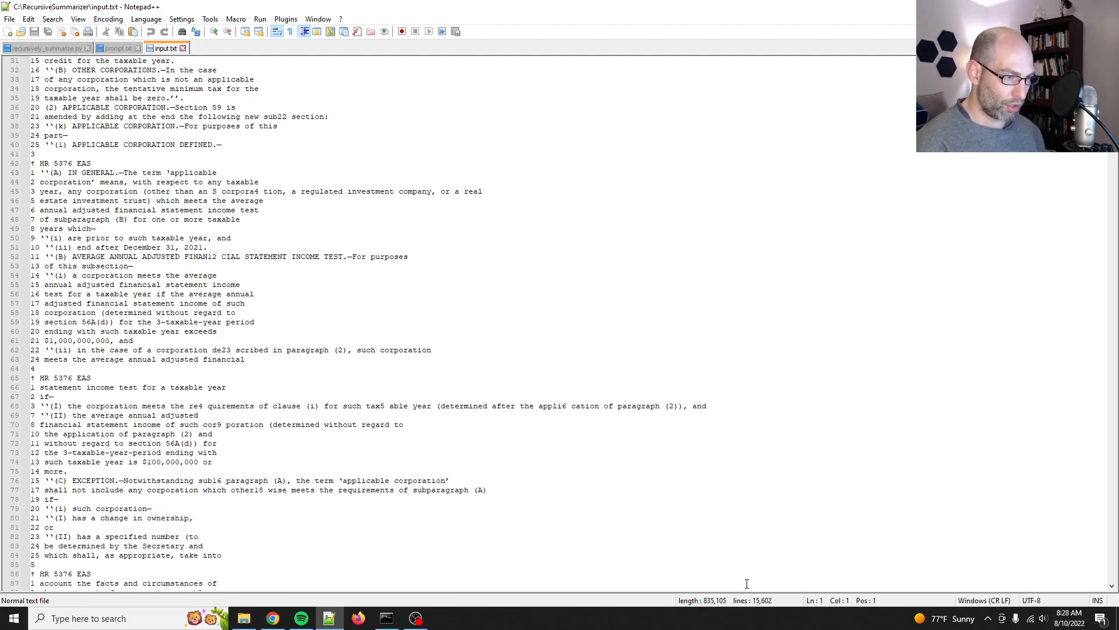
{"action": "scroll", "scroll_direction": "down", "scroll_amount": 3}
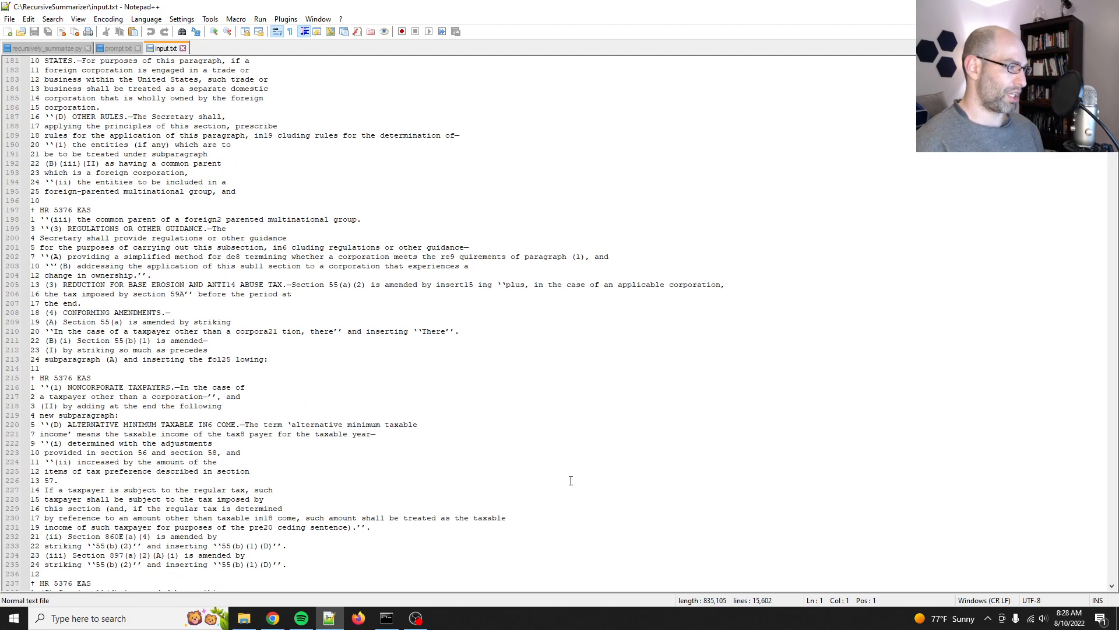
{"action": "scroll", "scroll_direction": "down", "scroll_amount": 3}
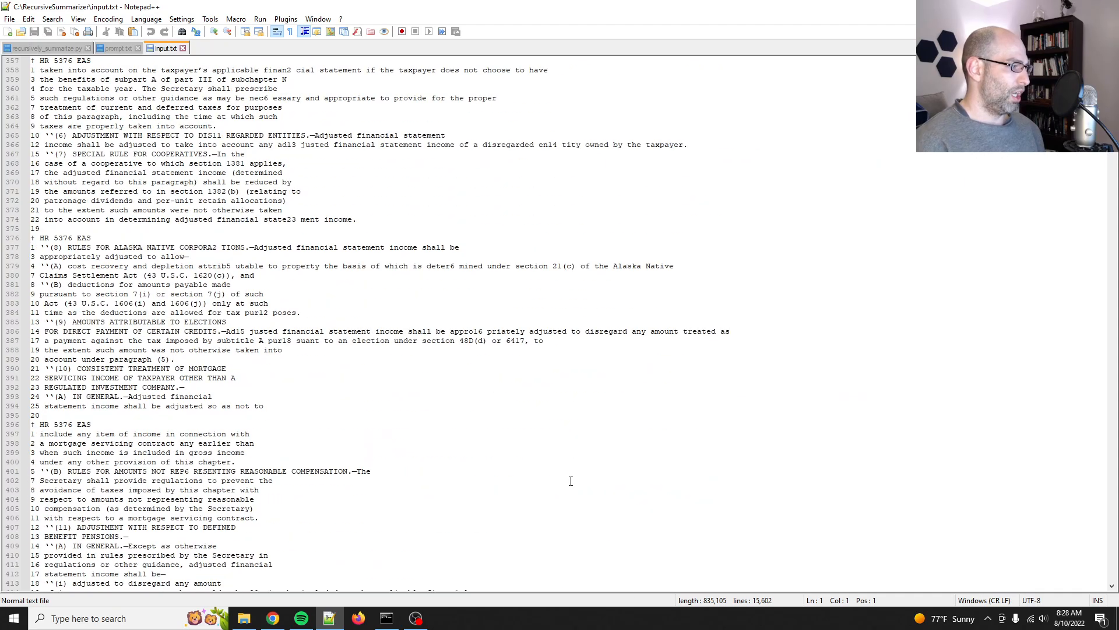
{"action": "scroll", "scroll_direction": "down", "scroll_amount": 3}
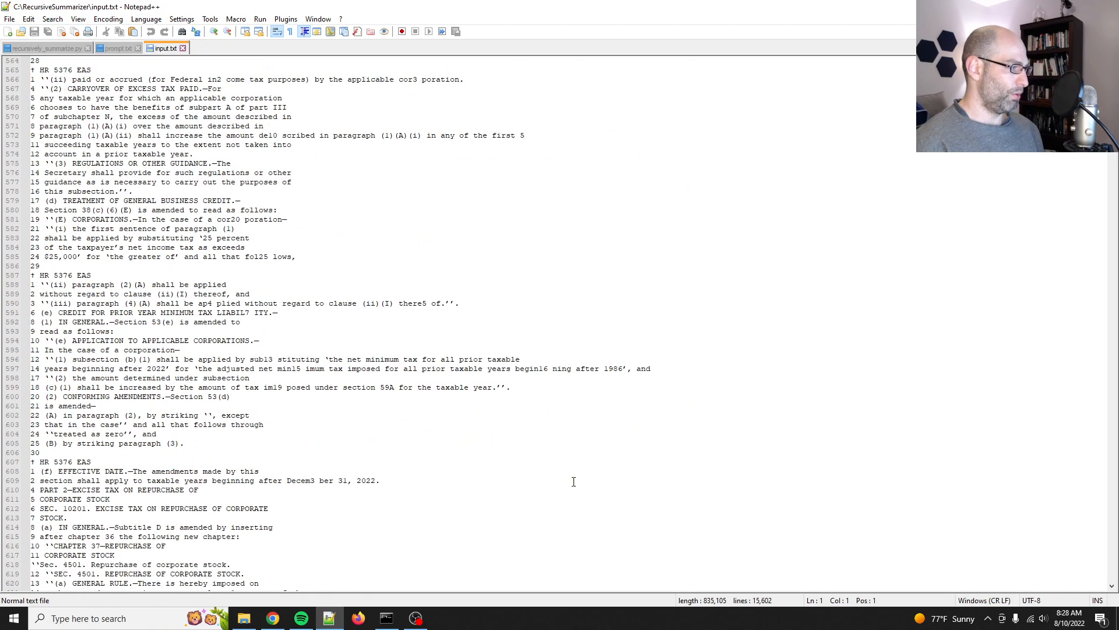
{"action": "scroll", "scroll_direction": "down", "scroll_amount": 3}
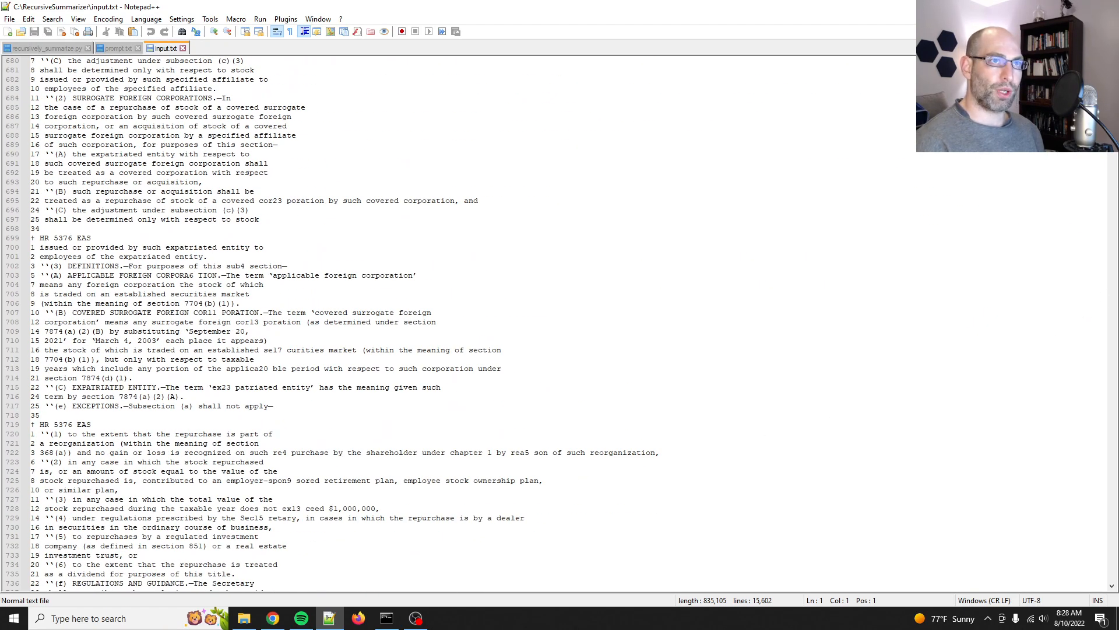
{"action": "scroll", "scroll_direction": "down", "scroll_amount": 3}
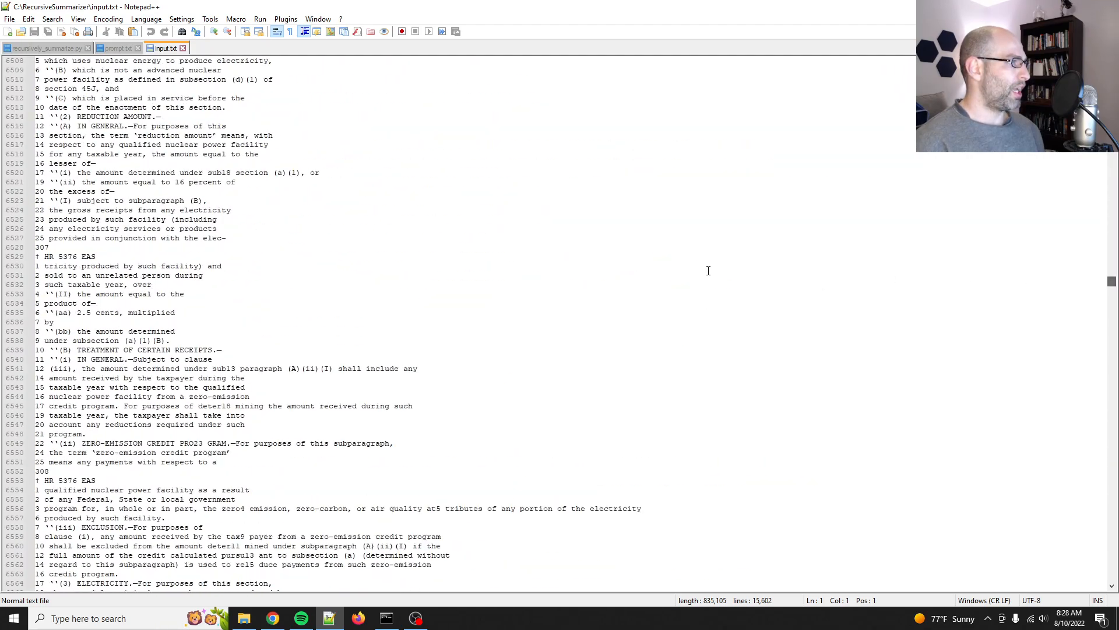
{"action": "left_click", "coordinate": [46, 48]}
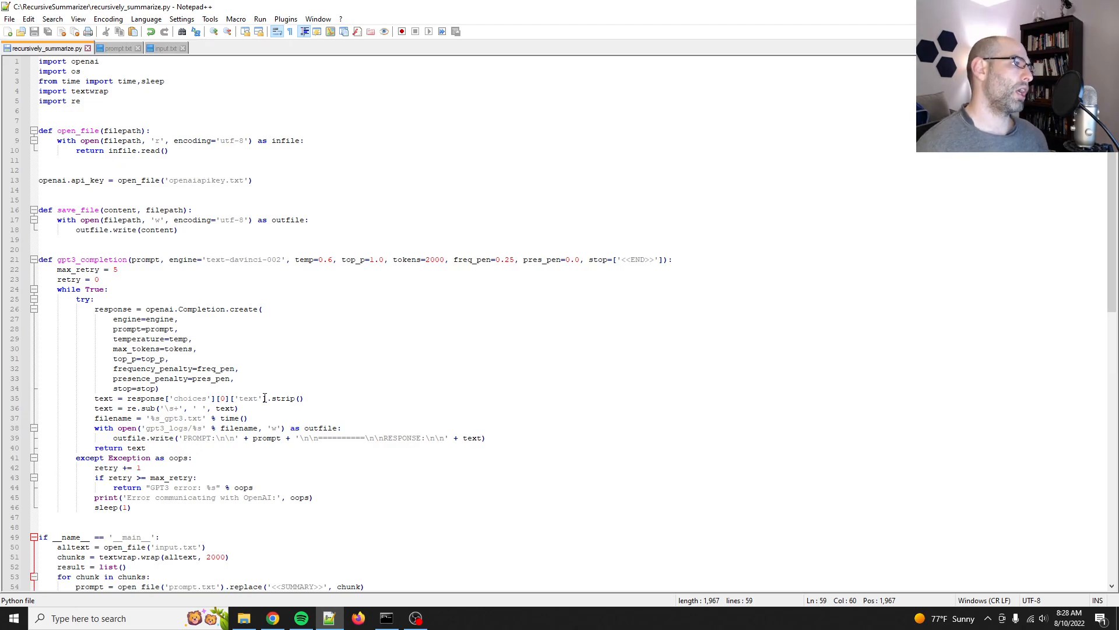
{"action": "mouse_move", "coordinate": [269, 351]}
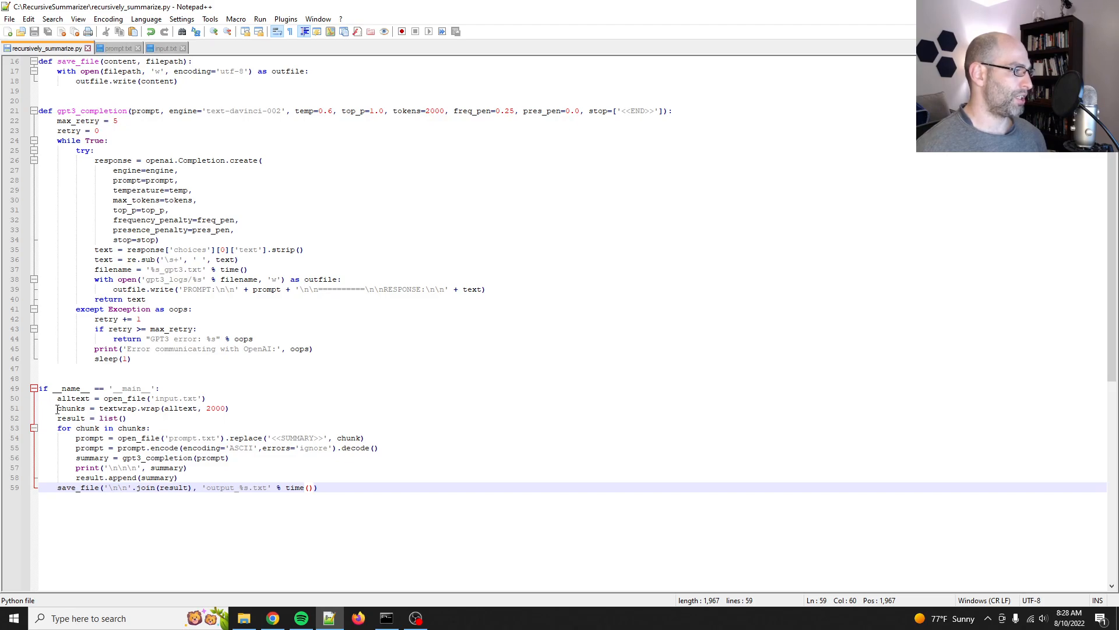
- Highlight the chunk variable and textwrap in the script's 2000-character chunking line
{"action": "double_click", "coordinate": [118, 407]}
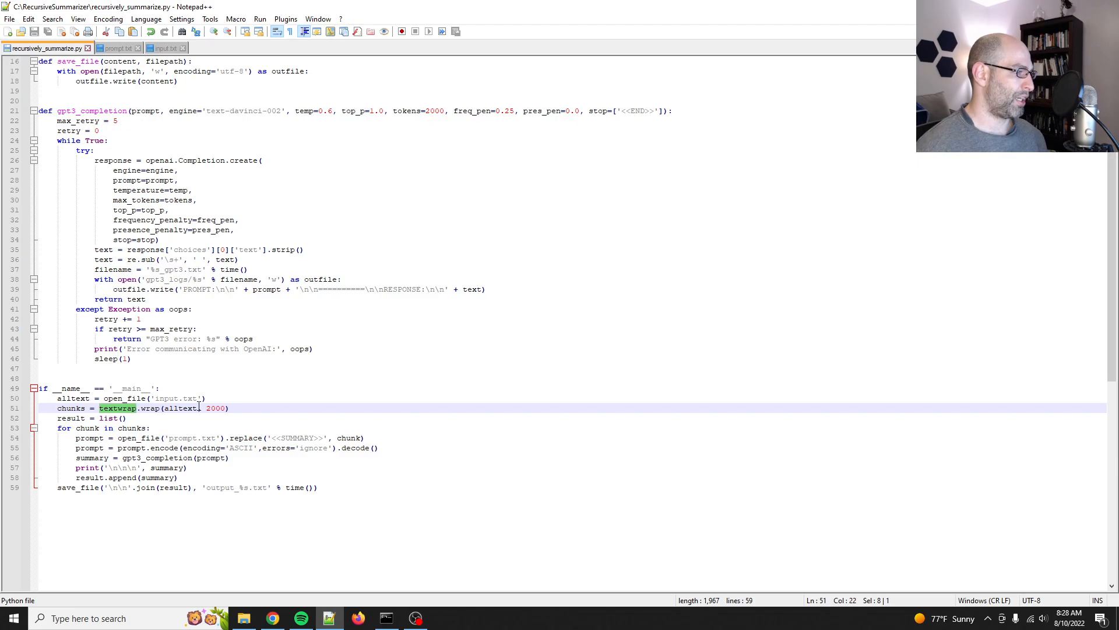
{"action": "double_click", "coordinate": [214, 407]}
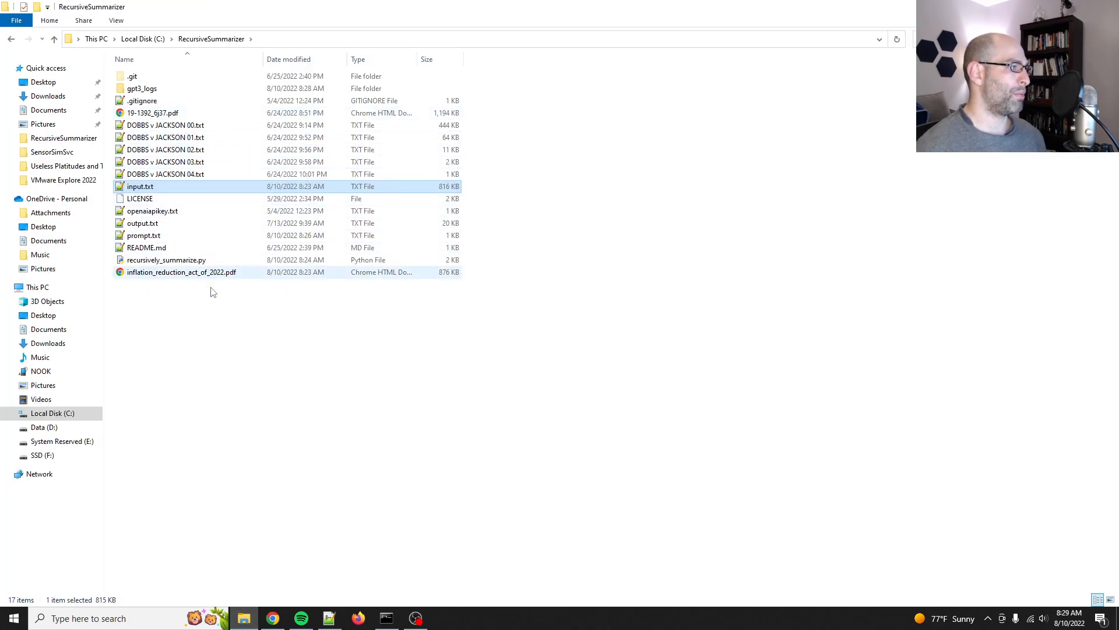
- Scroll the Command Prompt output through the drug price negotiation summaries, then return to File Explorer
{"action": "left_click", "coordinate": [385, 618]}
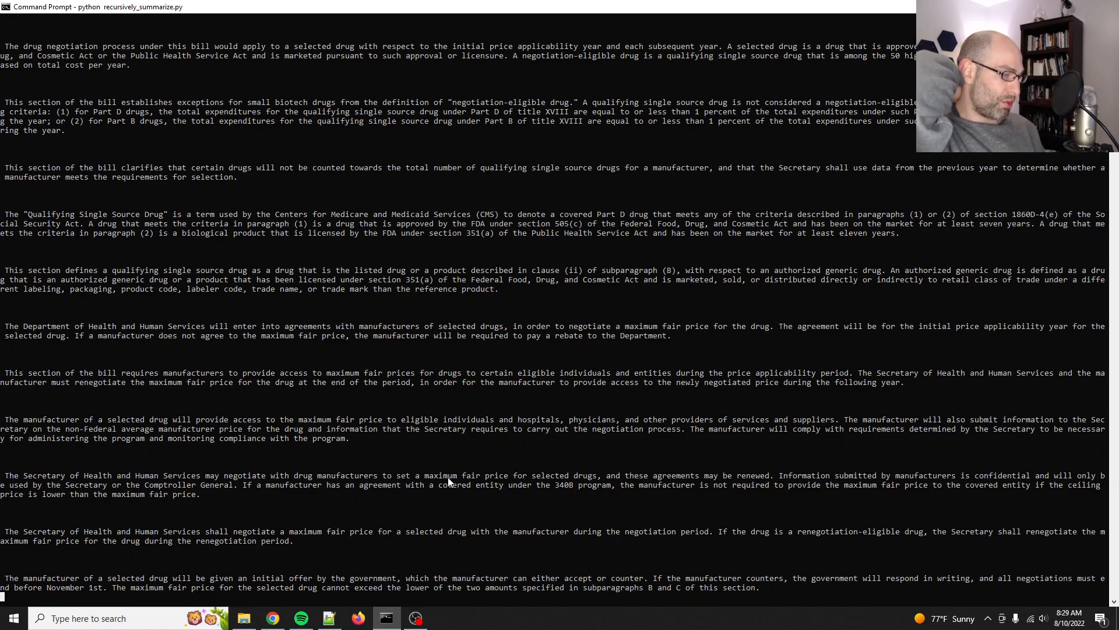
{"action": "scroll", "scroll_direction": "down", "scroll_amount": 3}
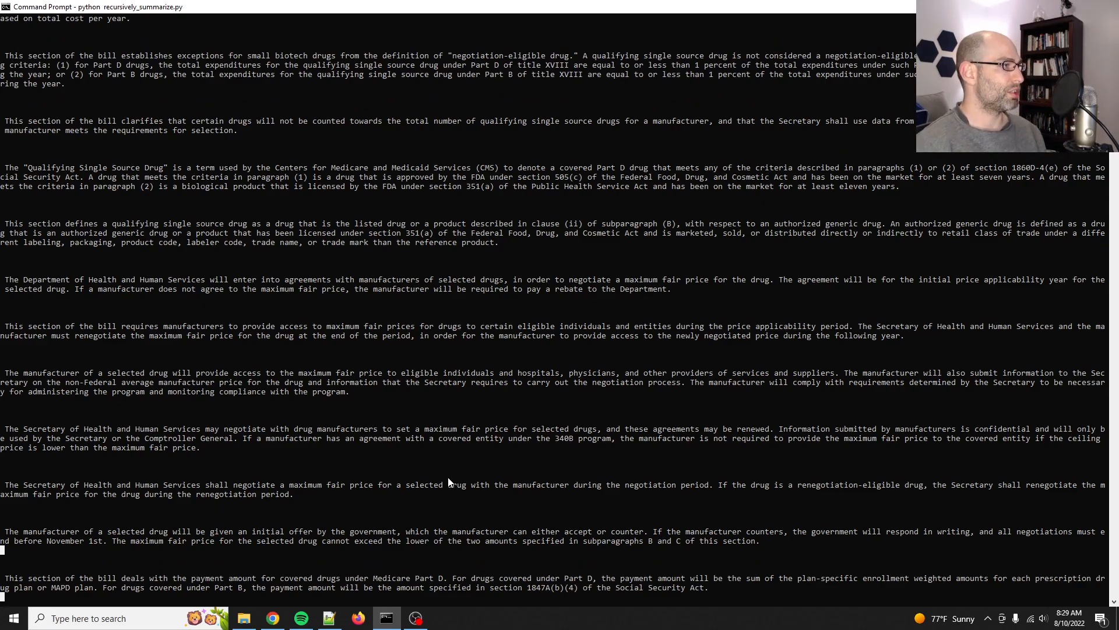
{"action": "scroll", "scroll_direction": "down", "scroll_amount": 3}
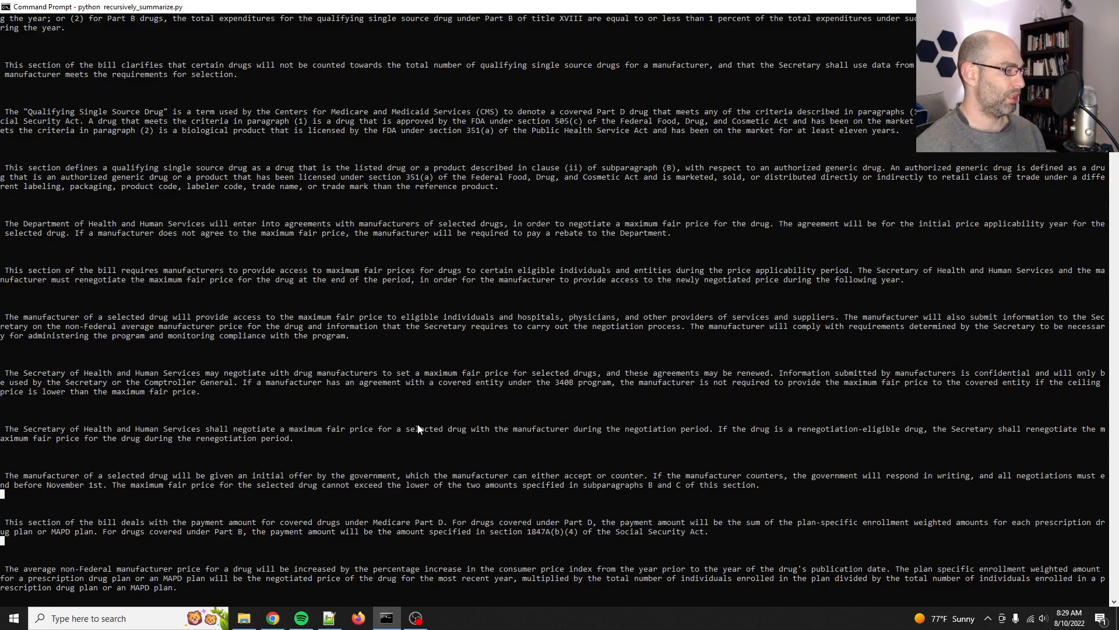
{"action": "left_click", "coordinate": [328, 617]}
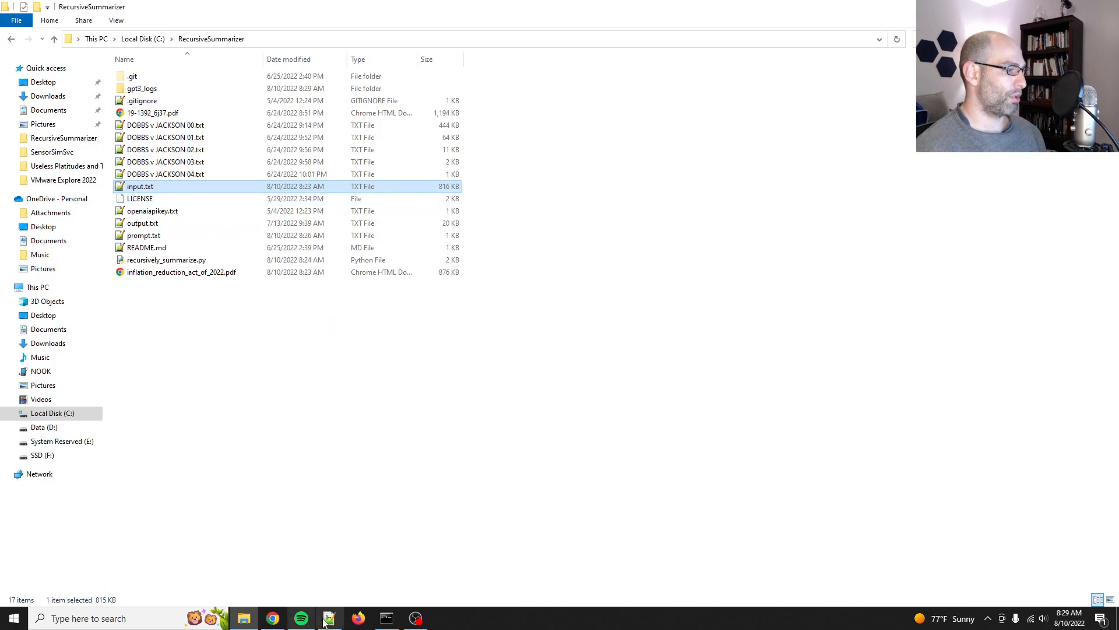
- View the prompt.txt concise-summary template with its <<SUMMARY>> placeholder in Notepad++
{"action": "left_click", "coordinate": [328, 618]}
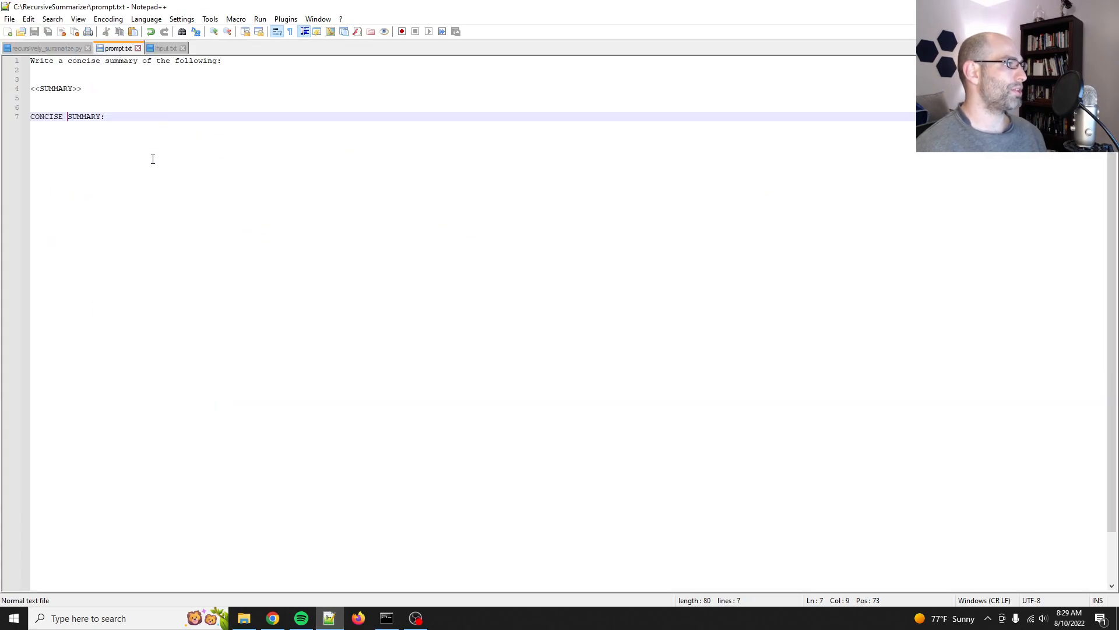
{"action": "left_click", "coordinate": [222, 60]}
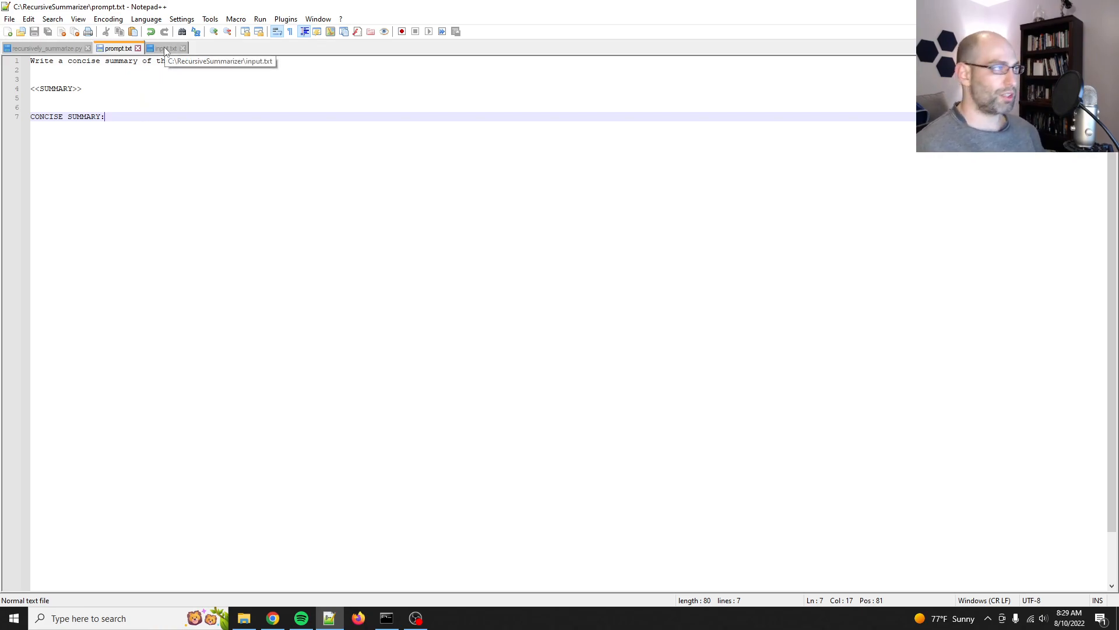
{"action": "left_click", "coordinate": [163, 47]}
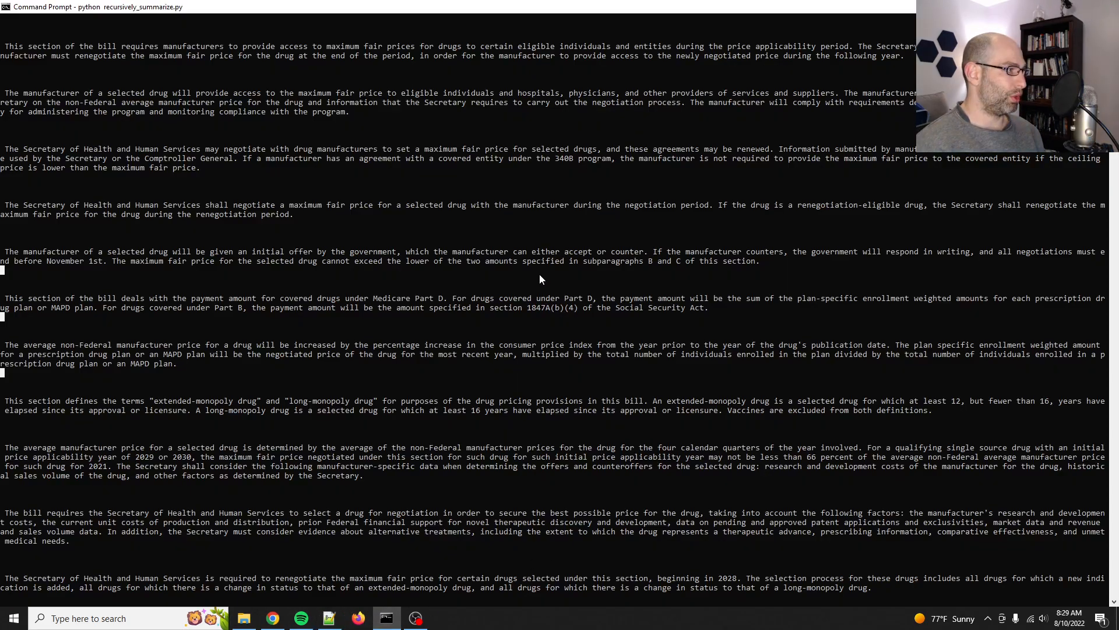
- Scroll through the newly printed drug-pricing section summaries in Command Prompt
{"action": "scroll", "scroll_direction": "down", "scroll_amount": 3}
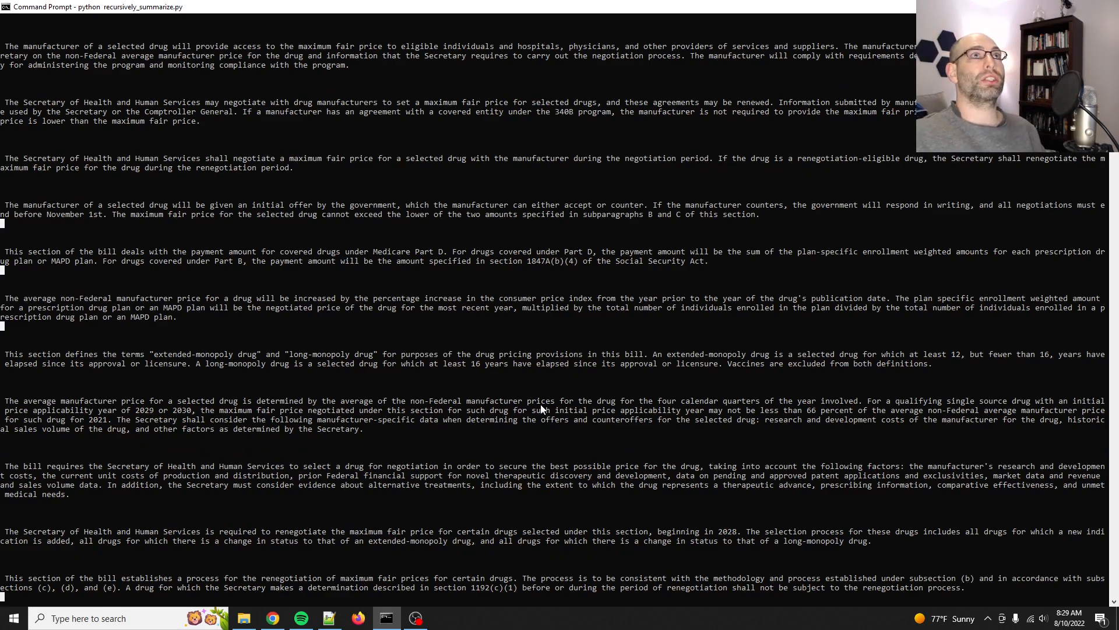
{"action": "scroll", "scroll_direction": "down", "scroll_amount": 3}
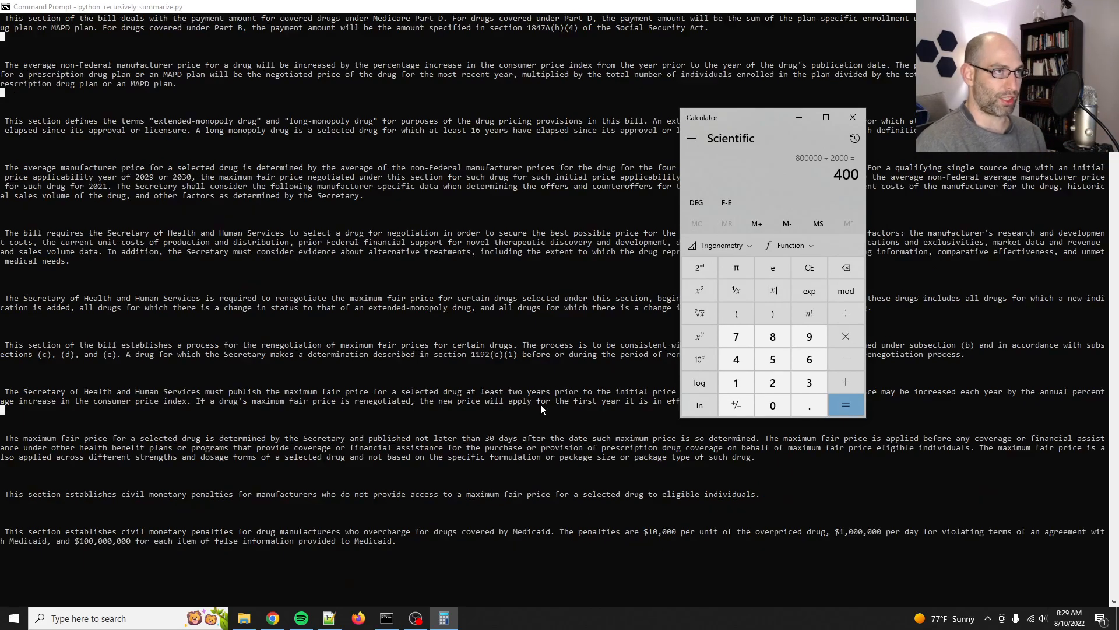
{"action": "scroll", "scroll_direction": "down", "scroll_amount": 3}
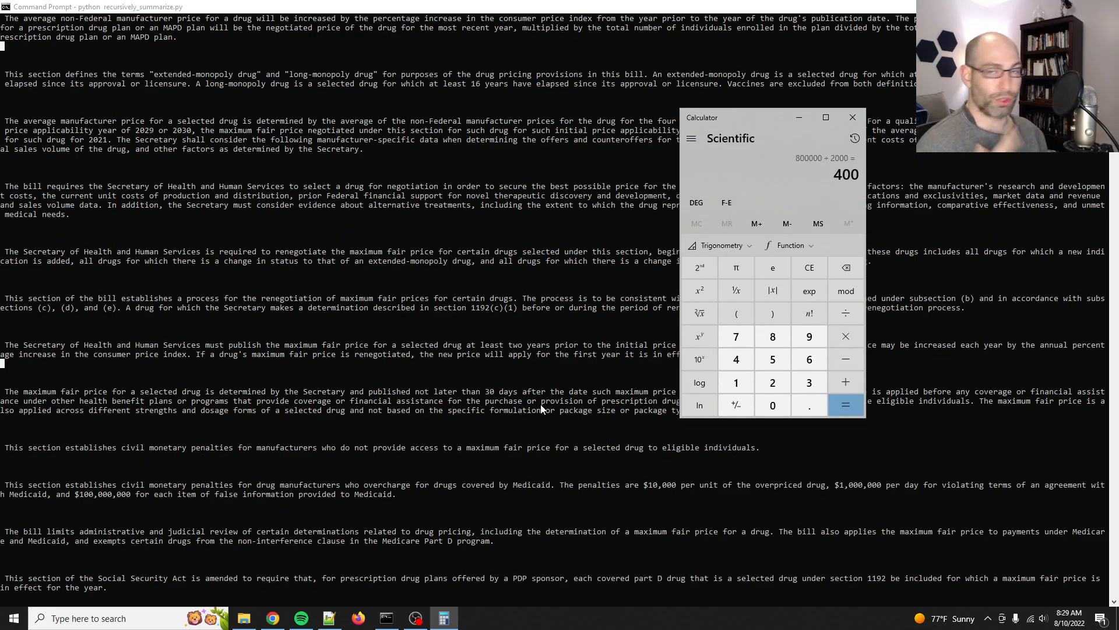
{"action": "scroll", "scroll_direction": "down", "scroll_amount": 3}
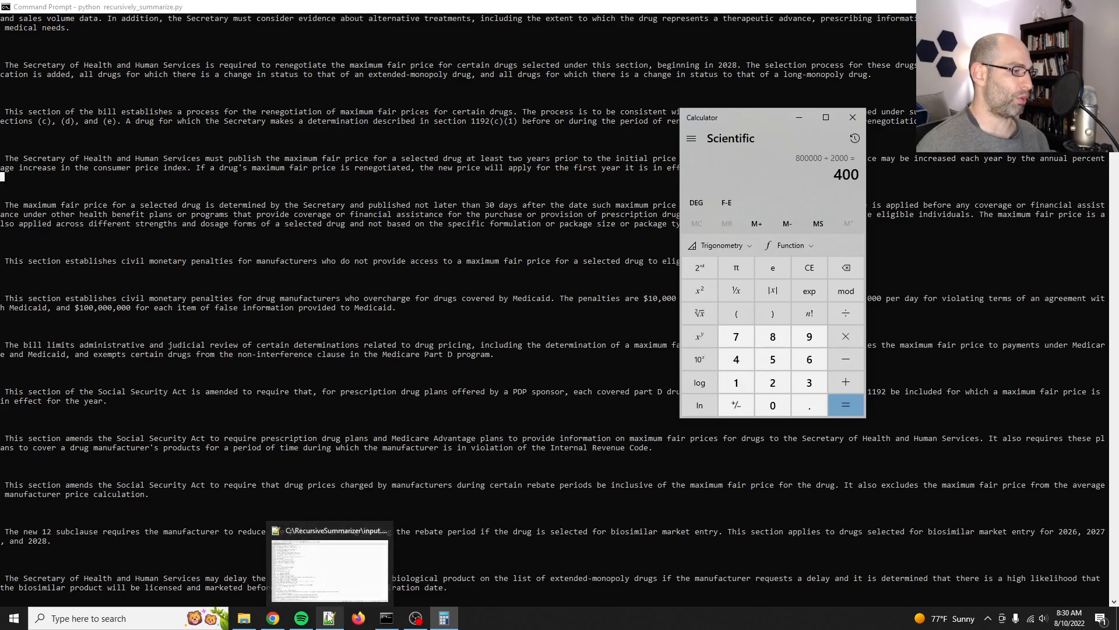
- Check the save_file line writing joined summaries to a timestamped output_%s.txt file
{"action": "left_click", "coordinate": [327, 618]}
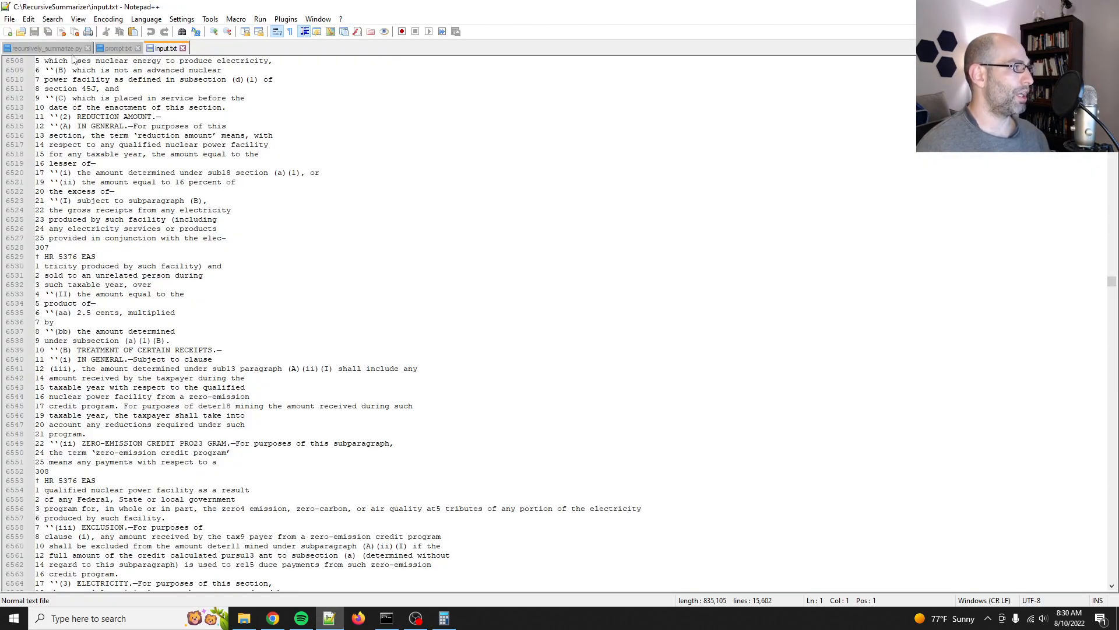
{"action": "left_click", "coordinate": [42, 48]}
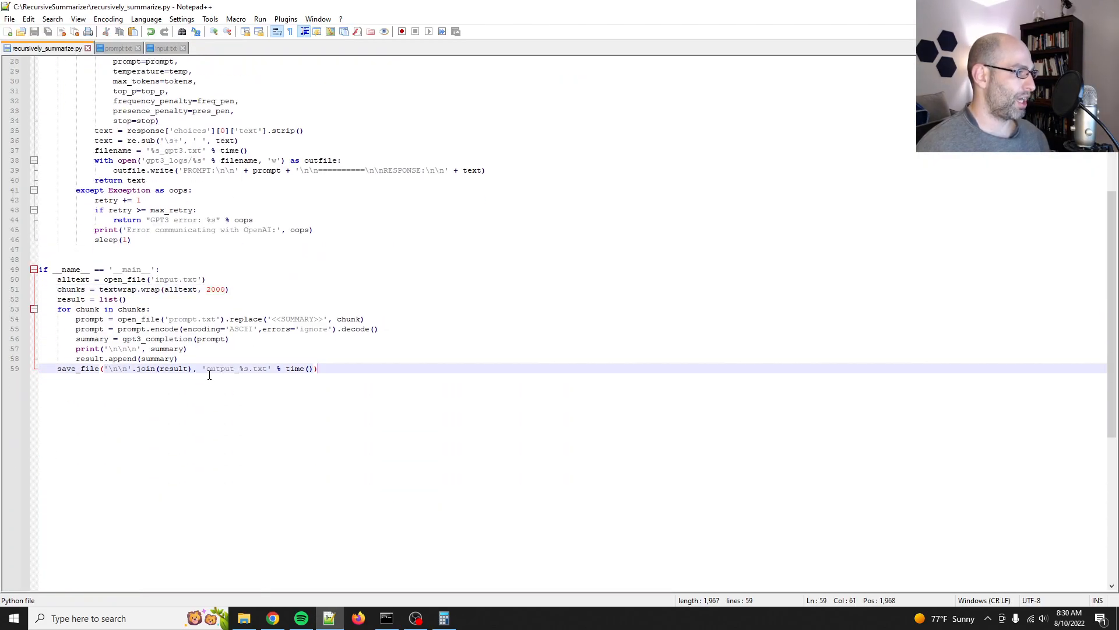
{"action": "double_click", "coordinate": [245, 369]}
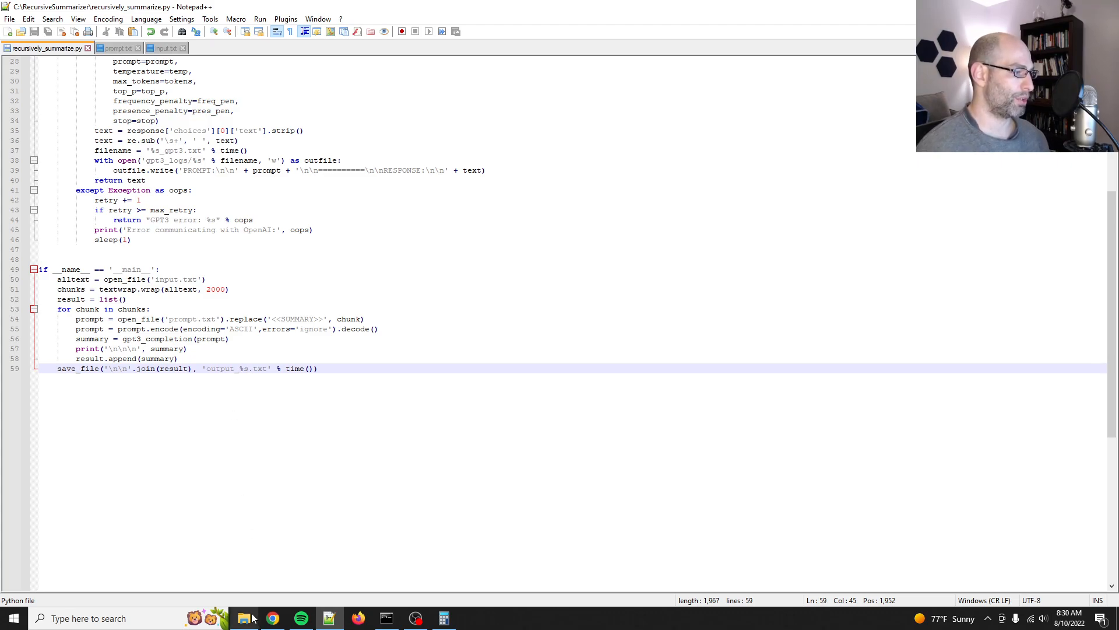
{"action": "left_click", "coordinate": [243, 618]}
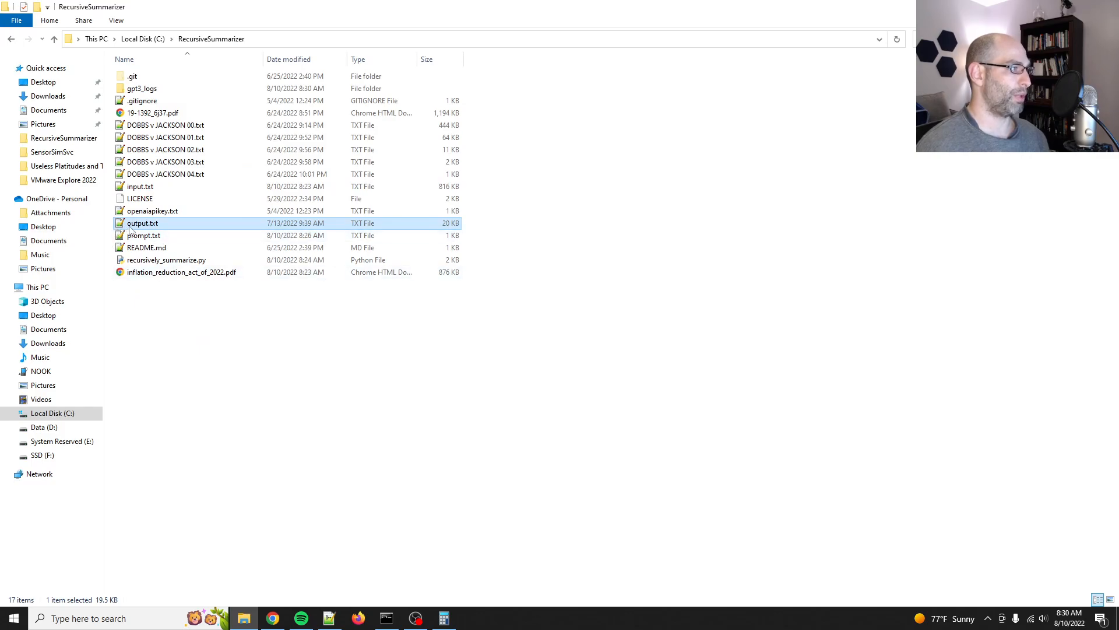
{"action": "mouse_move", "coordinate": [142, 228]}
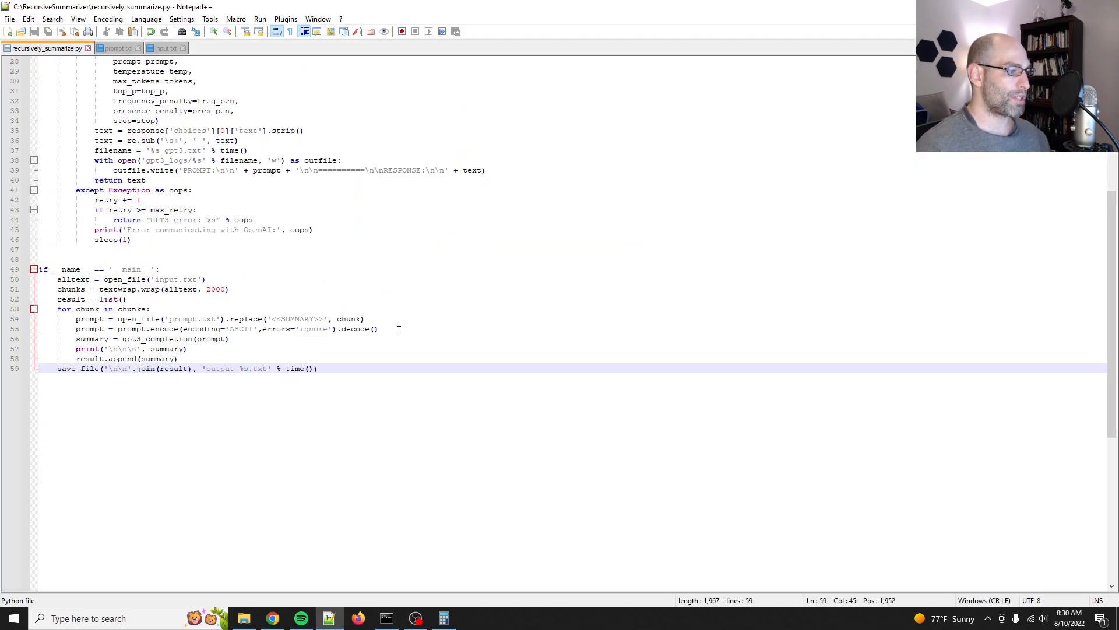
{"action": "mouse_move", "coordinate": [416, 617]}
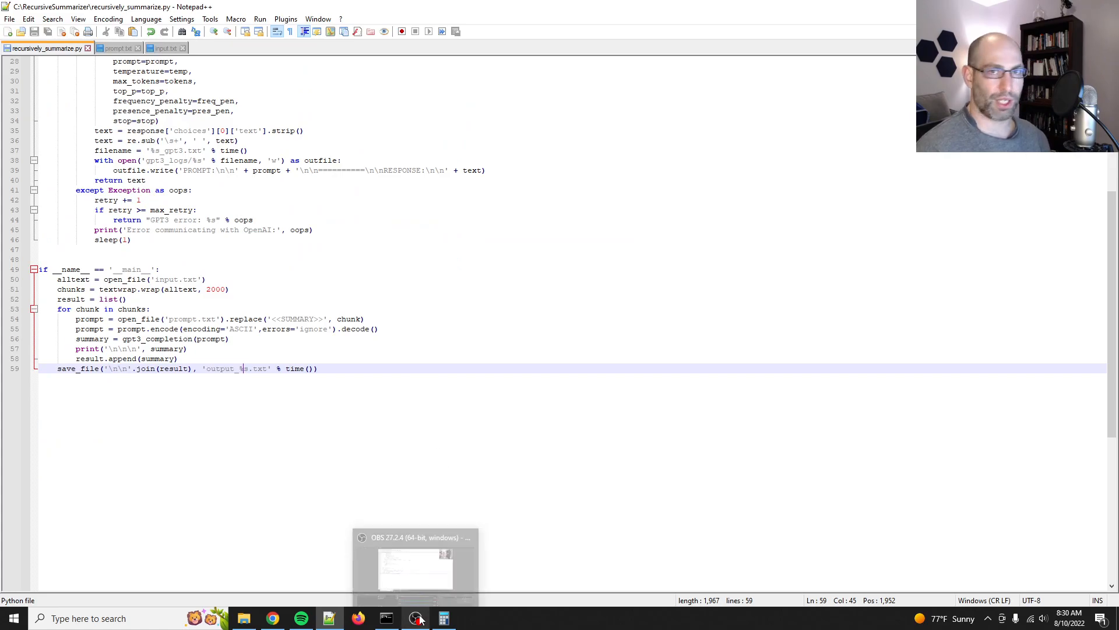
{"action": "mouse_move", "coordinate": [417, 618]}
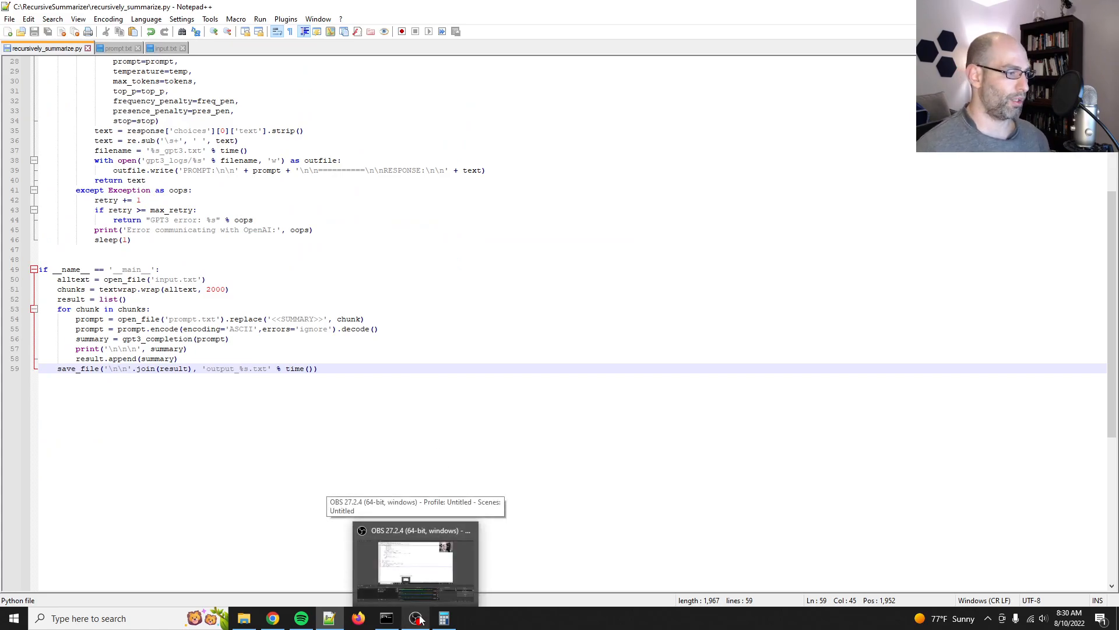
{"action": "left_click", "coordinate": [386, 618]}
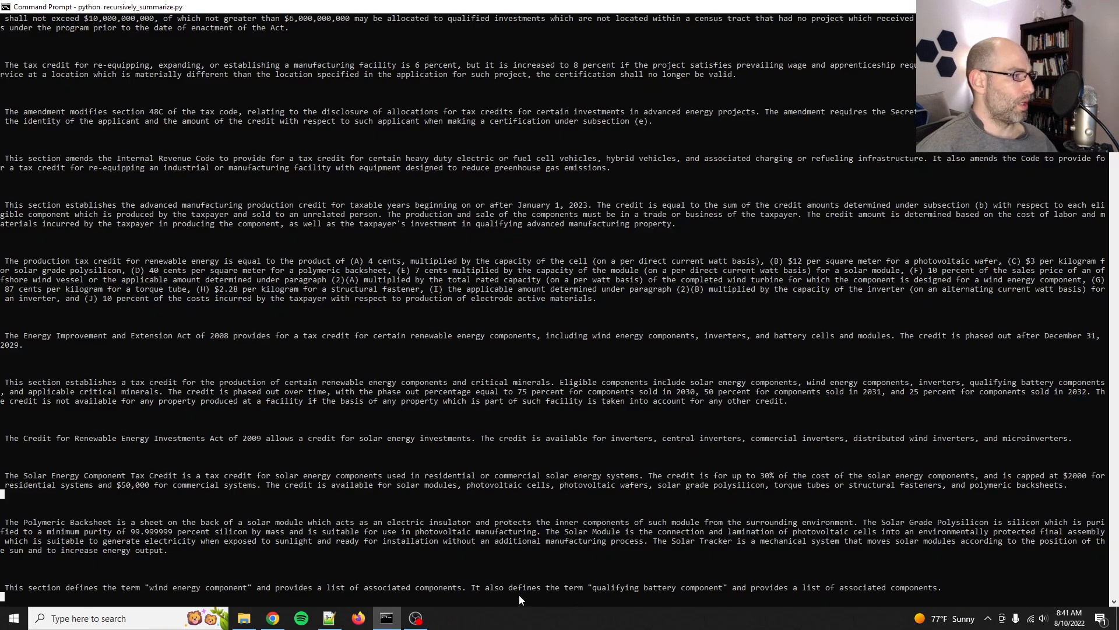
{"action": "mouse_move", "coordinate": [351, 516]}
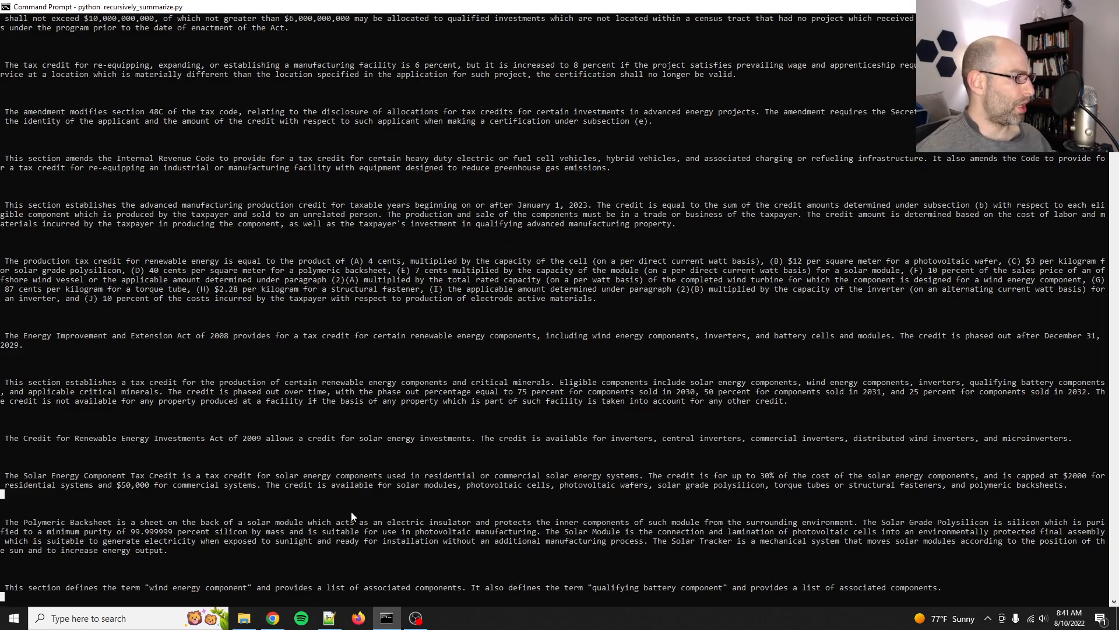
- Scroll the console summaries through the clean vehicle and Medicare drug provisions
{"action": "scroll", "scroll_direction": "down", "scroll_amount": 3}
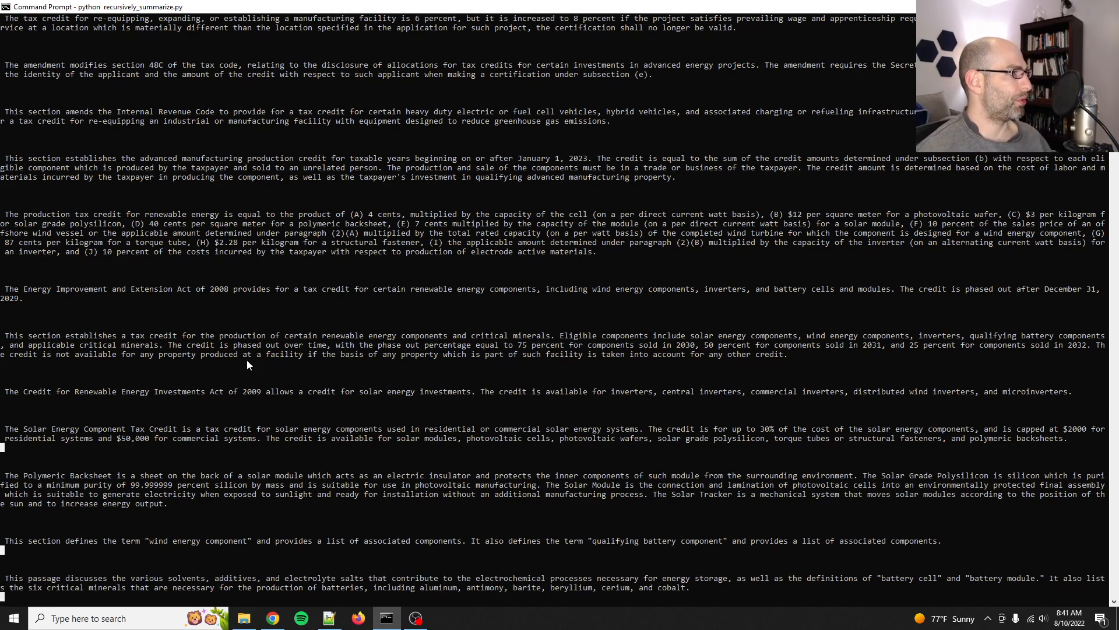
{"action": "scroll", "scroll_direction": "down", "scroll_amount": 3}
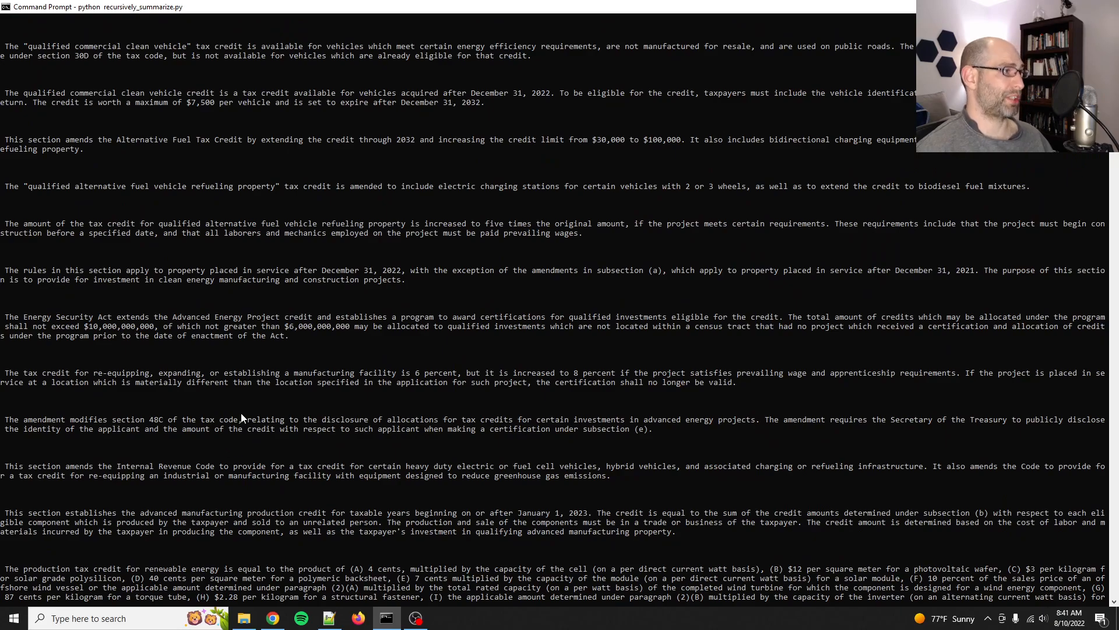
{"action": "scroll", "scroll_direction": "down", "scroll_amount": 3}
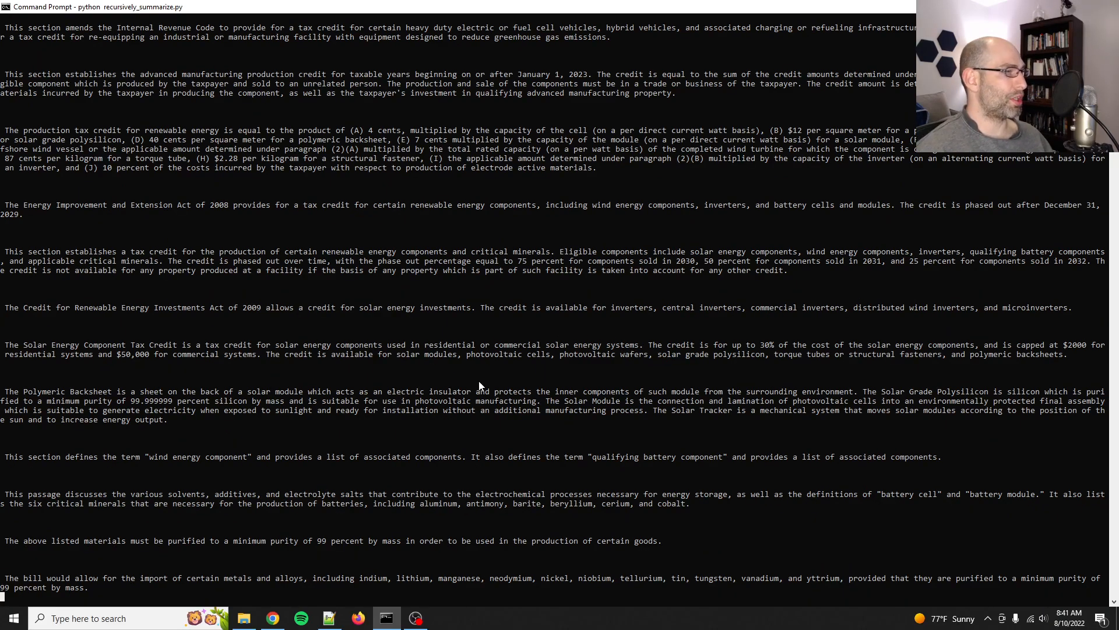
{"action": "mouse_move", "coordinate": [462, 468]}
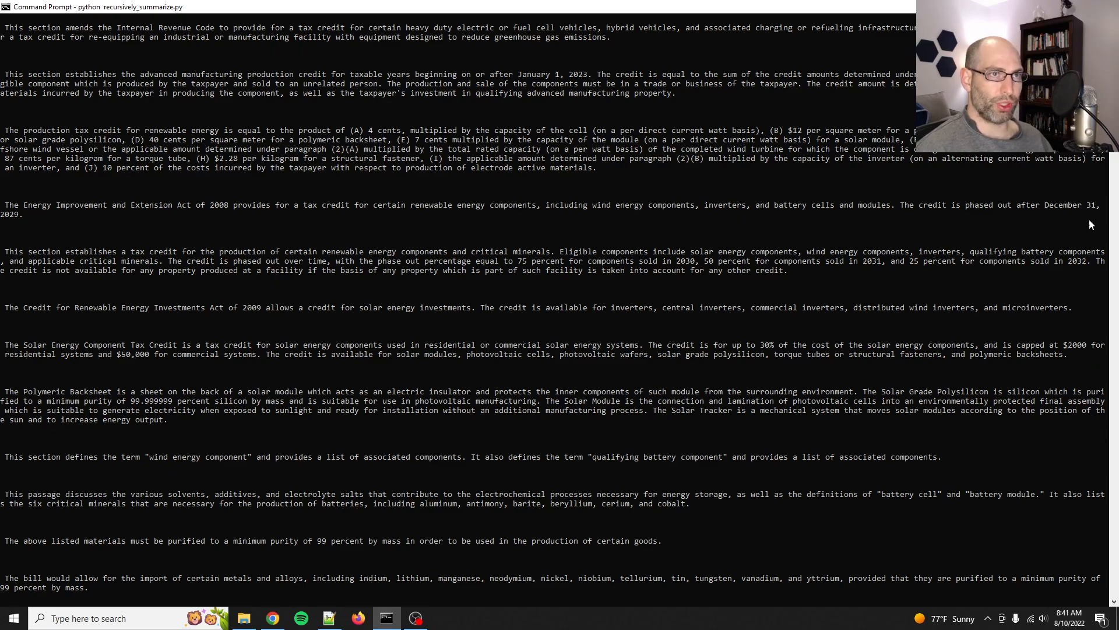
{"action": "scroll", "scroll_direction": "down", "scroll_amount": 3}
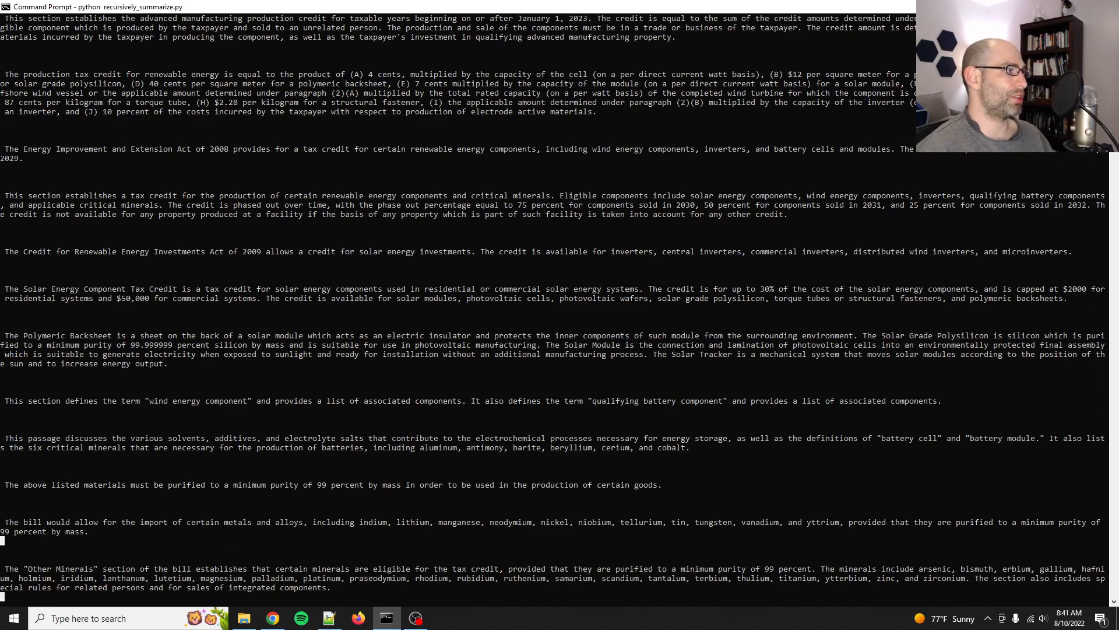
{"action": "scroll", "scroll_direction": "down", "scroll_amount": 3}
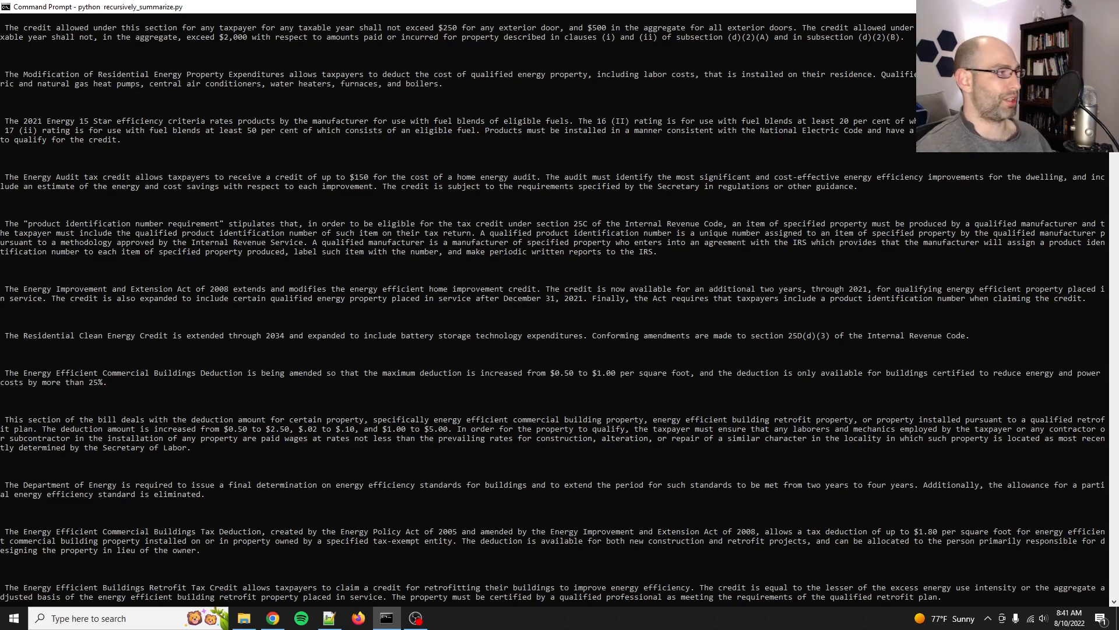
{"action": "scroll", "scroll_direction": "down", "scroll_amount": 3}
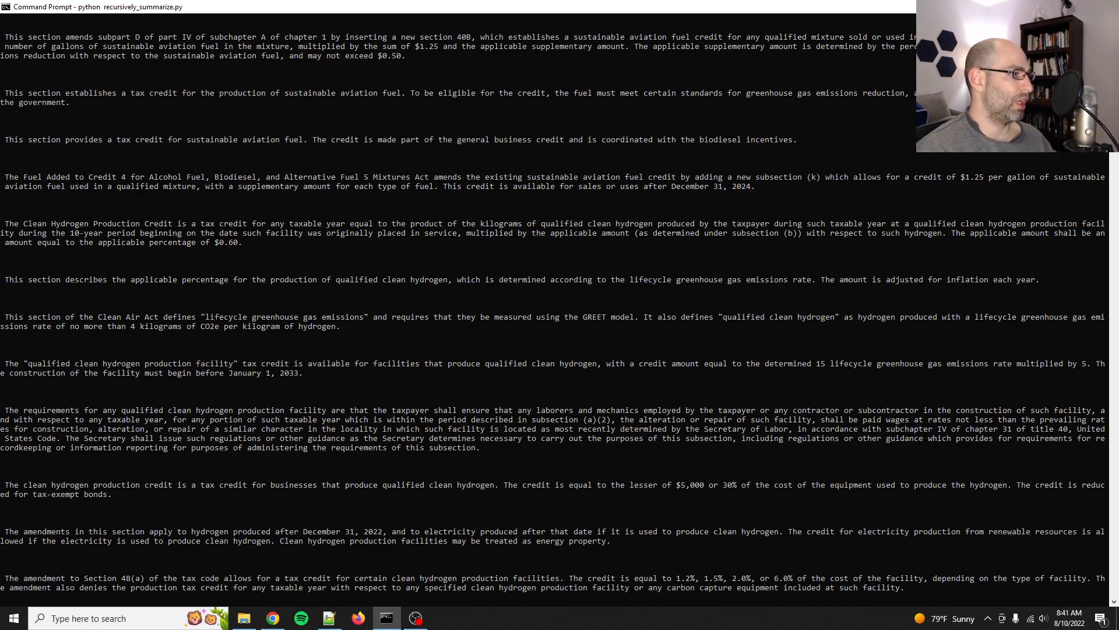
{"action": "scroll", "scroll_direction": "down", "scroll_amount": 3}
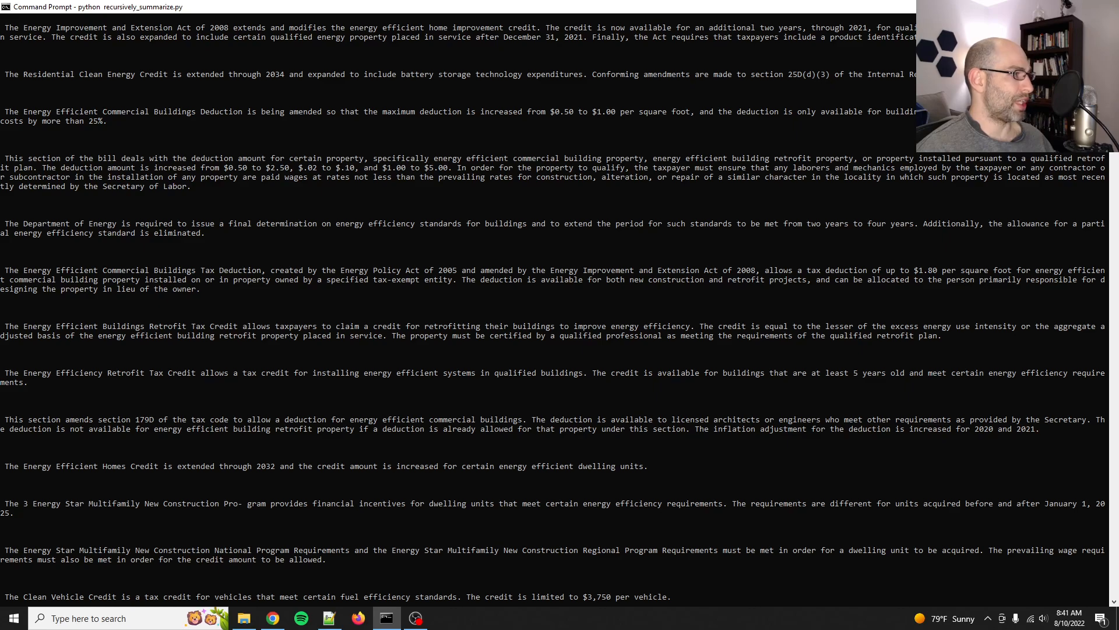
{"action": "scroll", "scroll_direction": "down", "scroll_amount": 3}
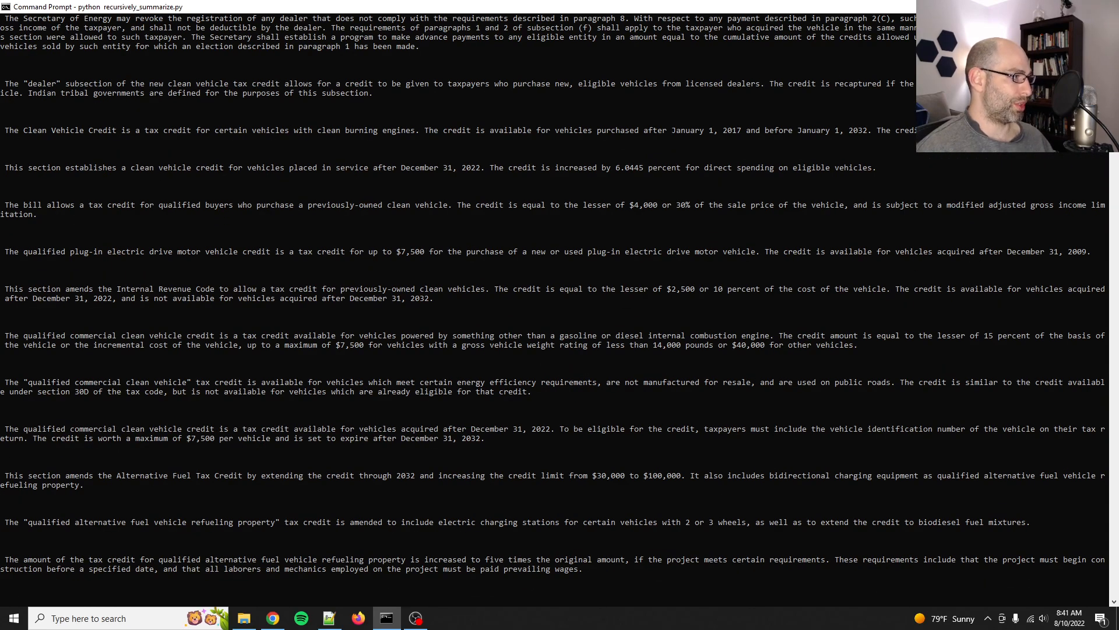
{"action": "scroll", "scroll_direction": "down", "scroll_amount": 3}
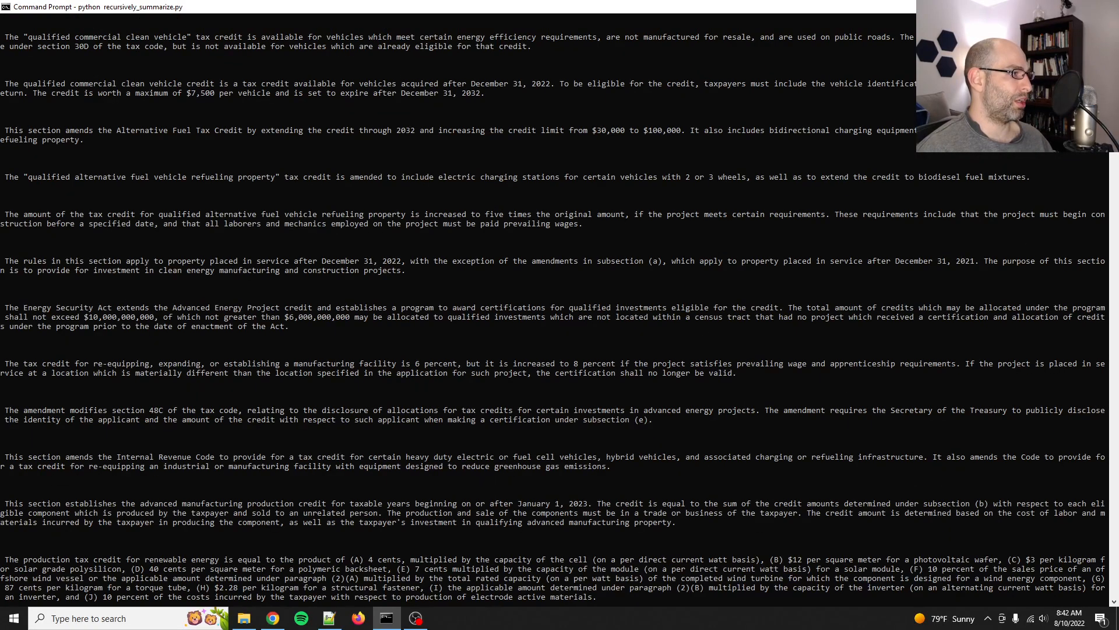
{"action": "scroll", "scroll_direction": "down", "scroll_amount": 3}
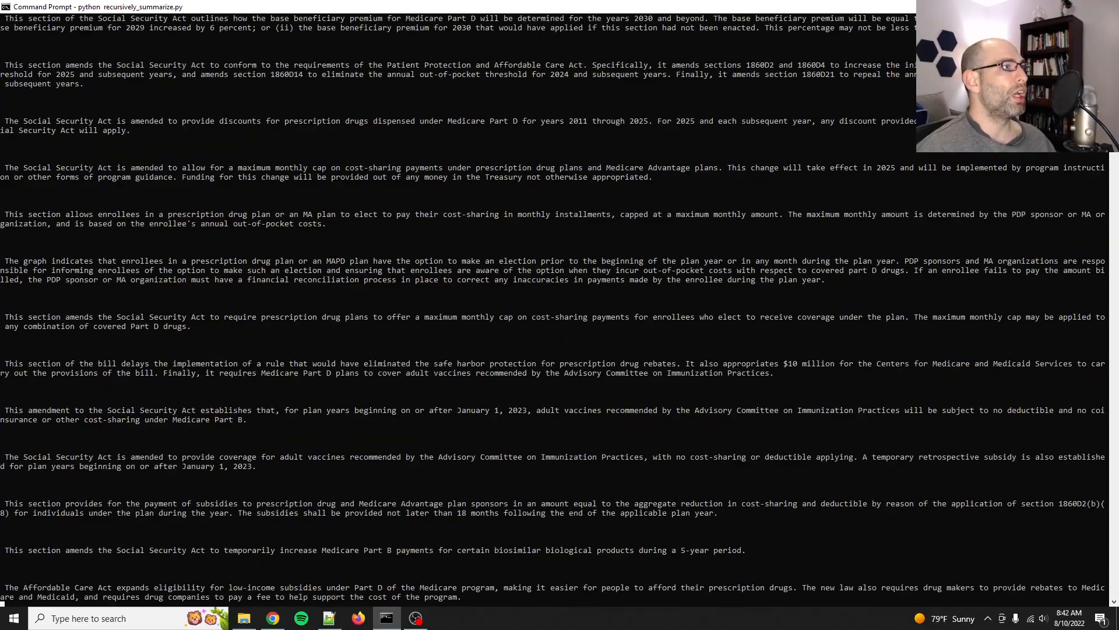
{"action": "scroll", "scroll_direction": "down", "scroll_amount": 3}
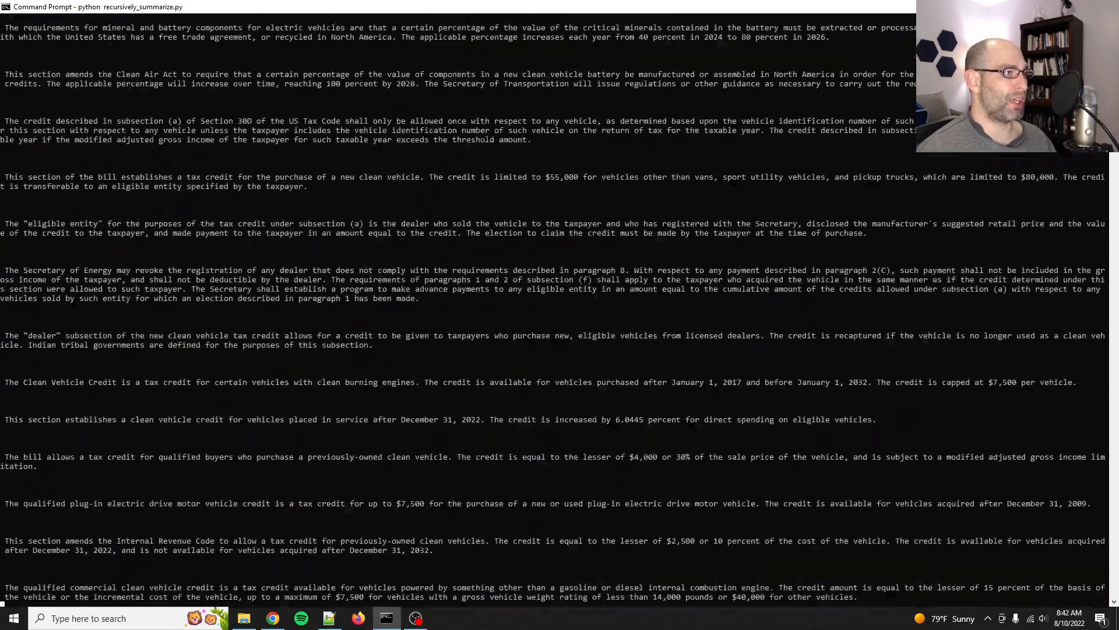
{"action": "scroll", "scroll_direction": "down", "scroll_amount": 3}
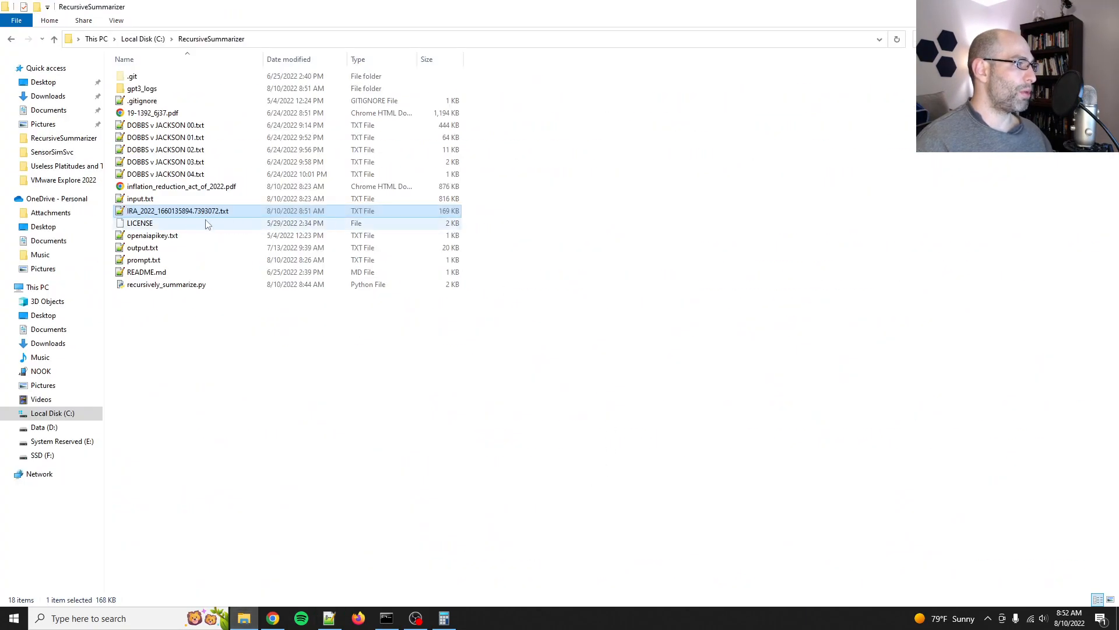
{"action": "mouse_move", "coordinate": [178, 211]}
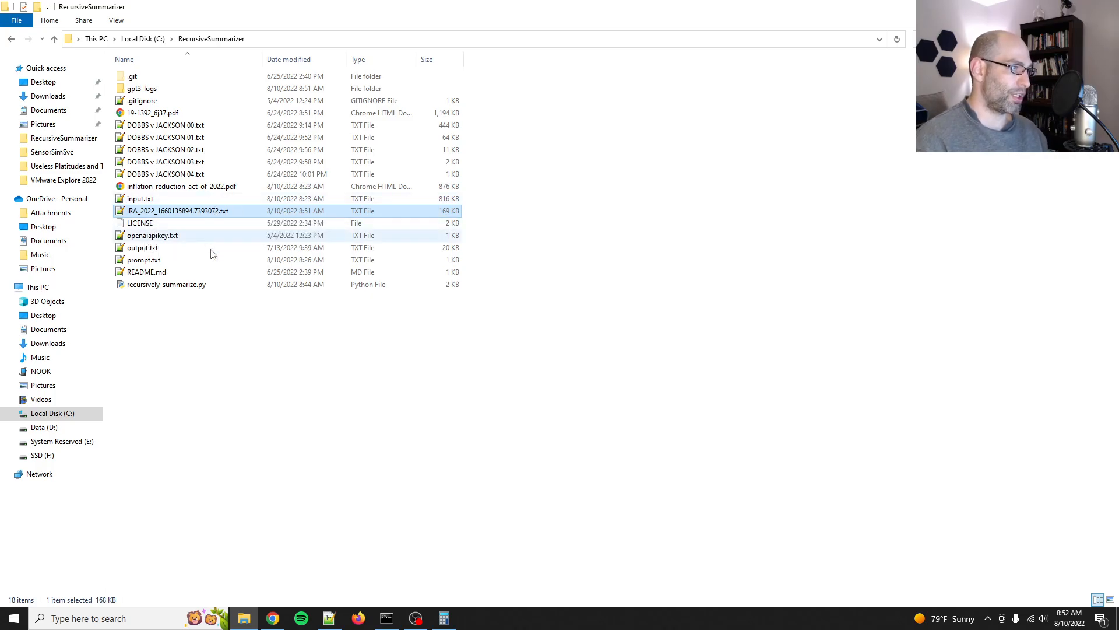
- Open the IRA_2022 summary file in Notepad++ and compare it with the original Act text
{"action": "double_click", "coordinate": [178, 211]}
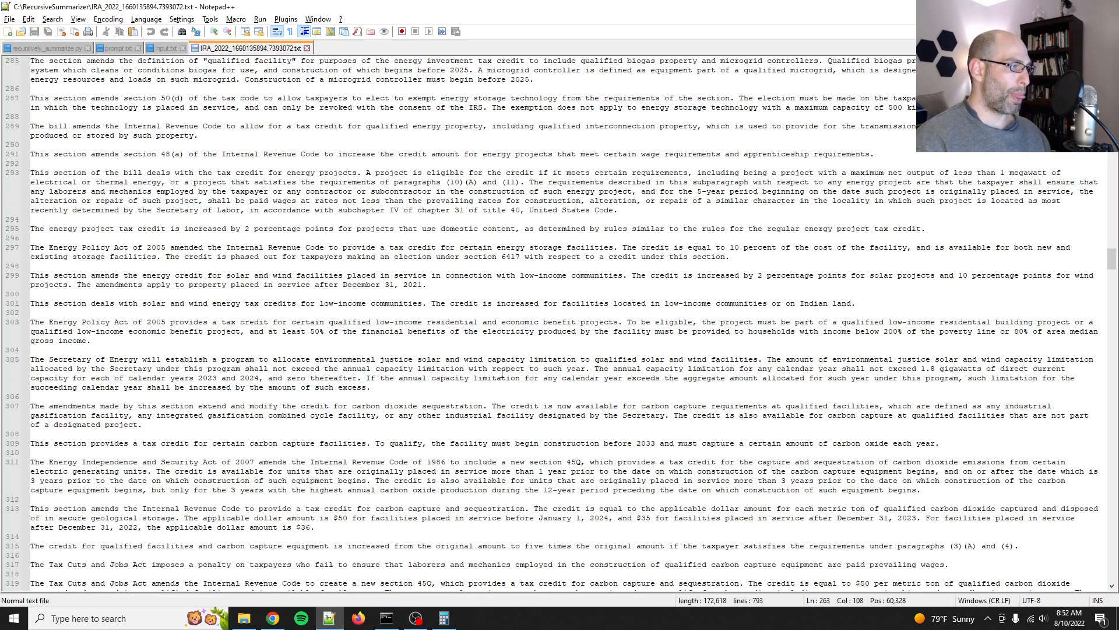
{"action": "left_click", "coordinate": [162, 48]}
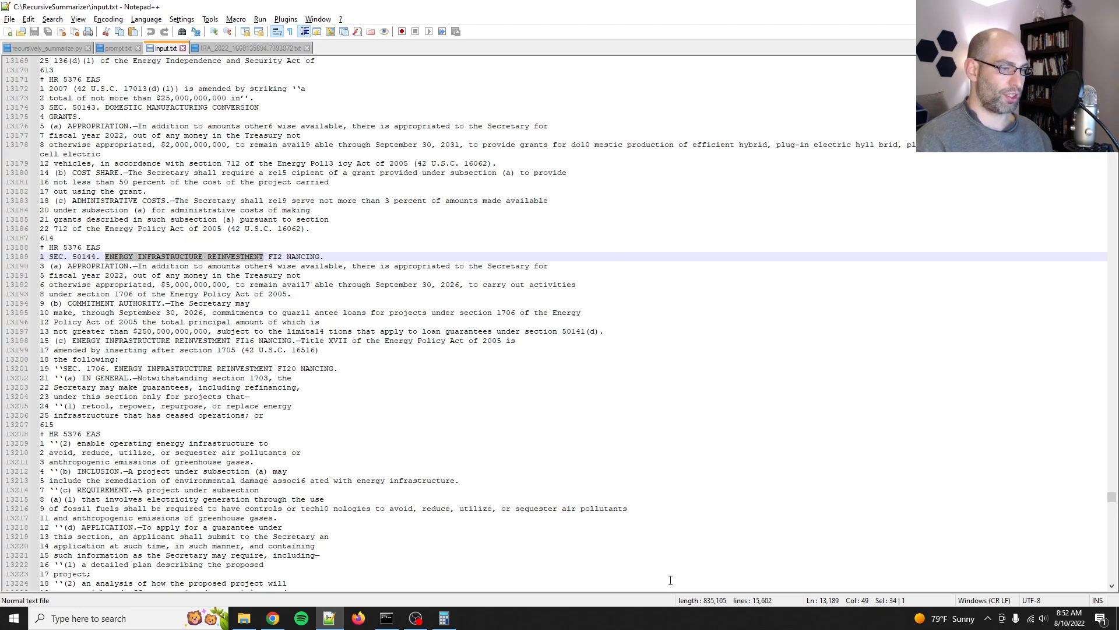
{"action": "left_click", "coordinate": [246, 48]}
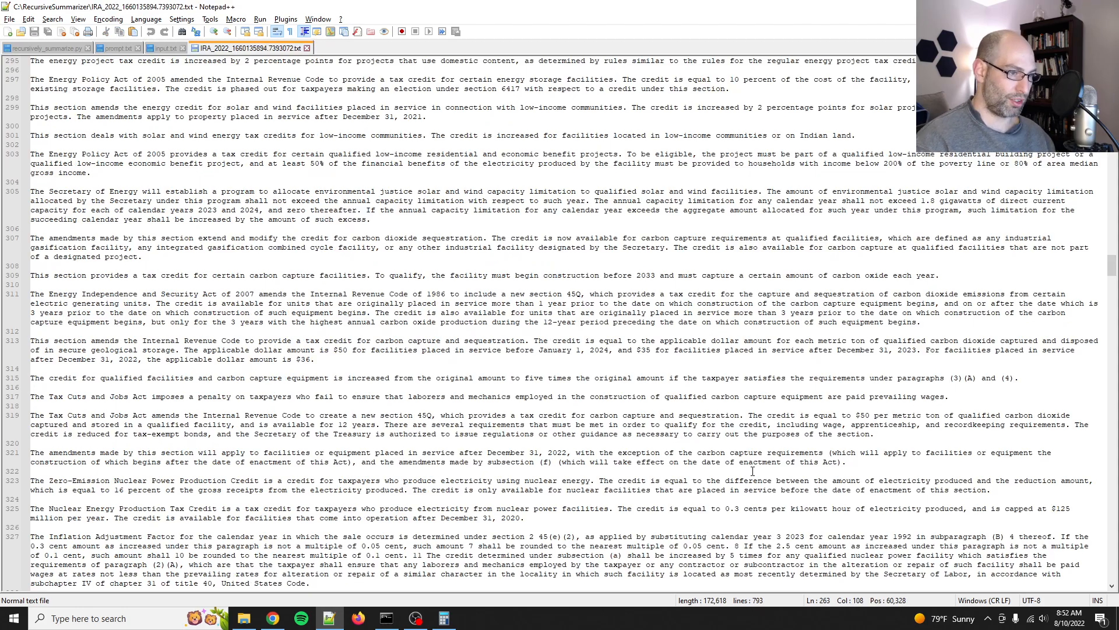
- Read through the summary's clean energy and vehicle credits, then reopen input.txt
{"action": "scroll", "scroll_direction": "down", "scroll_amount": 3}
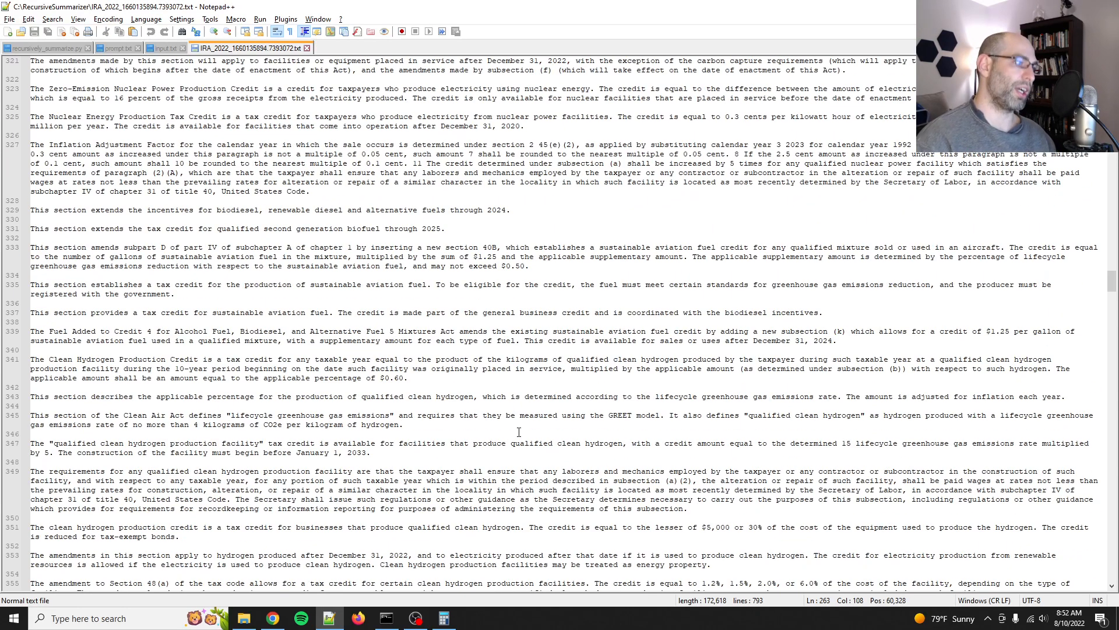
{"action": "scroll", "scroll_direction": "down", "scroll_amount": 3}
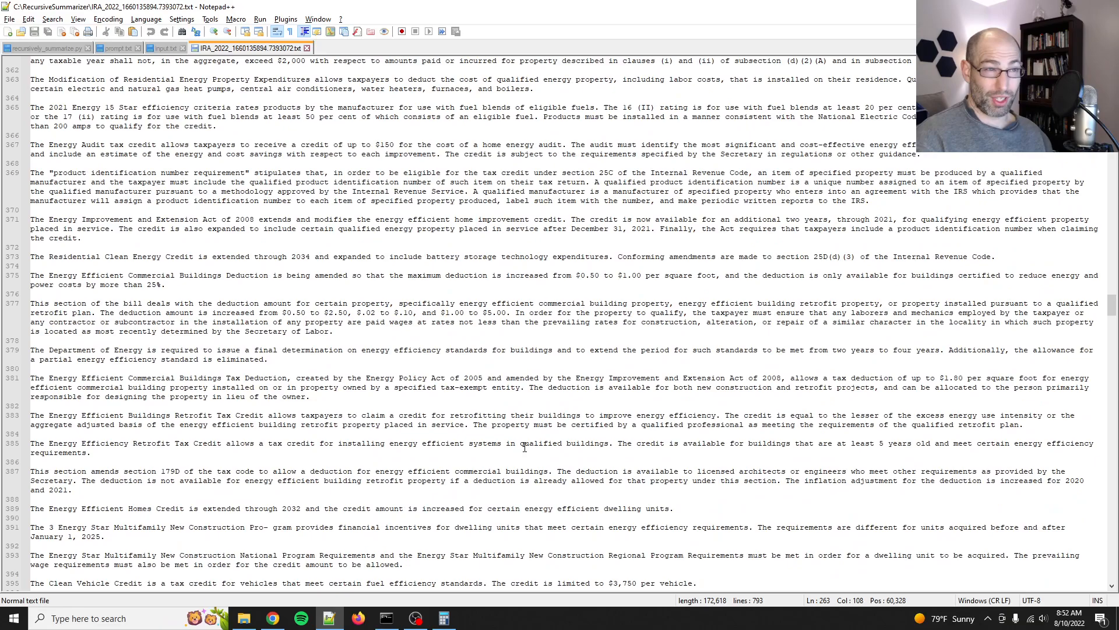
{"action": "scroll", "scroll_direction": "down", "scroll_amount": 3}
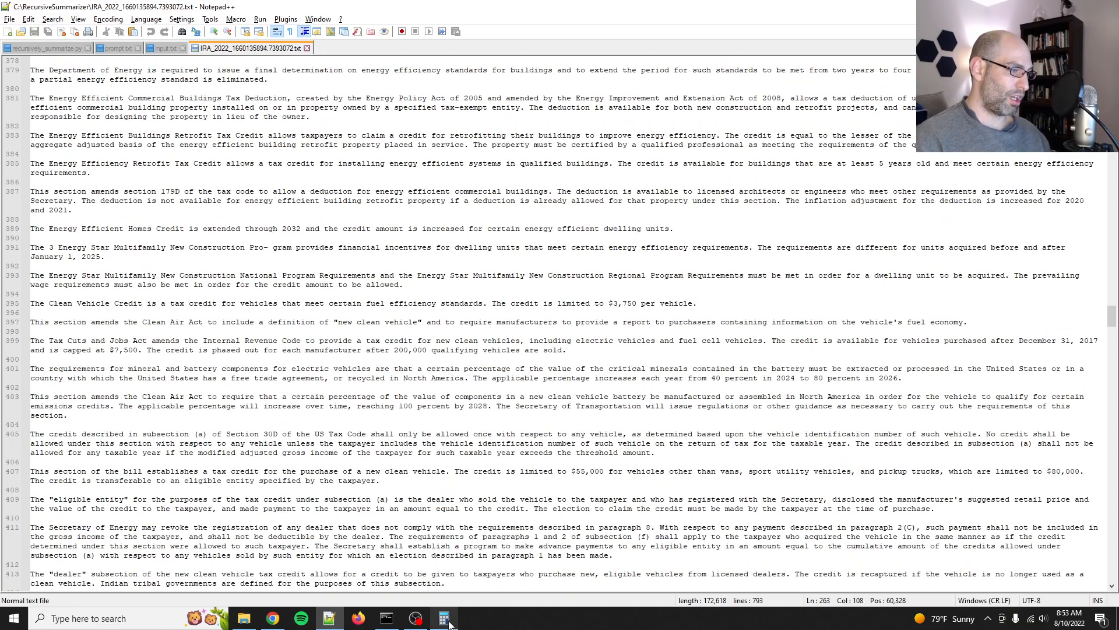
{"action": "left_click", "coordinate": [444, 618]}
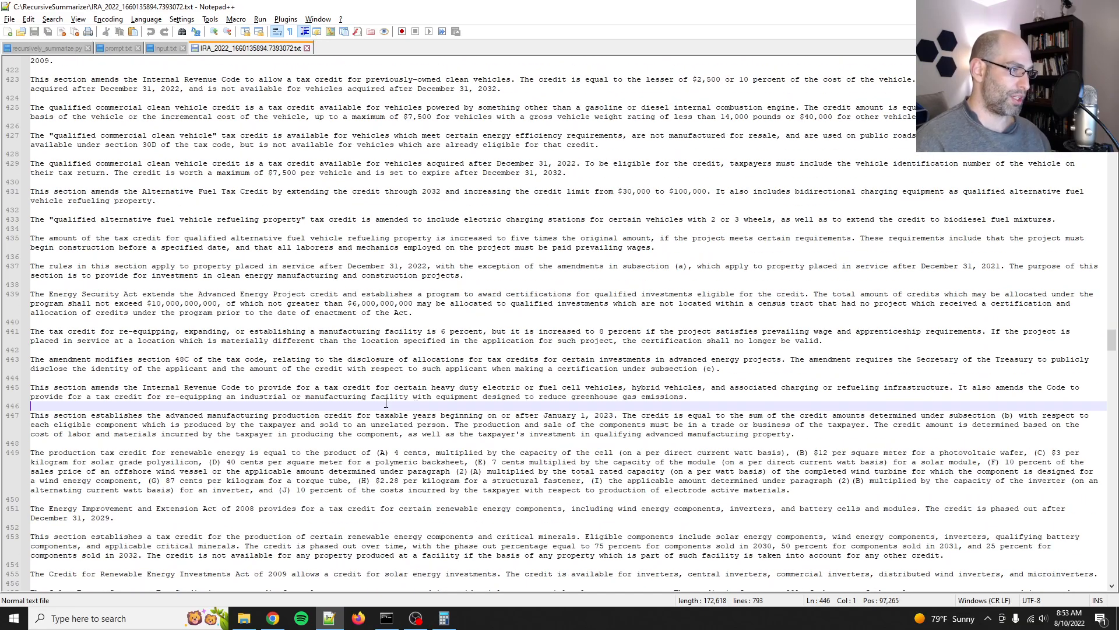
{"action": "scroll", "scroll_direction": "down", "scroll_amount": 3}
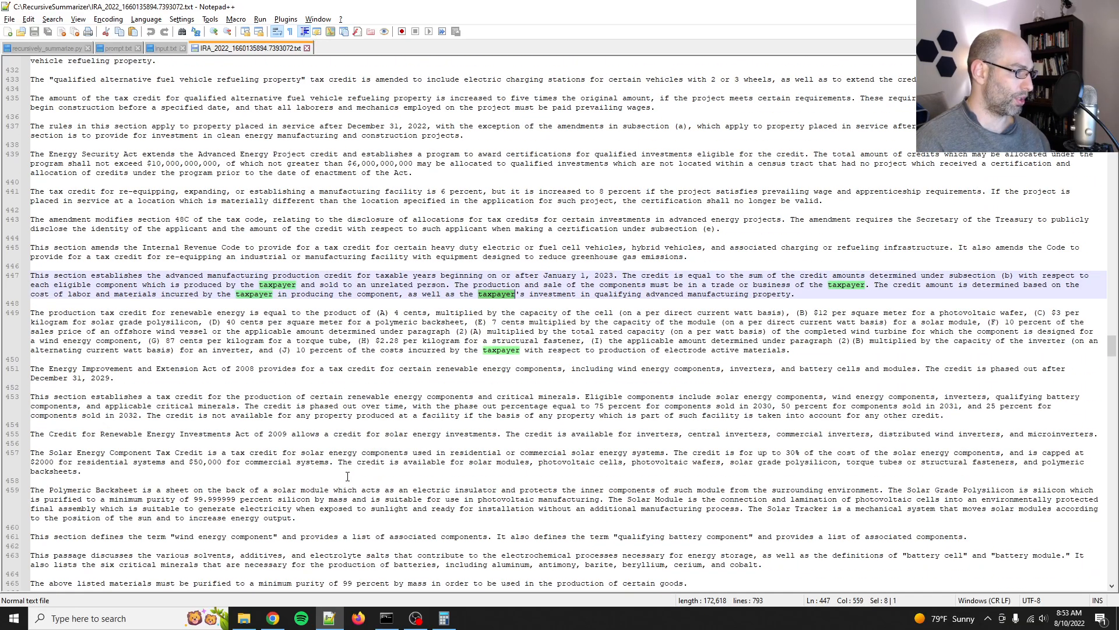
{"action": "scroll", "scroll_direction": "down", "scroll_amount": 3}
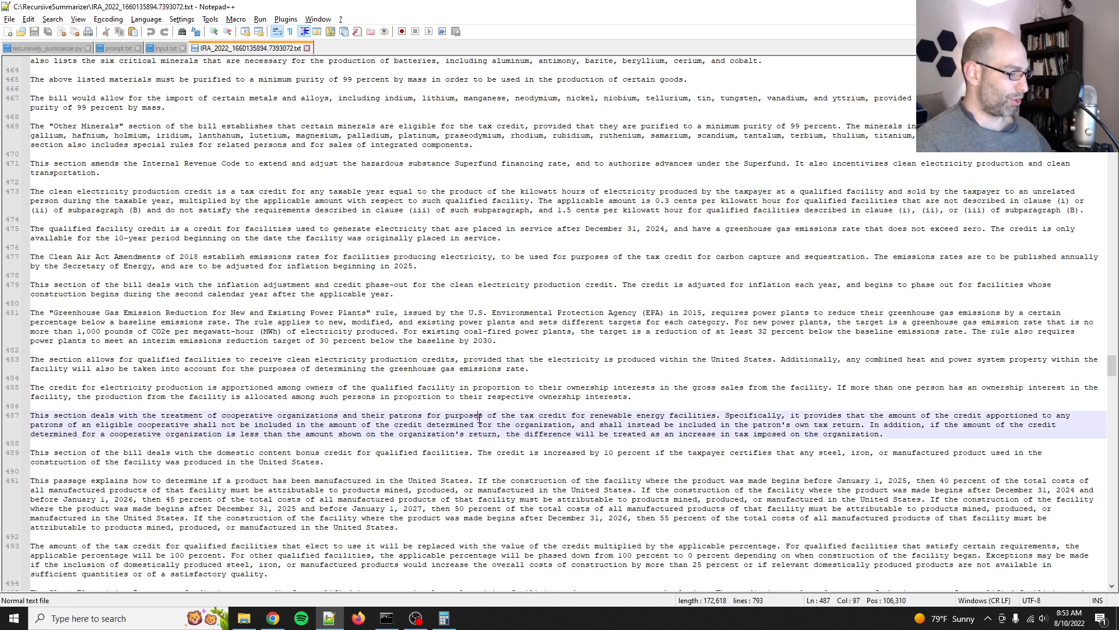
{"action": "left_click", "coordinate": [165, 48]}
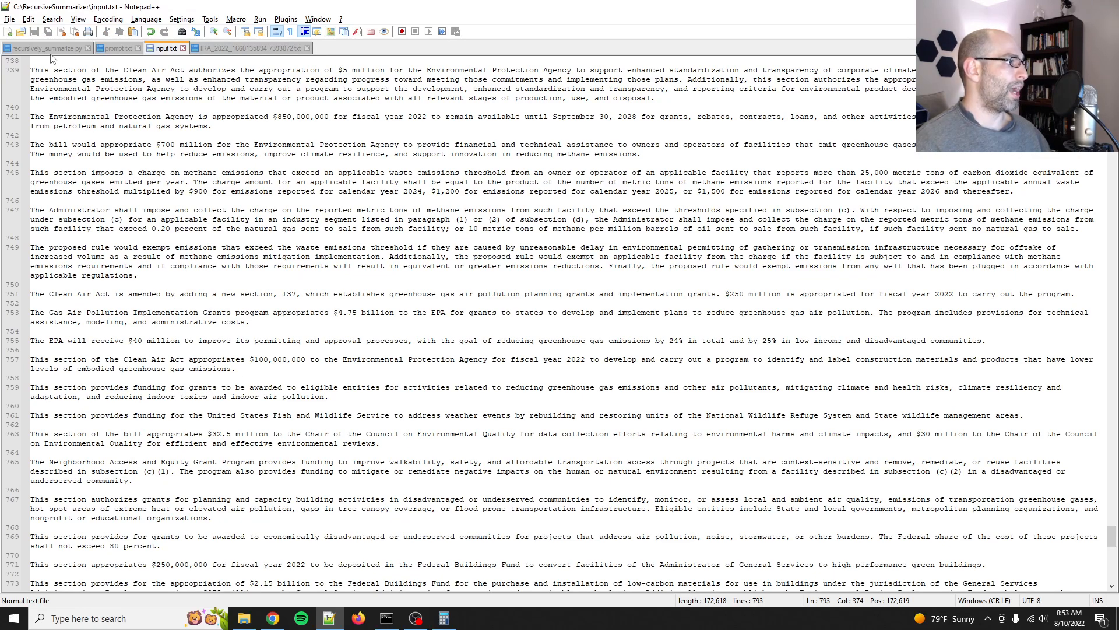
- Run python recursively_summarize.py in Command Prompt, starting at chunk 1 of 87
{"action": "left_click", "coordinate": [45, 48]}
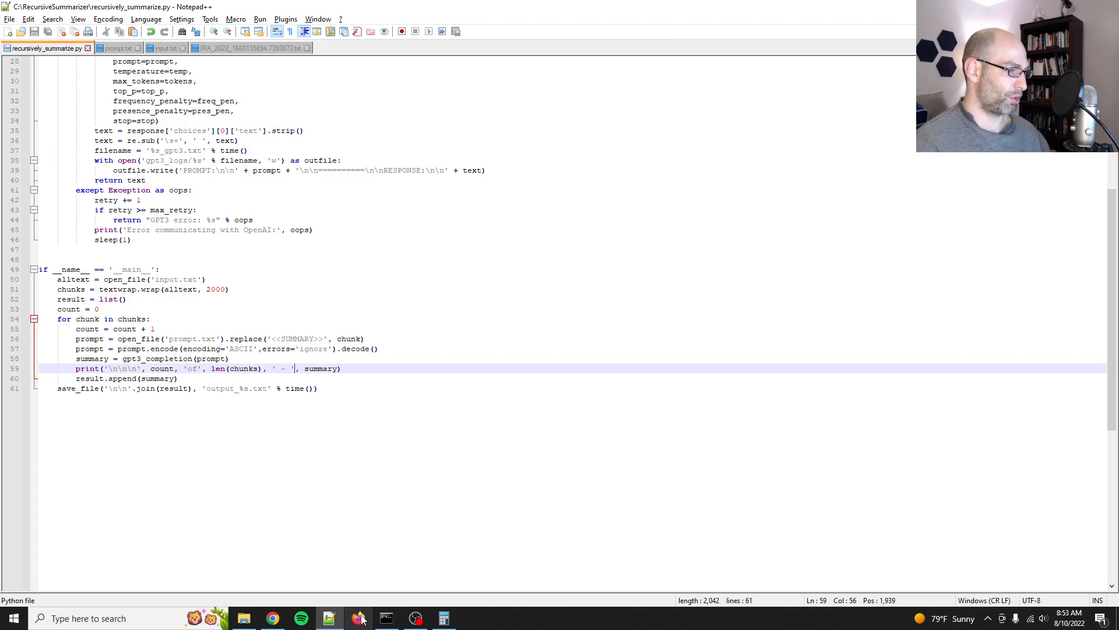
{"action": "left_click", "coordinate": [385, 617]}
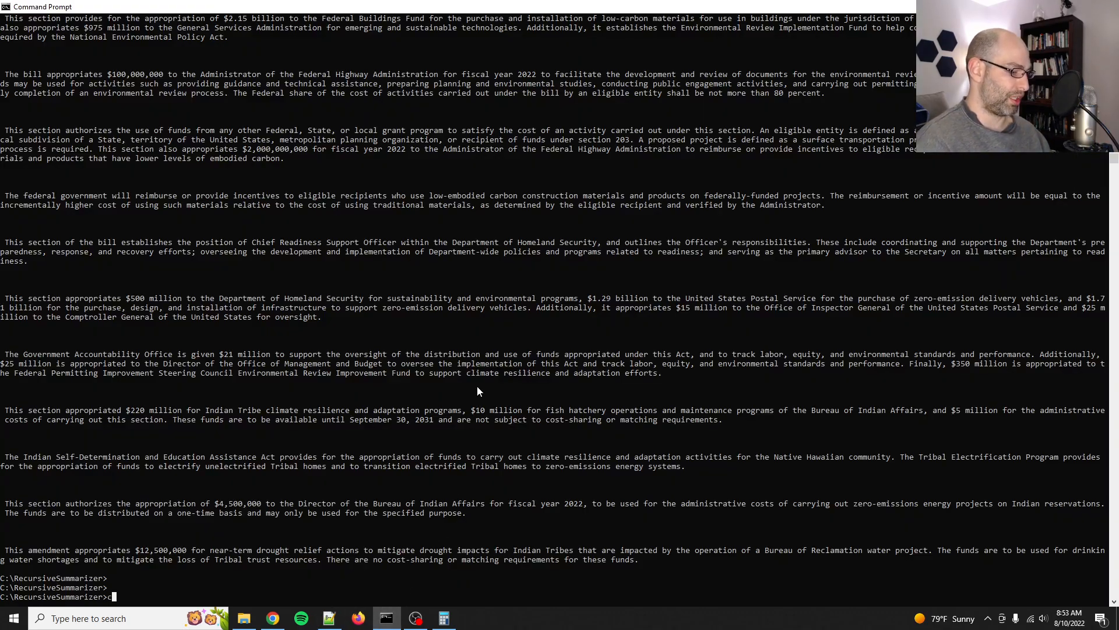
{"action": "type", "text": "python recursively_summarize.py"}
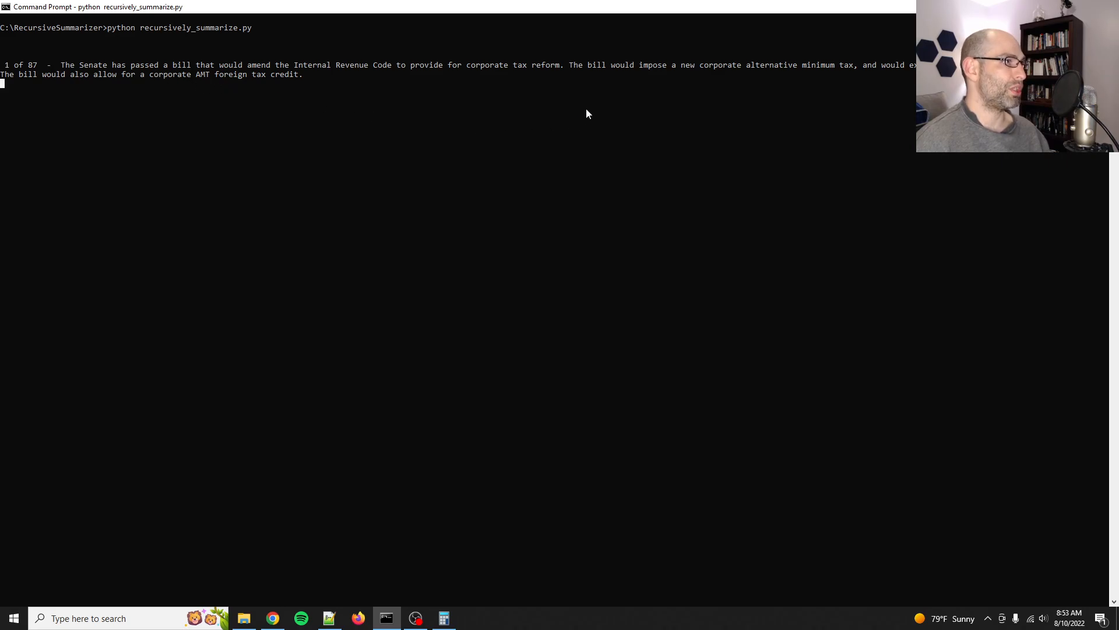
{"action": "mouse_move", "coordinate": [328, 187]}
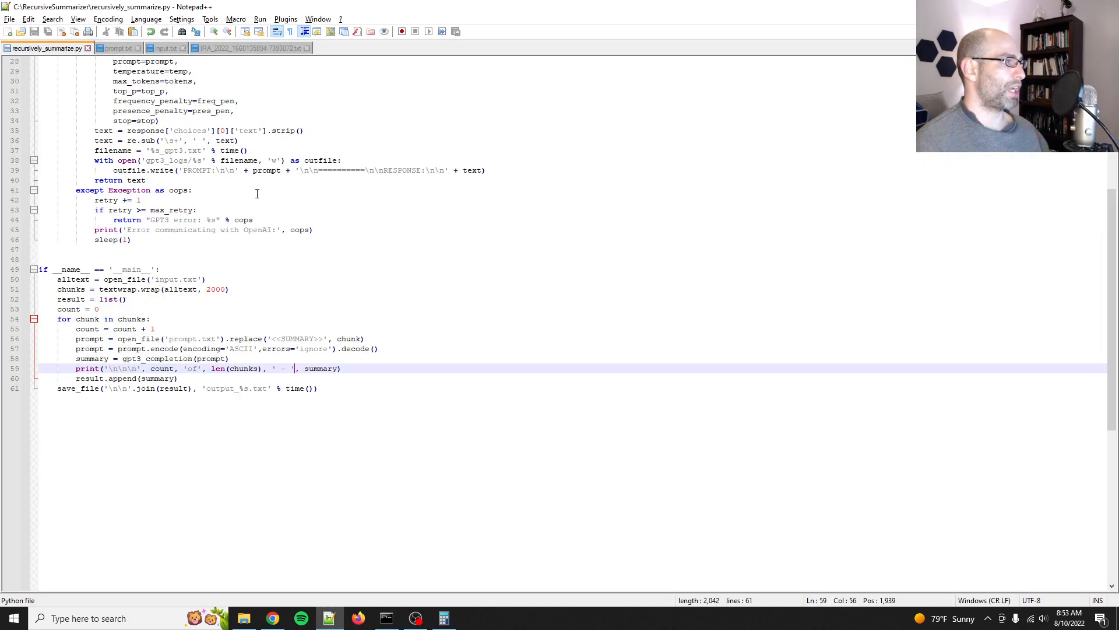
- Search the IRA_2022 summary for 'tax credit' and list all 77 hits
{"action": "left_click", "coordinate": [250, 48]}
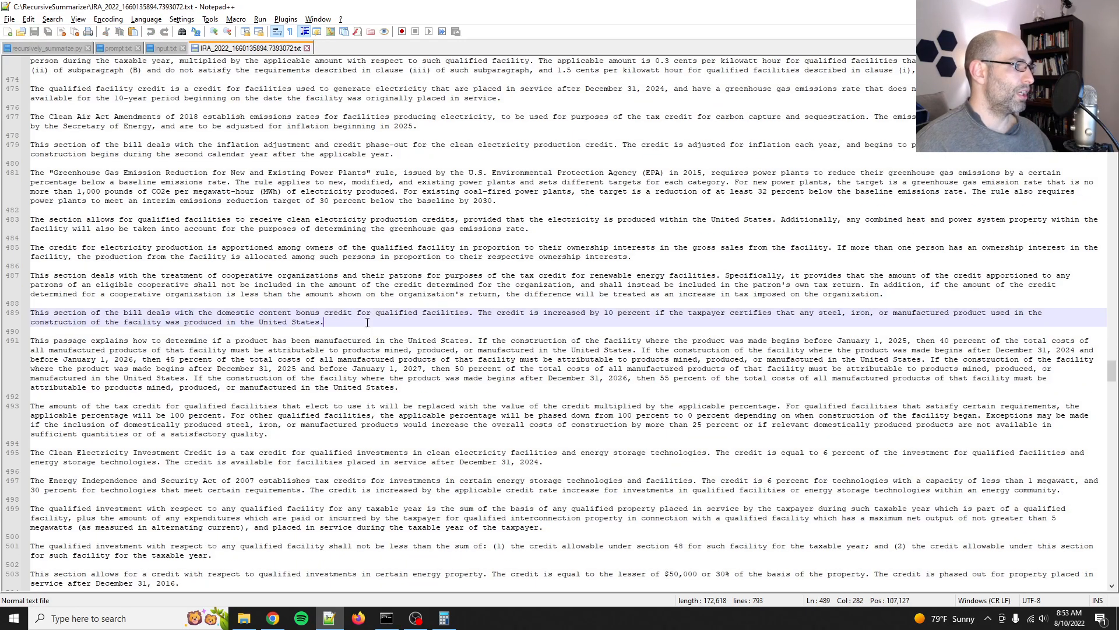
{"action": "key", "text": "Ctrl+f"}
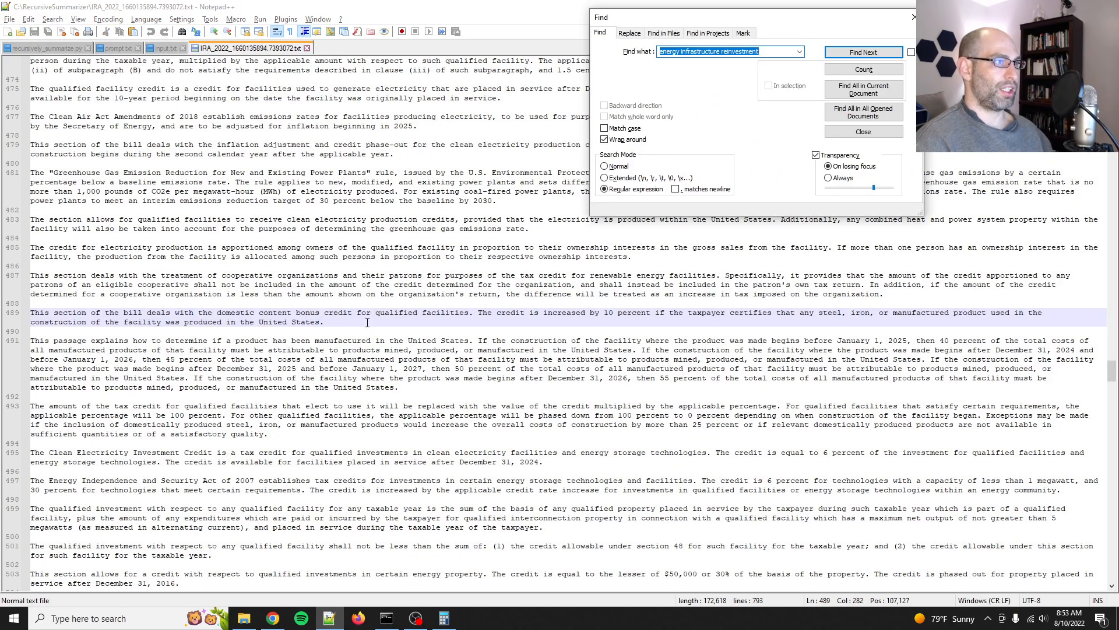
{"action": "type", "text": "tax cred"}
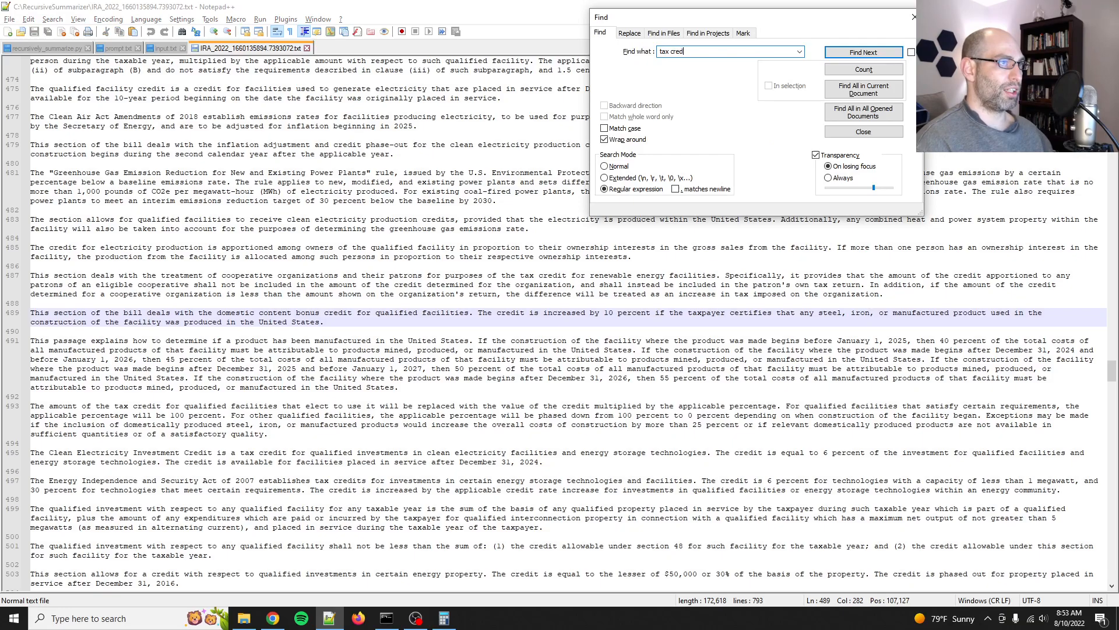
{"action": "left_click", "coordinate": [862, 51]}
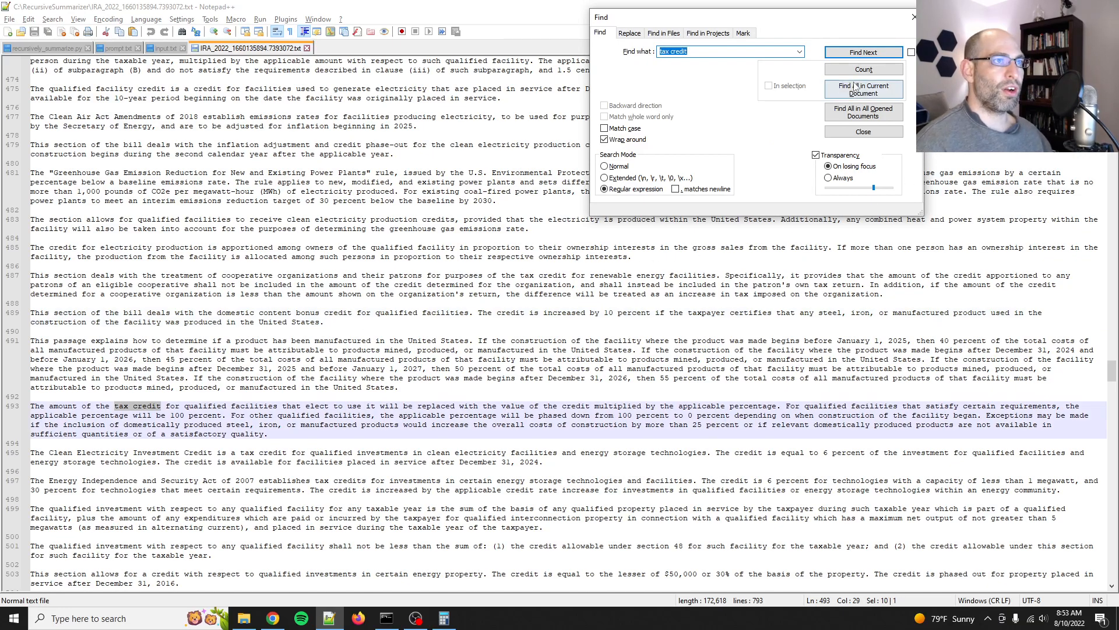
{"action": "left_click", "coordinate": [862, 112]}
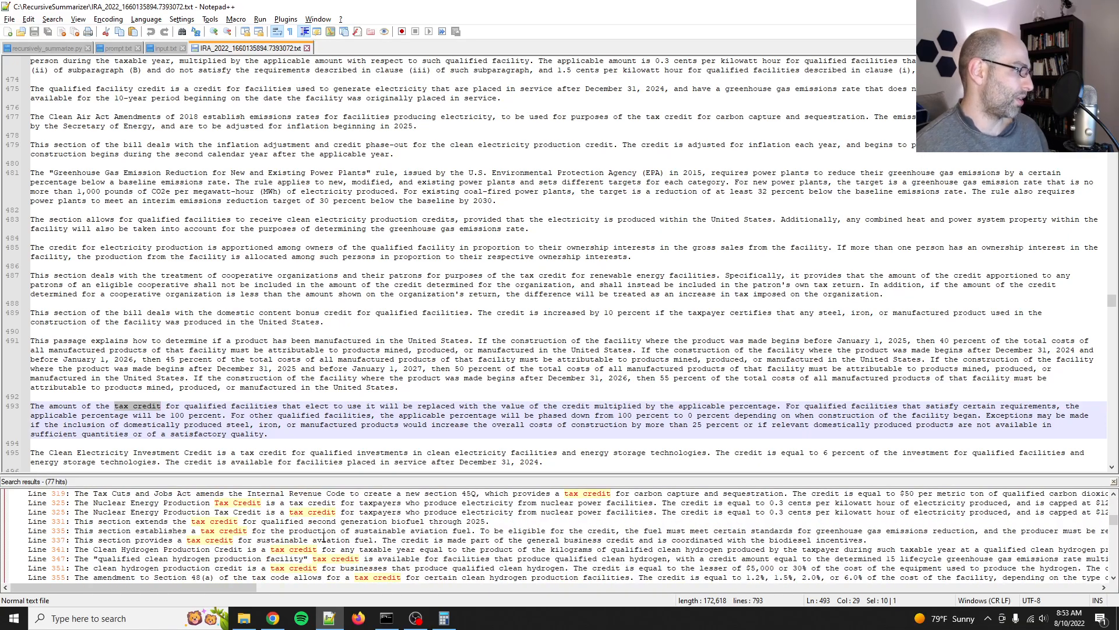
{"action": "scroll", "scroll_direction": "down", "scroll_amount": 3}
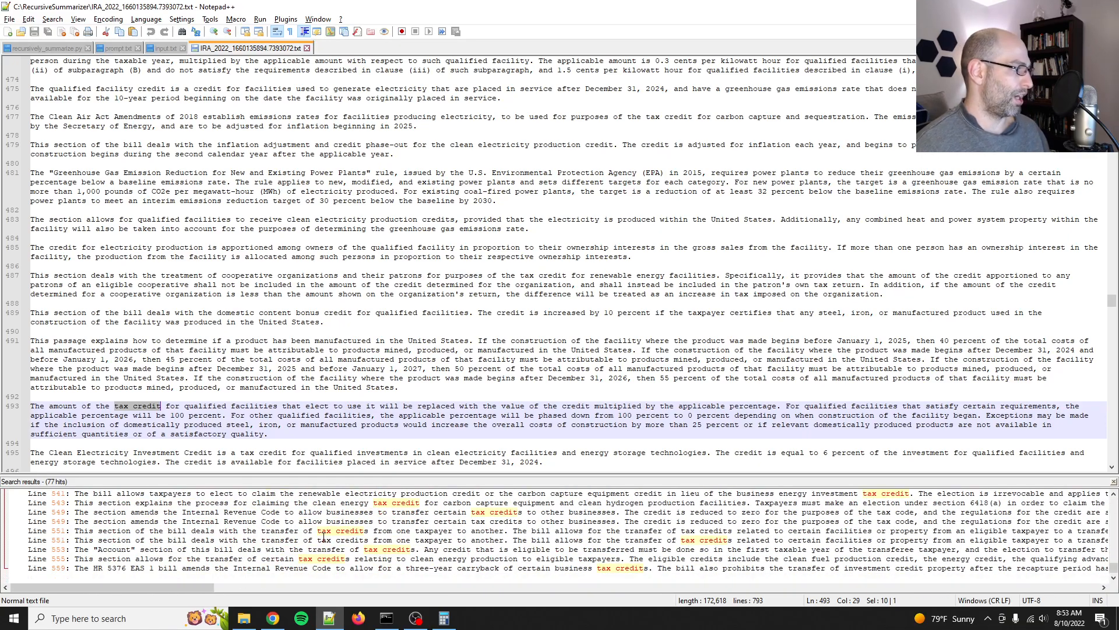
{"action": "scroll", "scroll_direction": "down", "scroll_amount": 3}
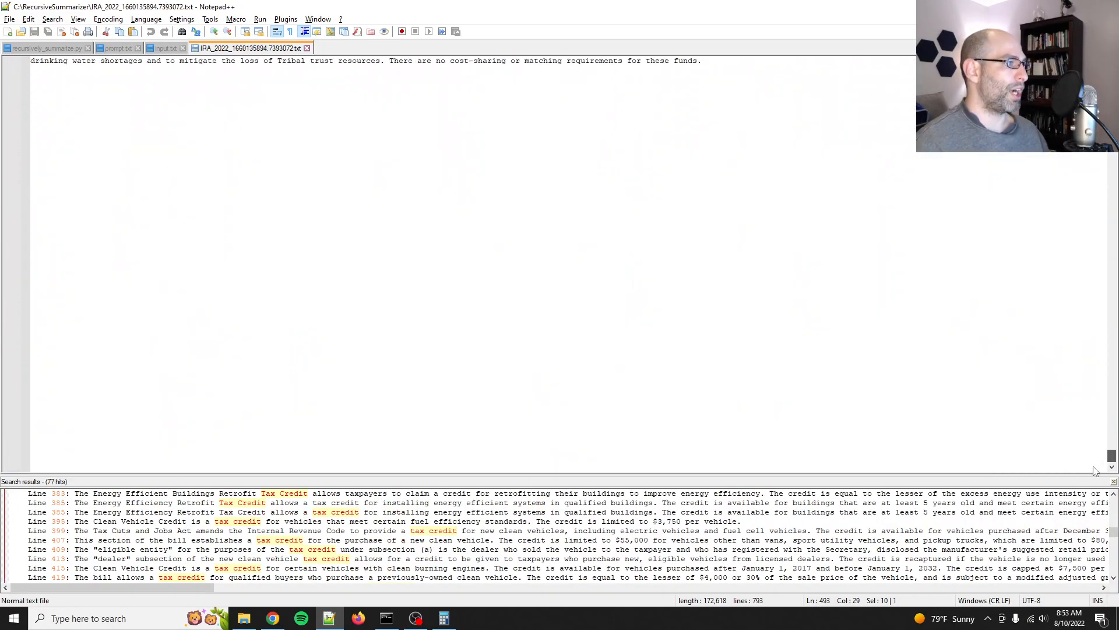
{"action": "scroll", "scroll_direction": "down", "scroll_amount": 3}
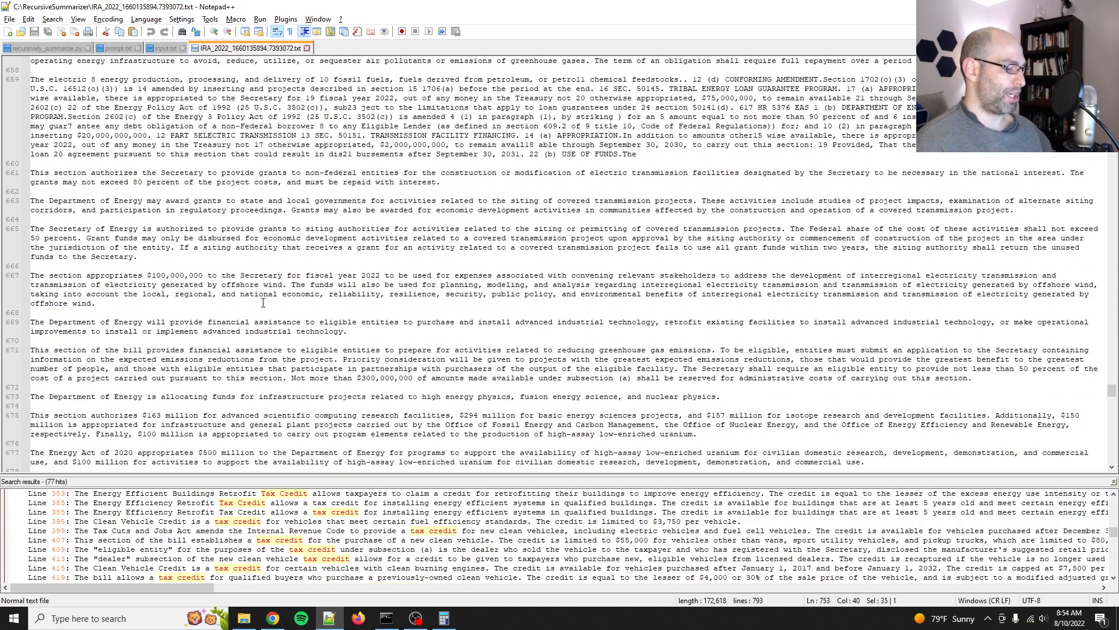
- Search the summary for 'electric vehicle' (4 hits), 'insulin', and 'solar' (23 hits)
{"action": "key", "text": "ctrl+f"}
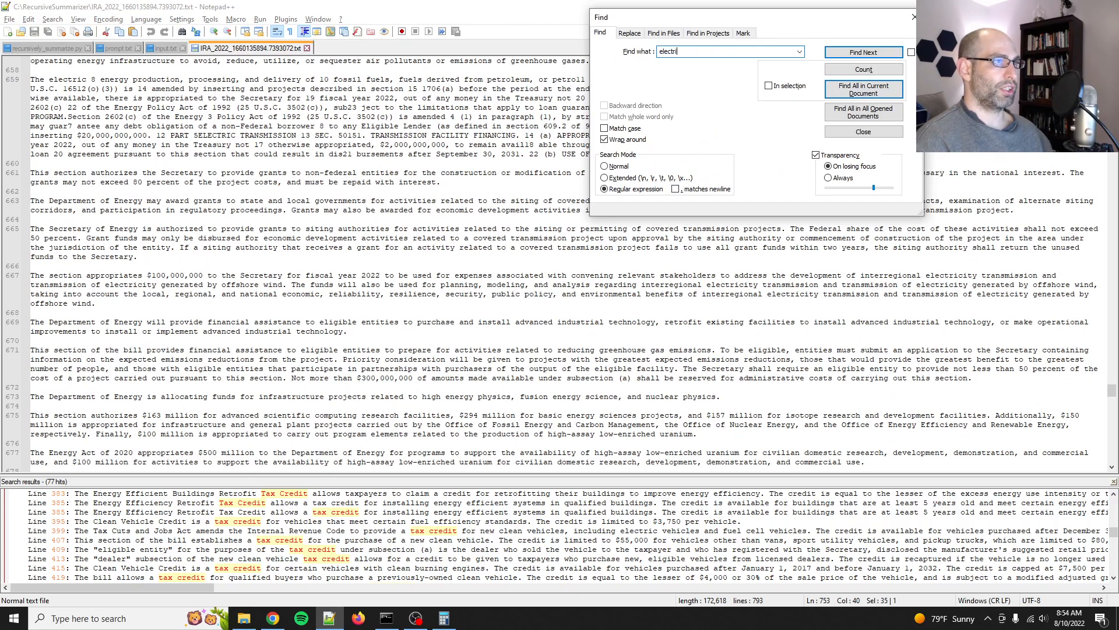
{"action": "left_click", "coordinate": [862, 51]}
{"action": "type", "text": "insul"}
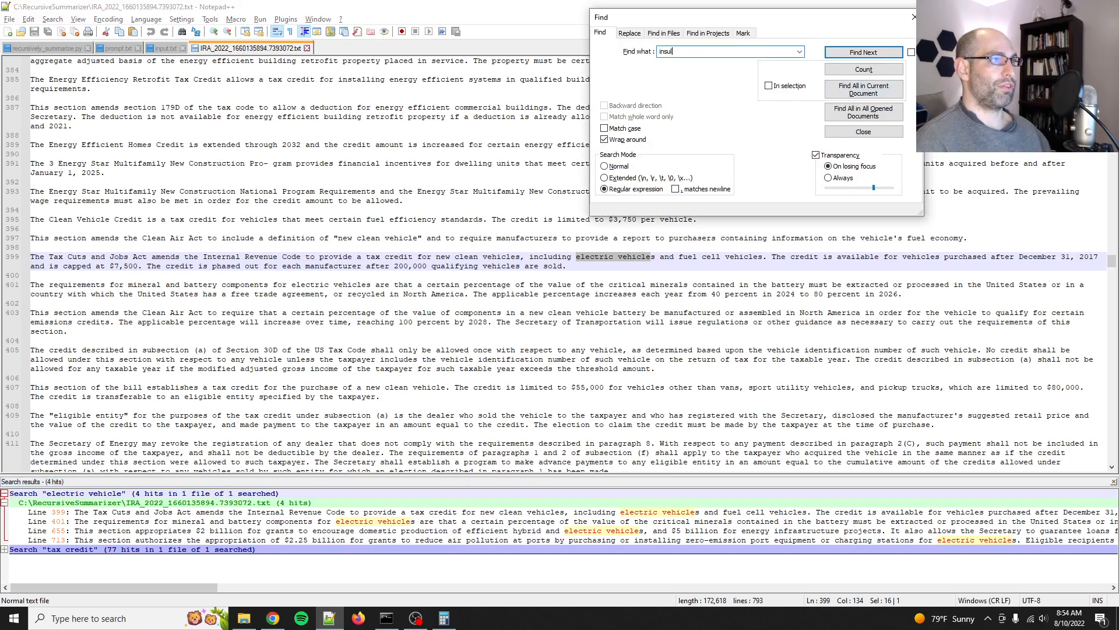
{"action": "left_click", "coordinate": [863, 52]}
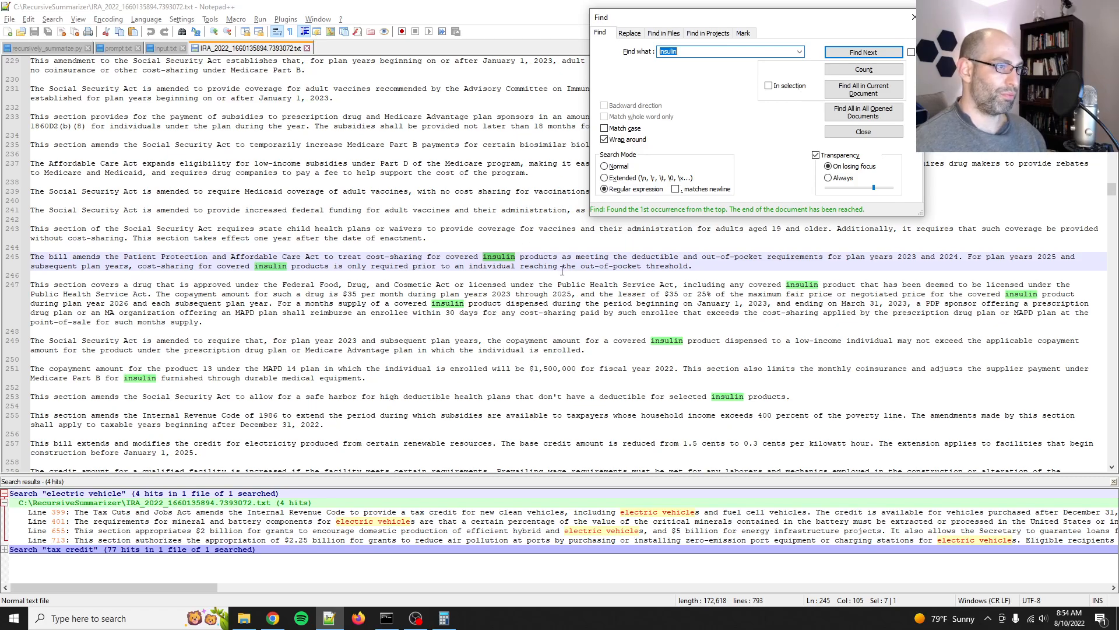
{"action": "scroll", "scroll_direction": "down", "scroll_amount": 3}
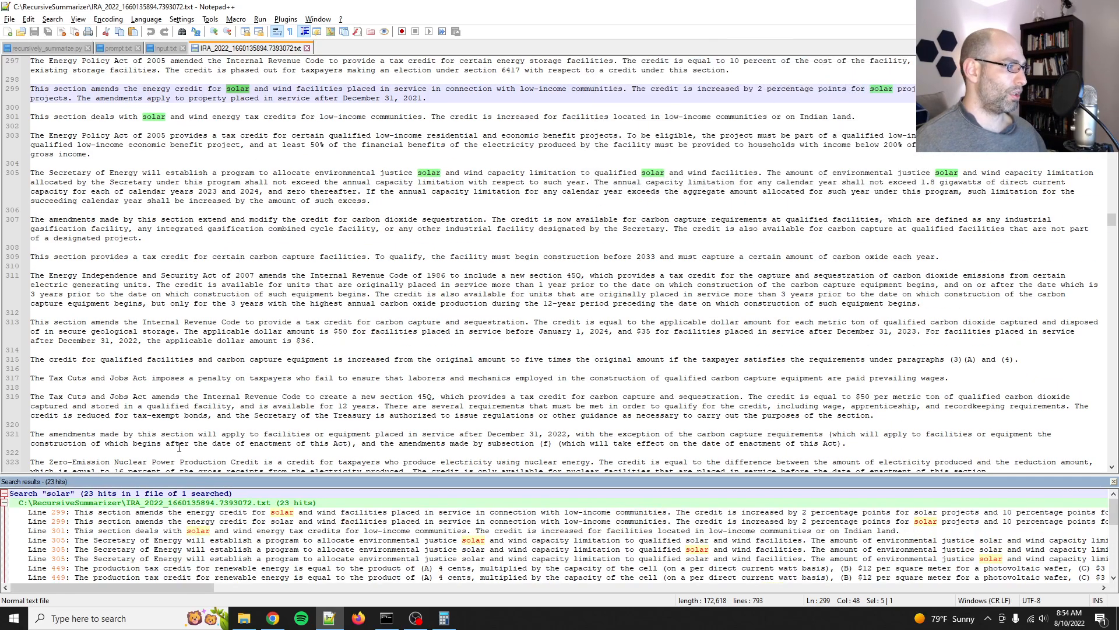
{"action": "scroll", "scroll_direction": "down", "scroll_amount": 3}
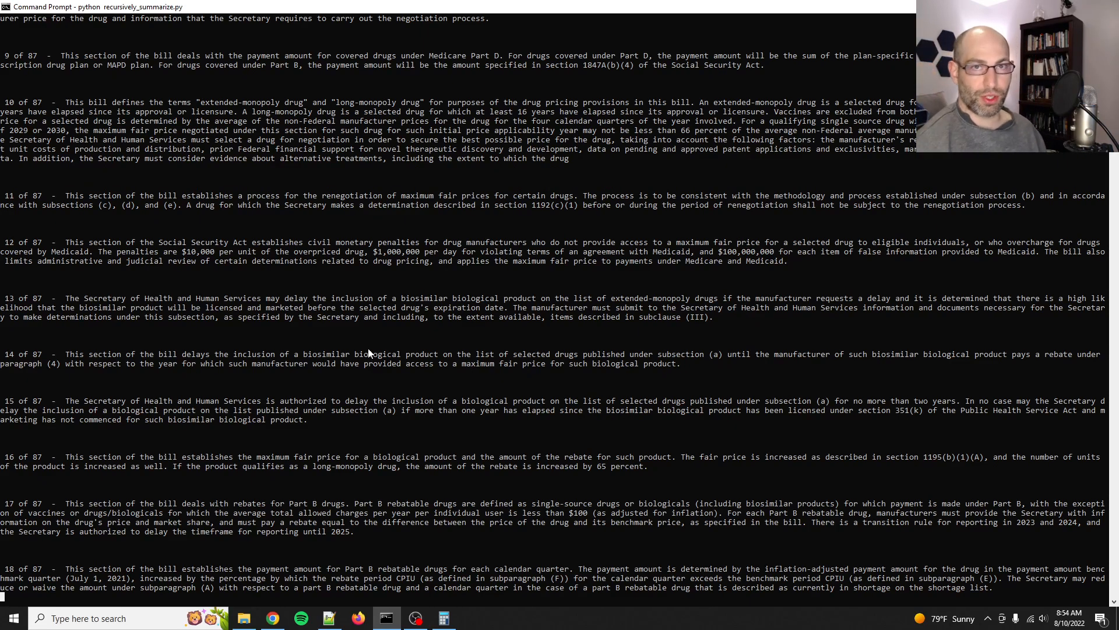
- Follow the summarizer output until chunk 87 of 87 finishes and the prompt returns
{"action": "scroll", "scroll_direction": "down", "scroll_amount": 3}
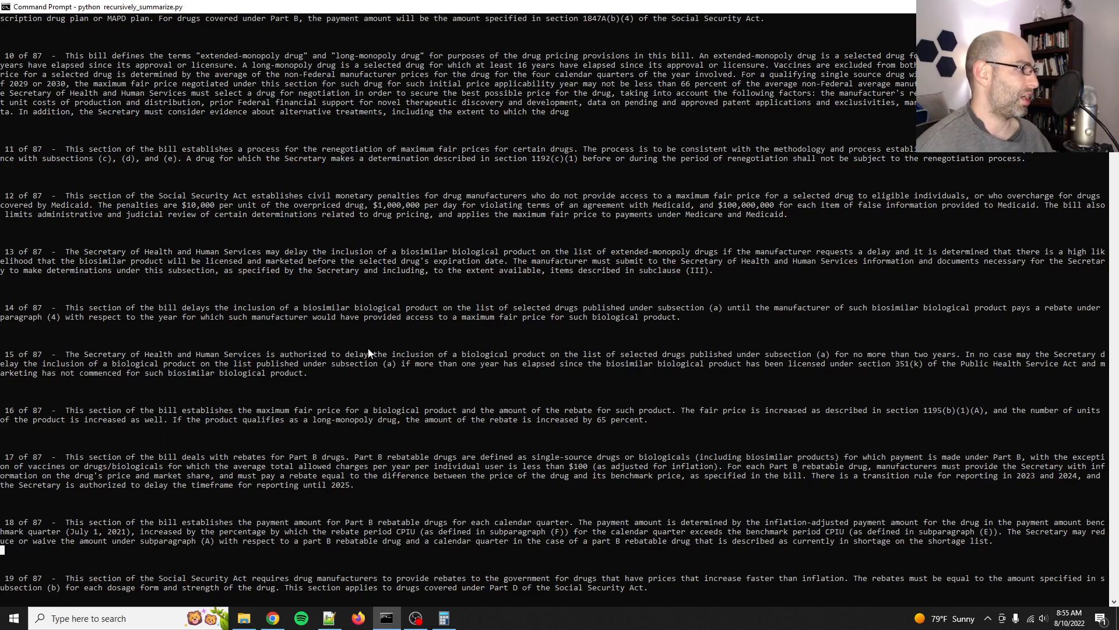
{"action": "scroll", "scroll_direction": "down", "scroll_amount": 3}
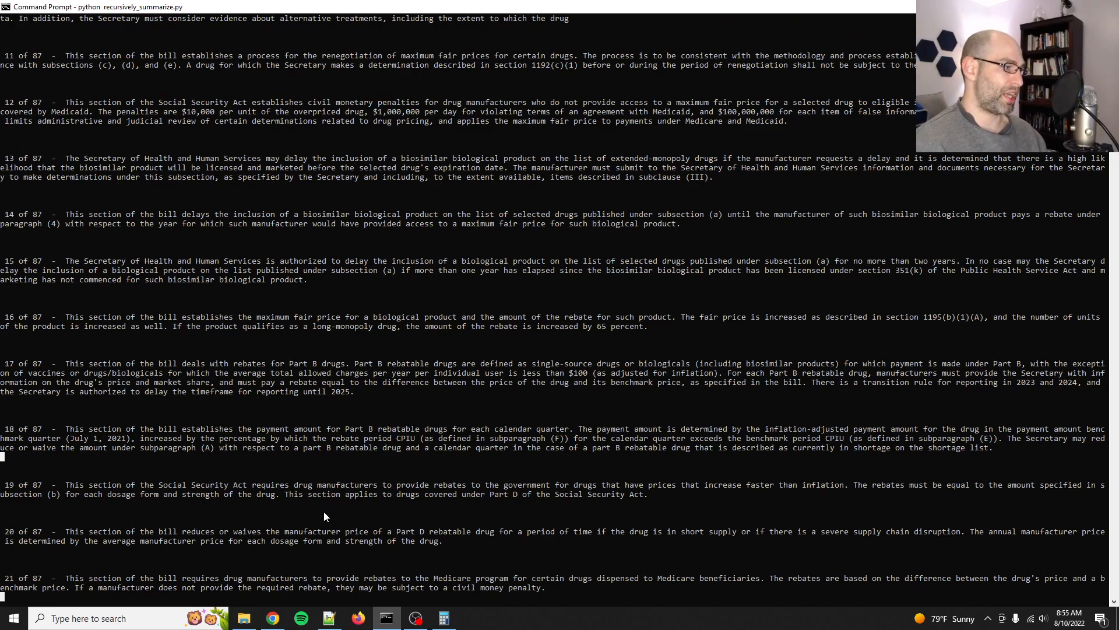
{"action": "mouse_move", "coordinate": [390, 525]}
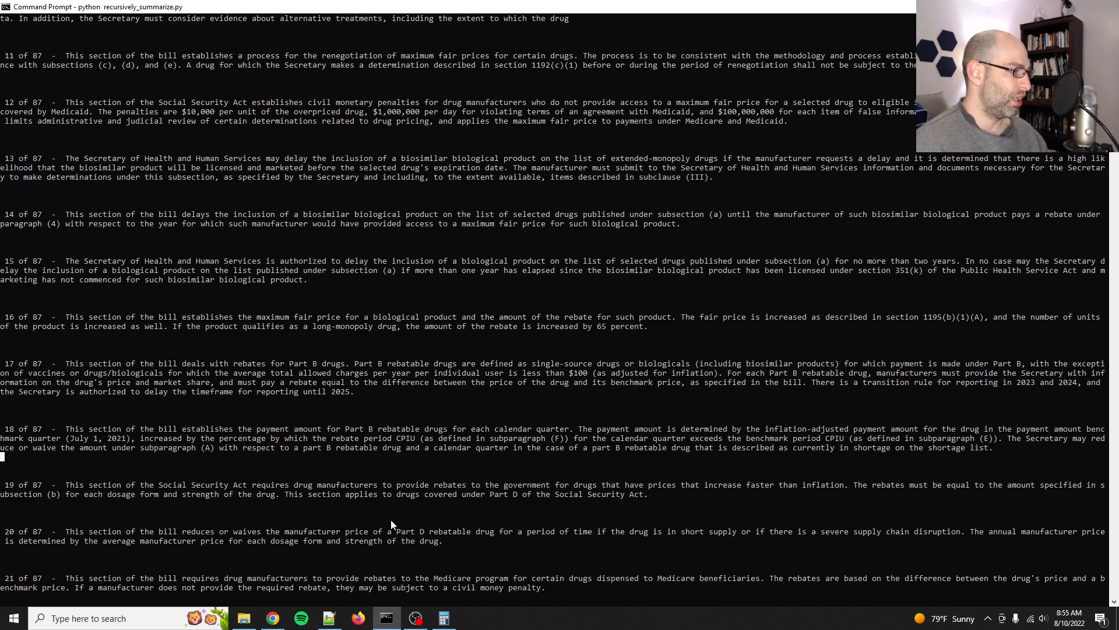
{"action": "scroll", "scroll_direction": "down", "scroll_amount": 3}
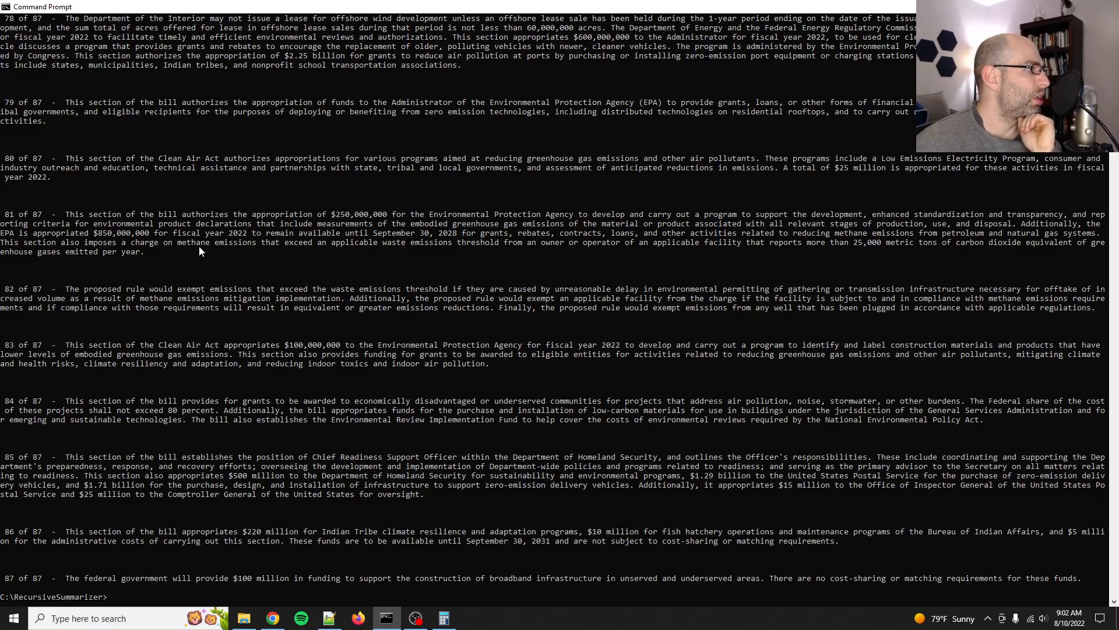
{"action": "mouse_move", "coordinate": [263, 368]}
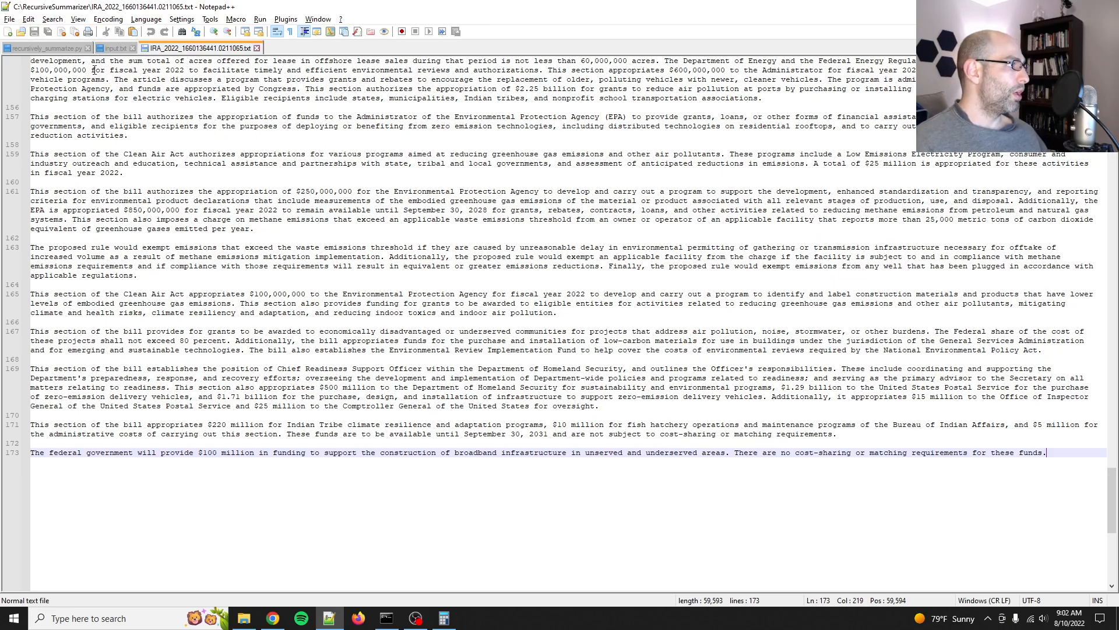
- Put the condensed output into input.txt and rerun the summarizer, now processing 30 chunks
{"action": "left_click_drag", "start_coordinate": [133, 452], "coordinate": [490, 452]}
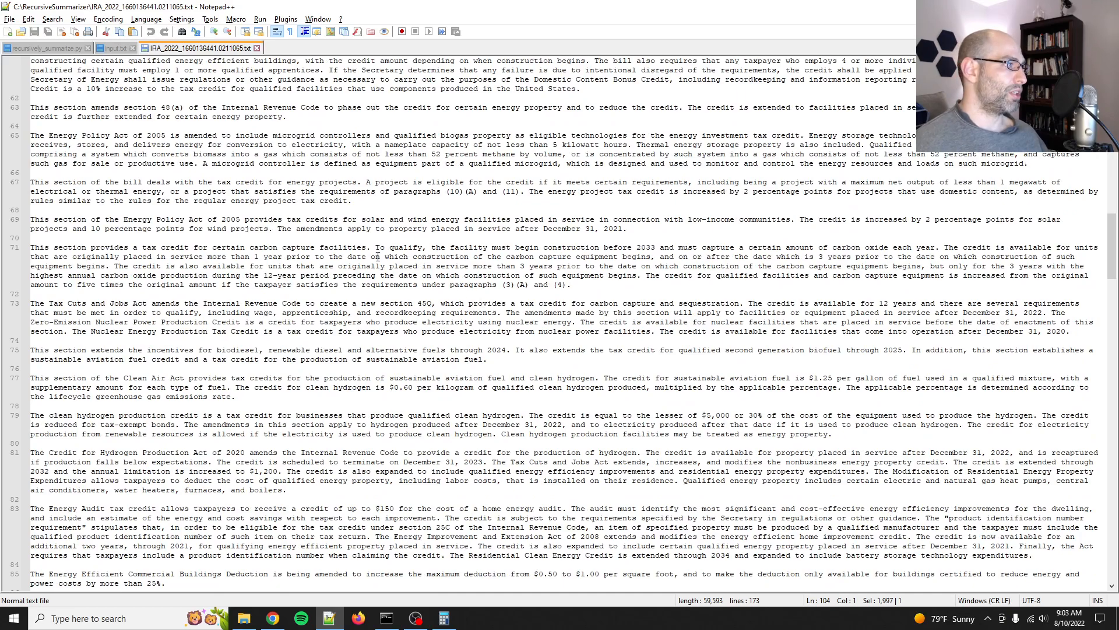
{"action": "scroll", "scroll_direction": "up", "scroll_amount": 3}
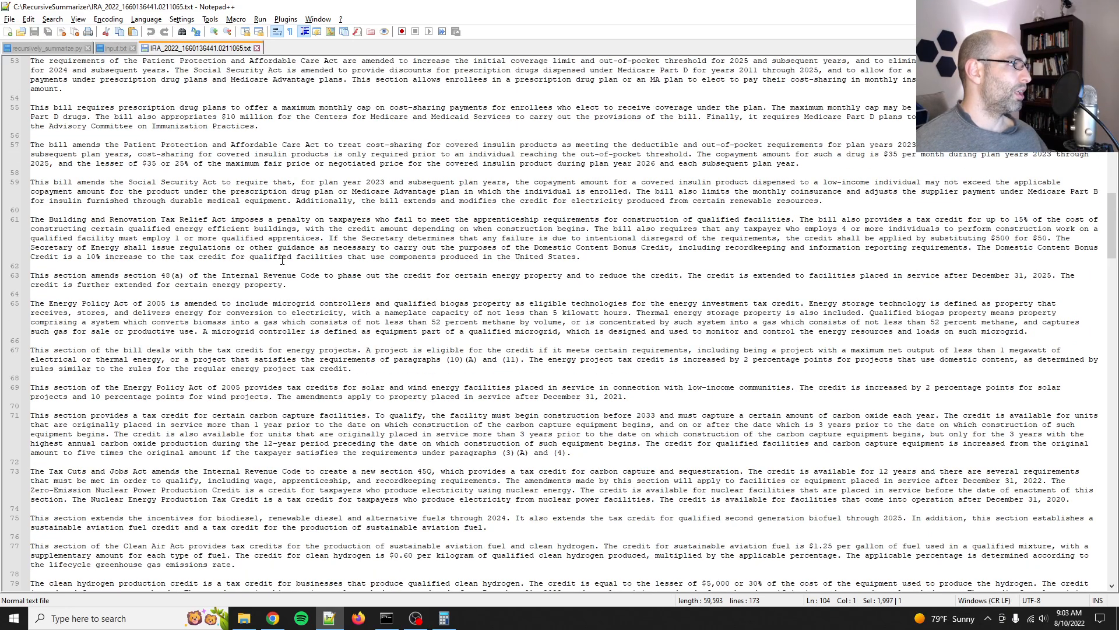
{"action": "mouse_move", "coordinate": [270, 306]}
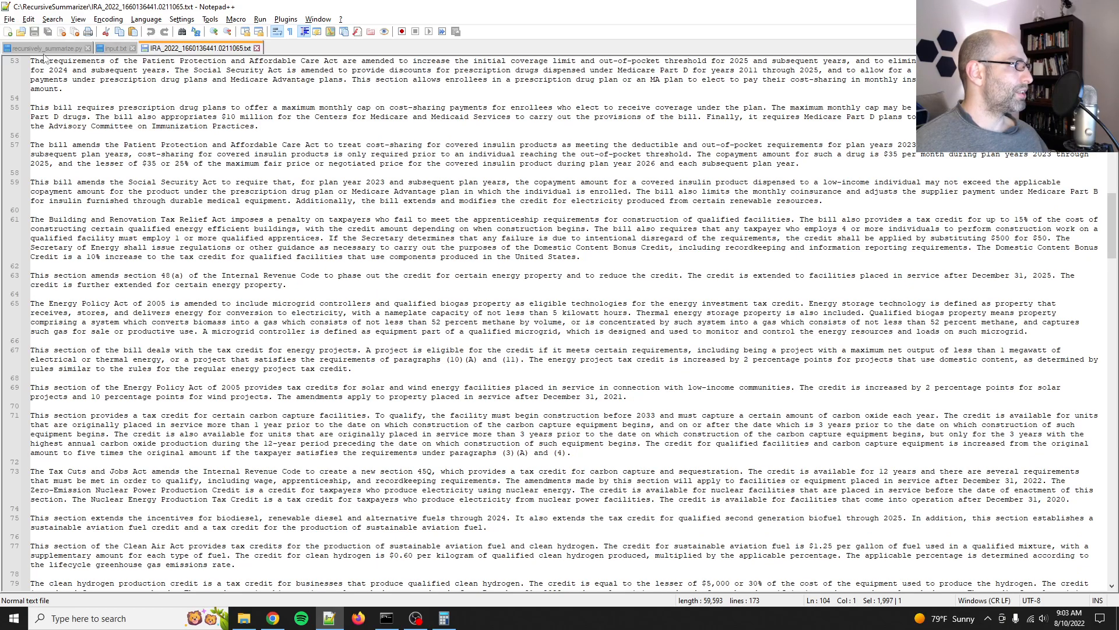
{"action": "left_click", "coordinate": [47, 48]}
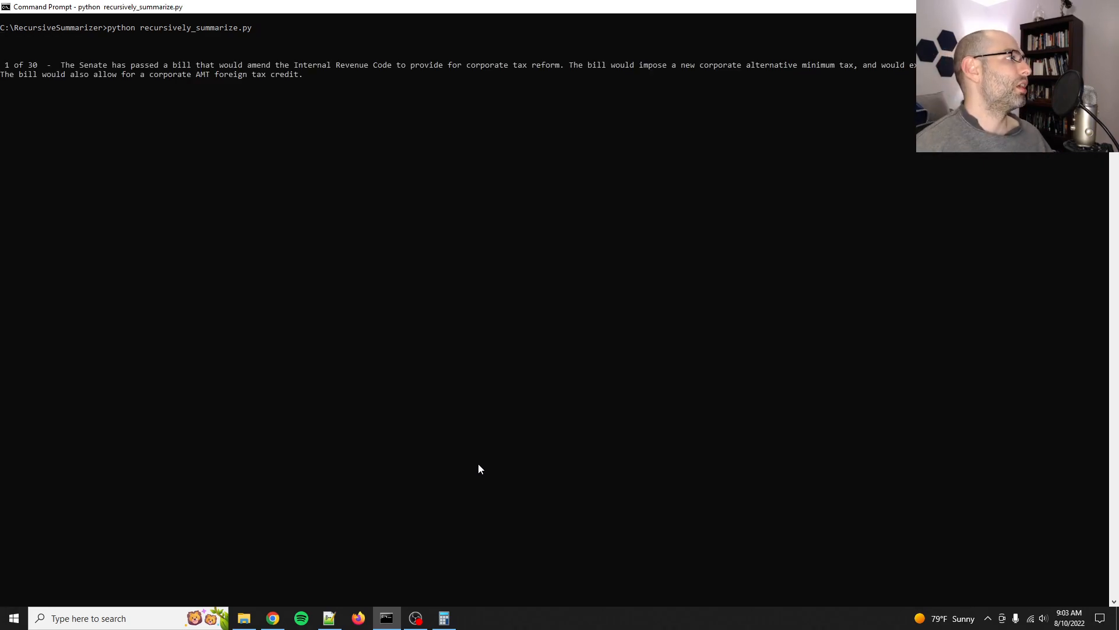
{"action": "mouse_move", "coordinate": [275, 319]}
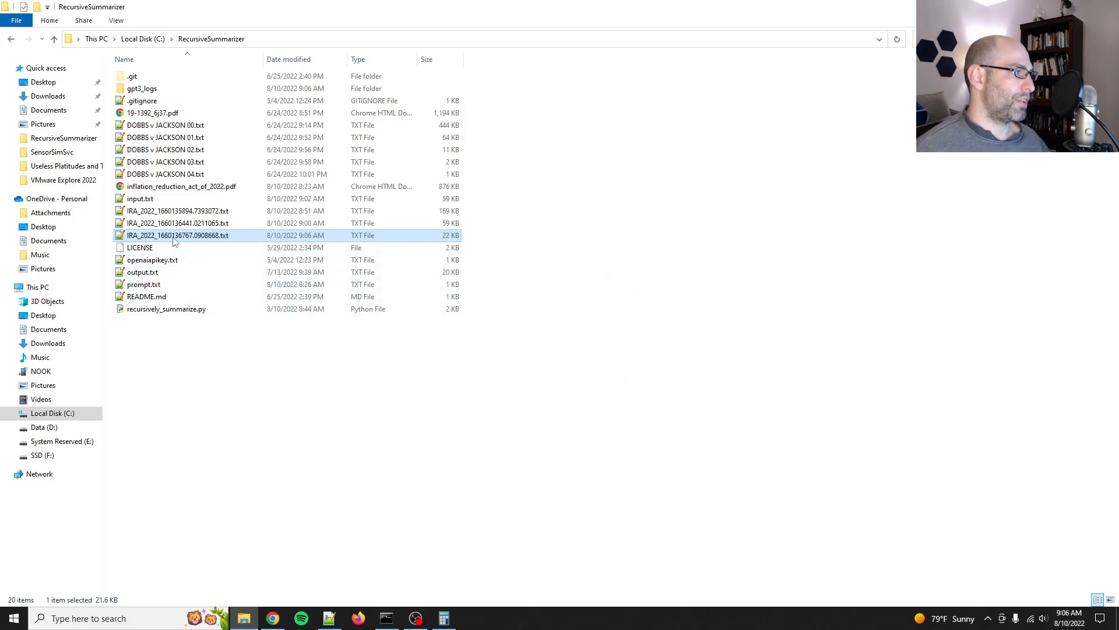
- Open IRA_2022_1660136767.0908668.txt and scroll through its 59-paragraph summary
{"action": "double_click", "coordinate": [176, 235]}
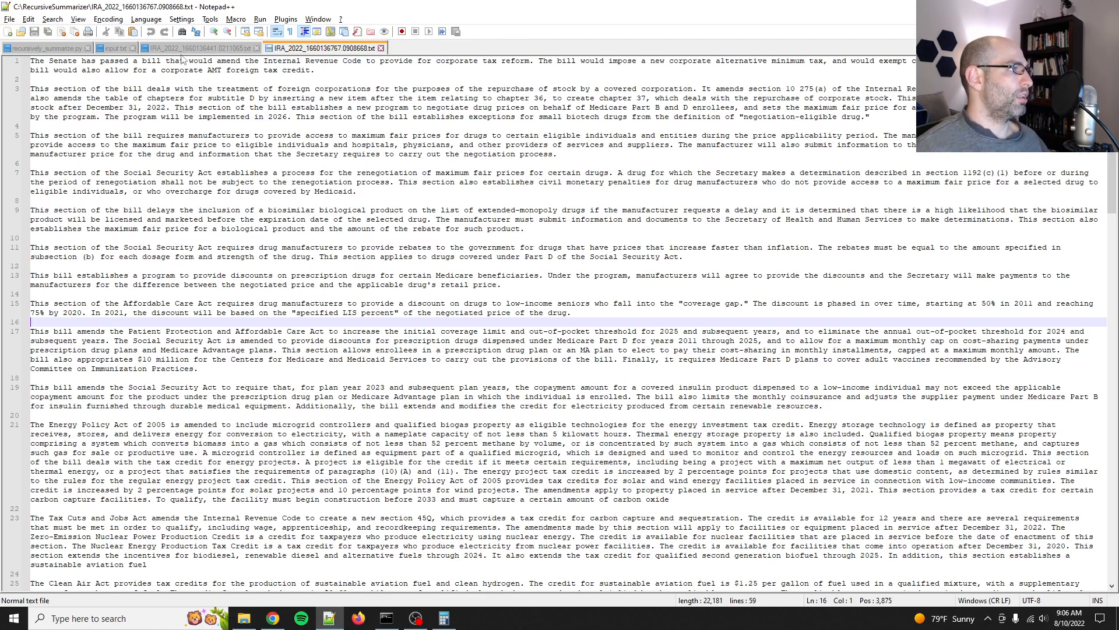
{"action": "scroll", "scroll_direction": "down", "scroll_amount": 3}
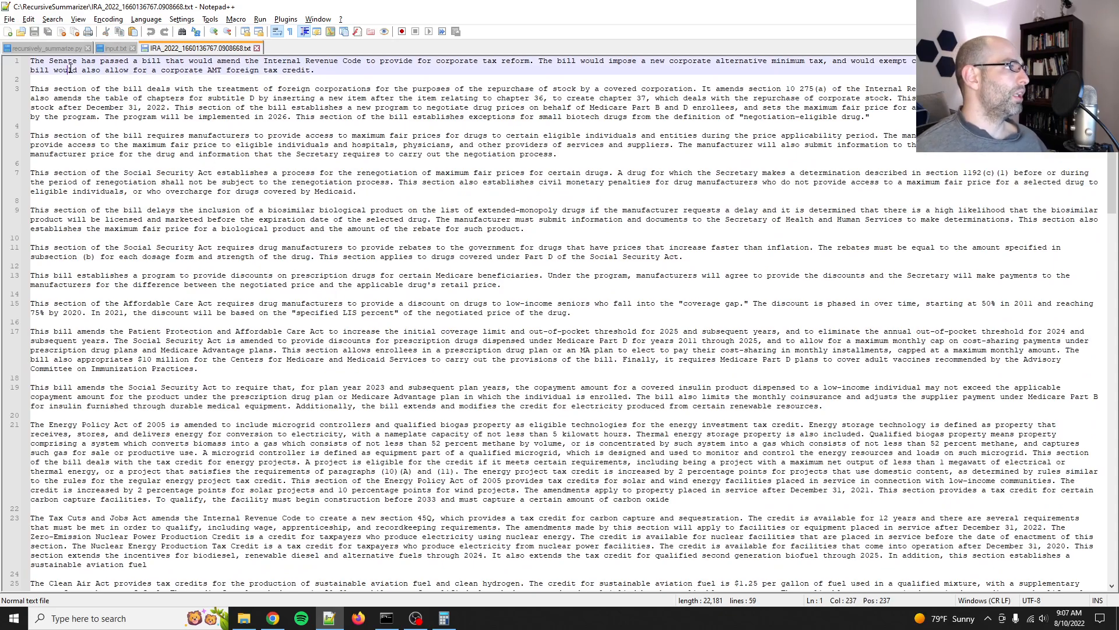
{"action": "scroll", "scroll_direction": "down", "scroll_amount": 3}
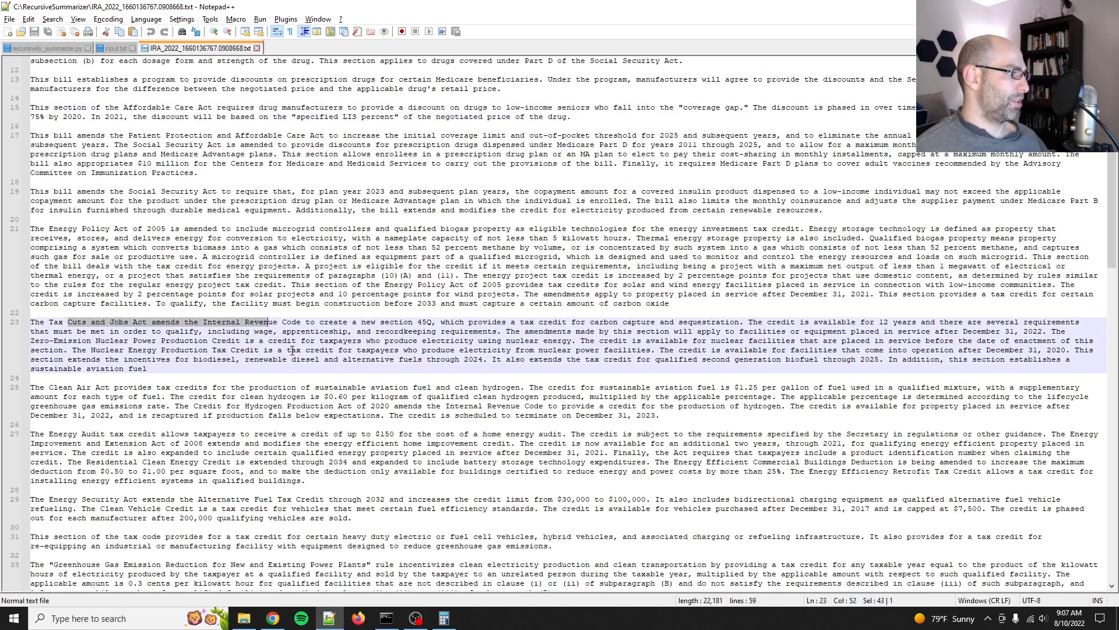
{"action": "scroll", "scroll_direction": "down", "scroll_amount": 3}
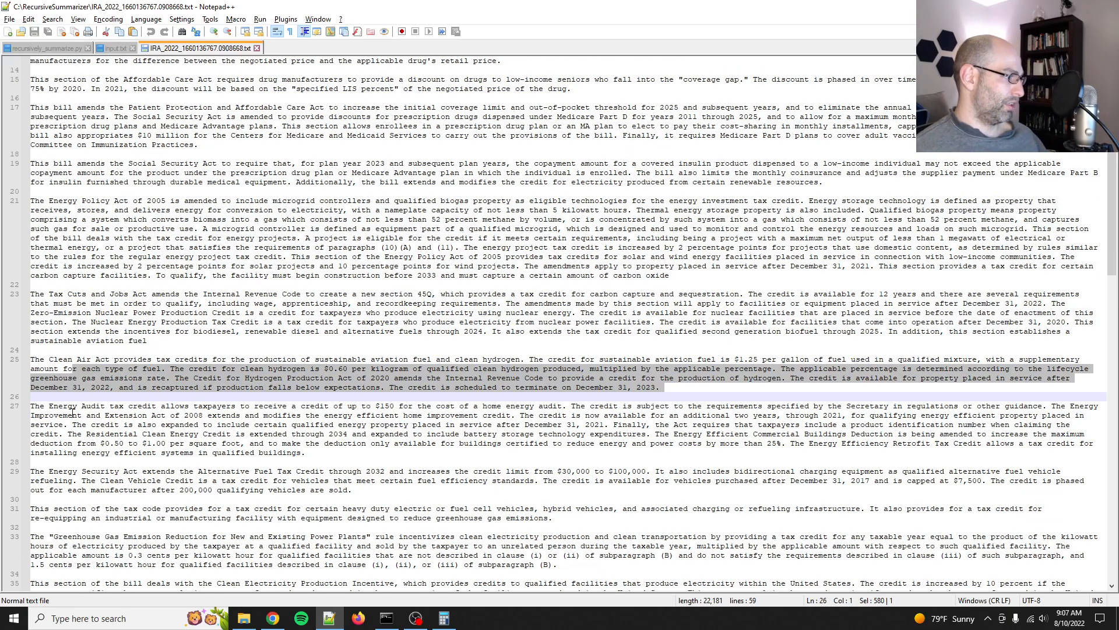
{"action": "scroll", "scroll_direction": "down", "scroll_amount": 3}
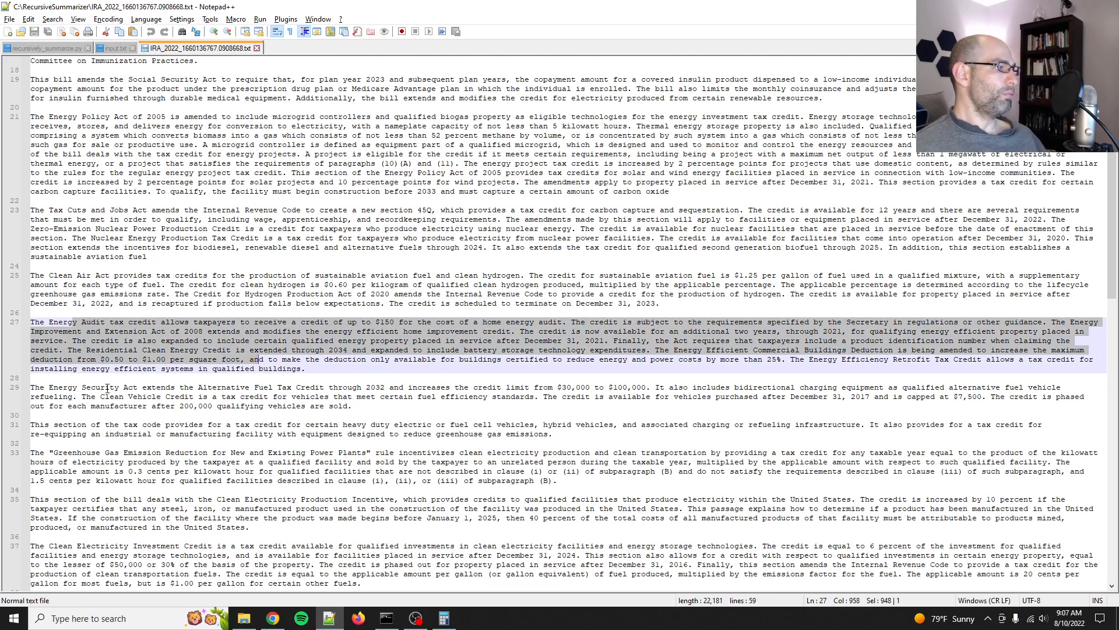
{"action": "scroll", "scroll_direction": "down", "scroll_amount": 3}
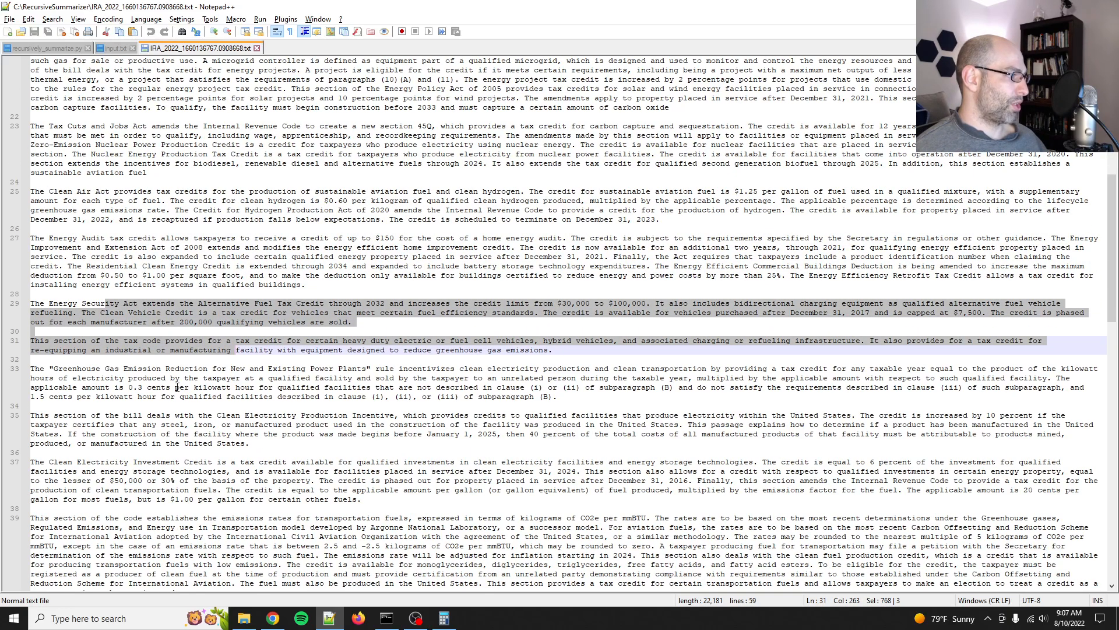
{"action": "scroll", "scroll_direction": "down", "scroll_amount": 3}
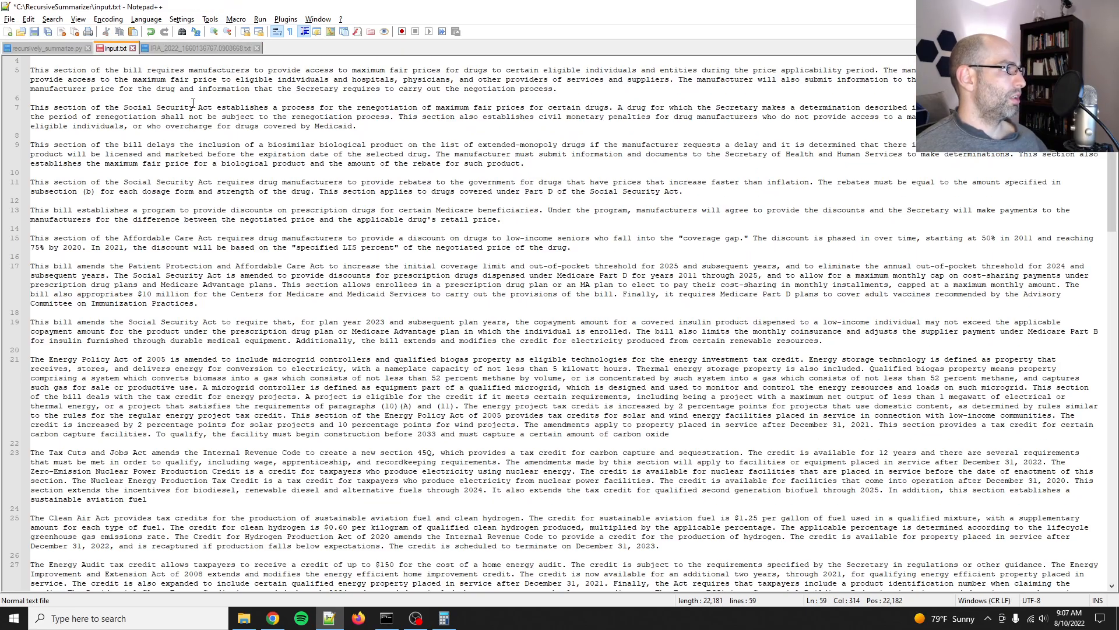
- Compare the IRA_2022 summary file sizes, starting with the original 169 KB file
{"action": "scroll", "scroll_direction": "down", "scroll_amount": 3}
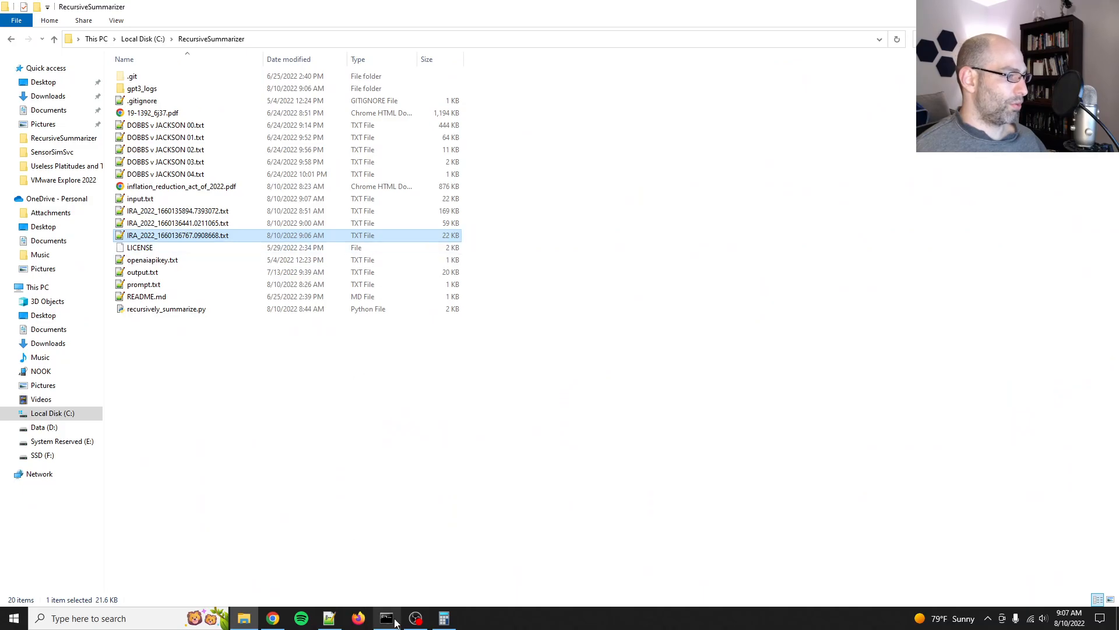
{"action": "left_click", "coordinate": [177, 211]}
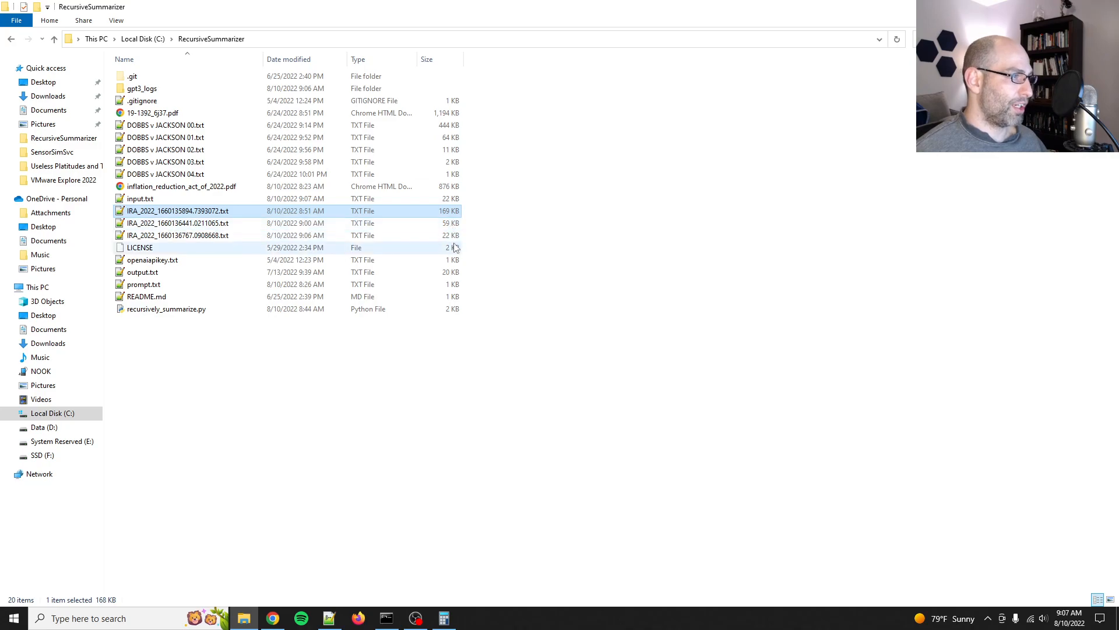
{"action": "left_click", "coordinate": [177, 235]}
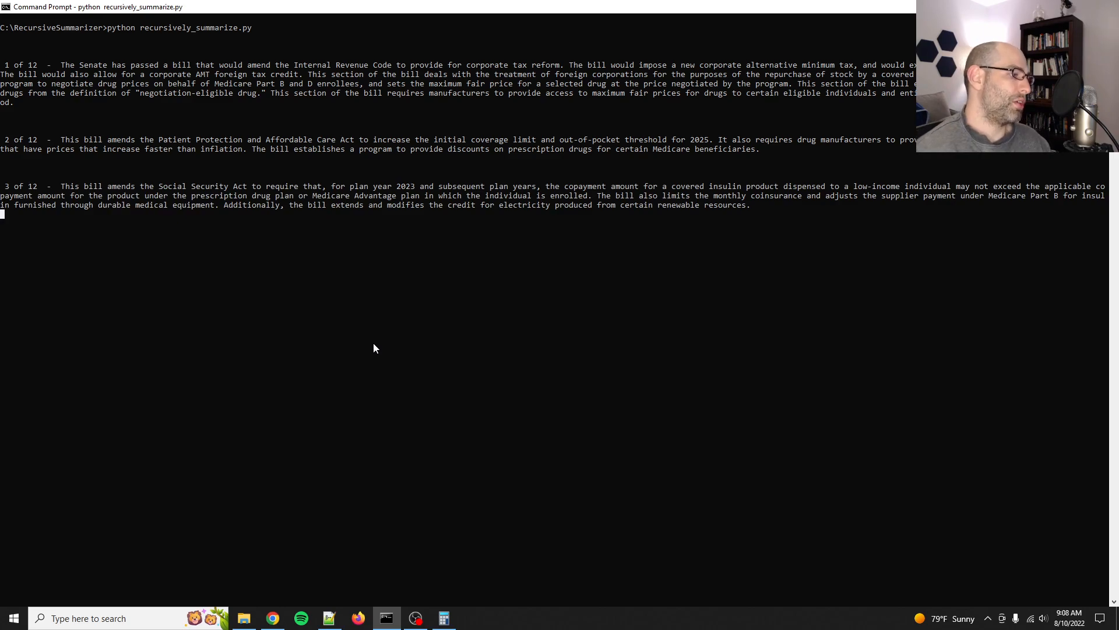
- Review input.txt and the prompt.txt template while the third pass reaches chunk 10 of 12
{"action": "left_click", "coordinate": [327, 617]}
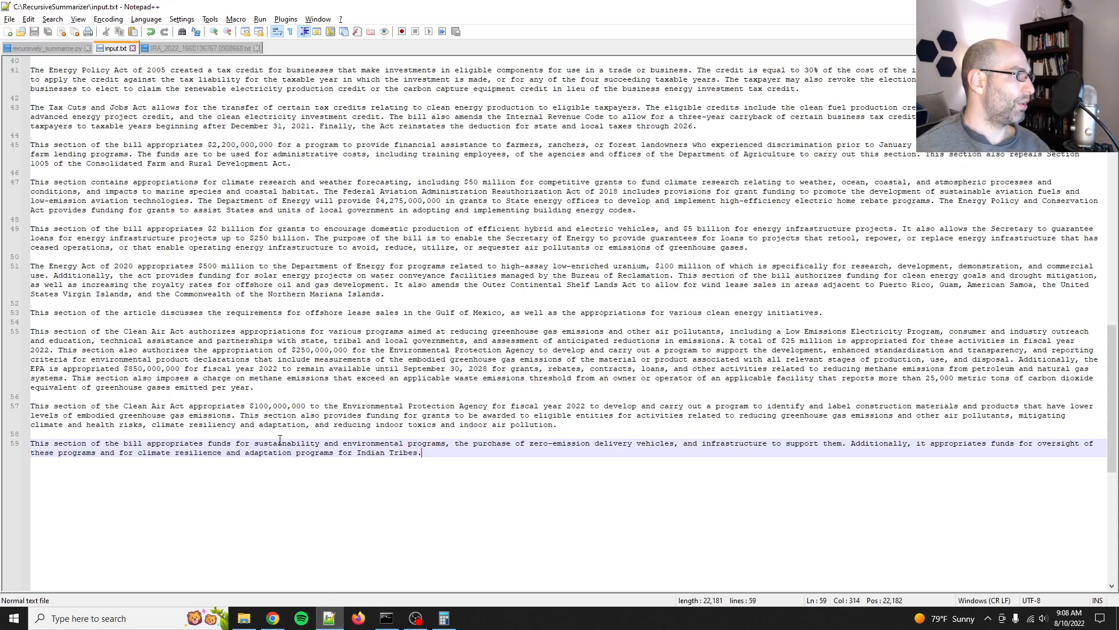
{"action": "left_click", "coordinate": [44, 48]}
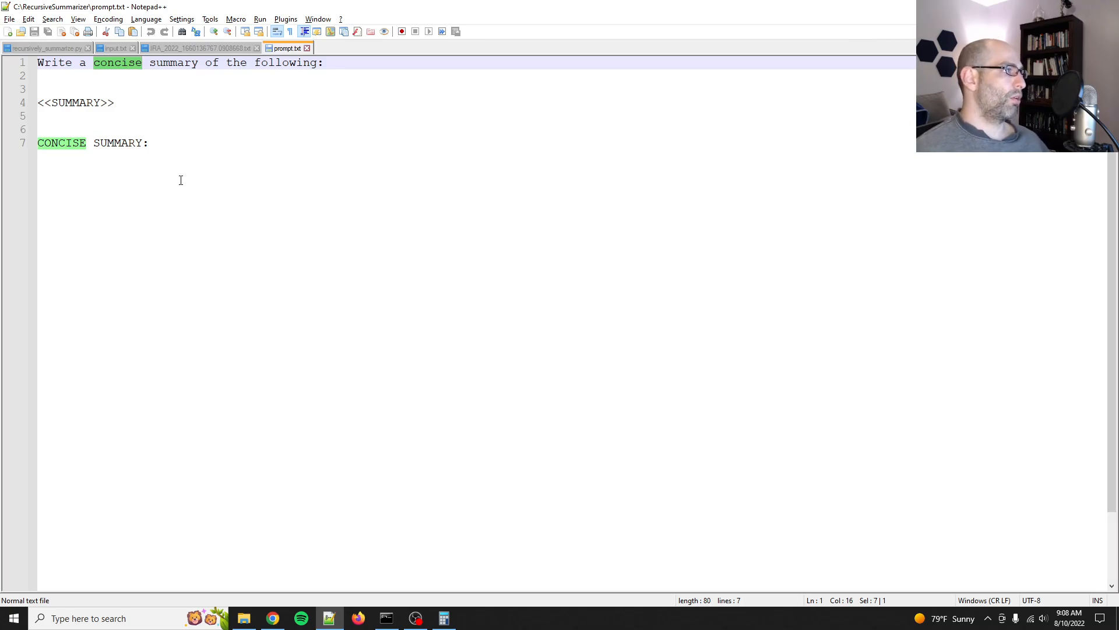
{"action": "left_click", "coordinate": [385, 618]}
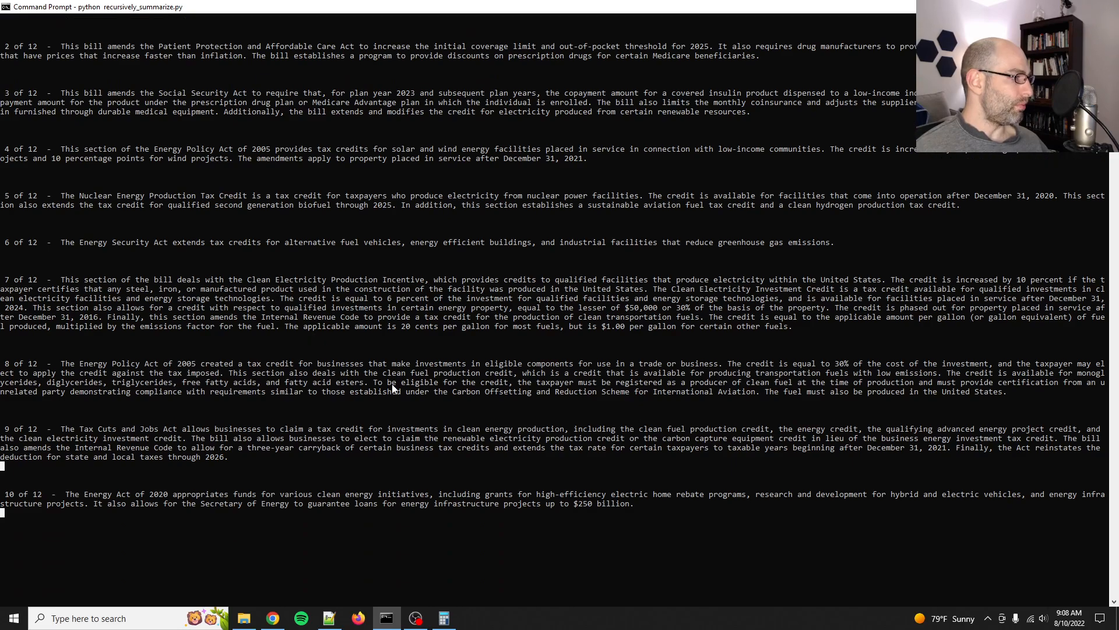
{"action": "mouse_move", "coordinate": [244, 423]}
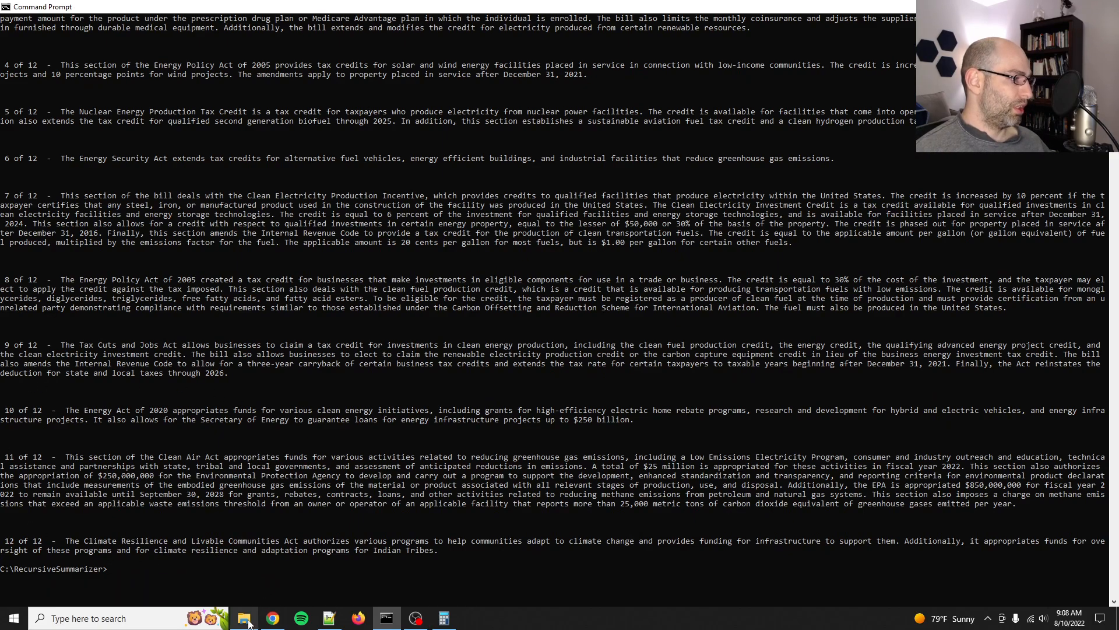
- Rename the new output to IRA_2022_1660136926.2766037.txt and copy its 23 paragraphs into input.txt
{"action": "left_click", "coordinate": [244, 618]}
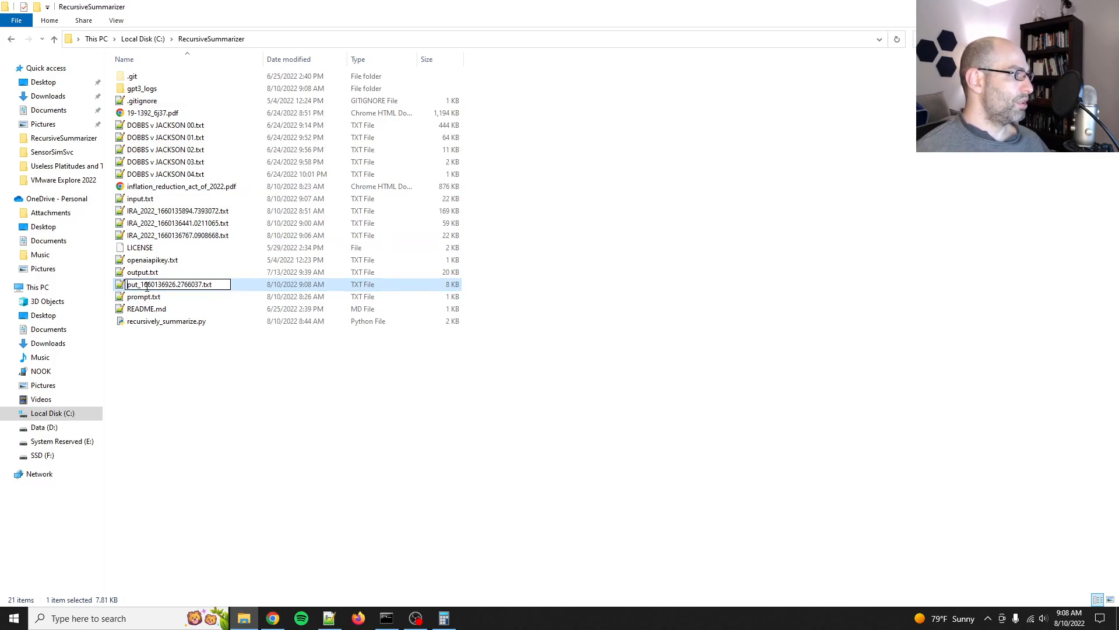
{"action": "type", "text": "IRA_2022"}
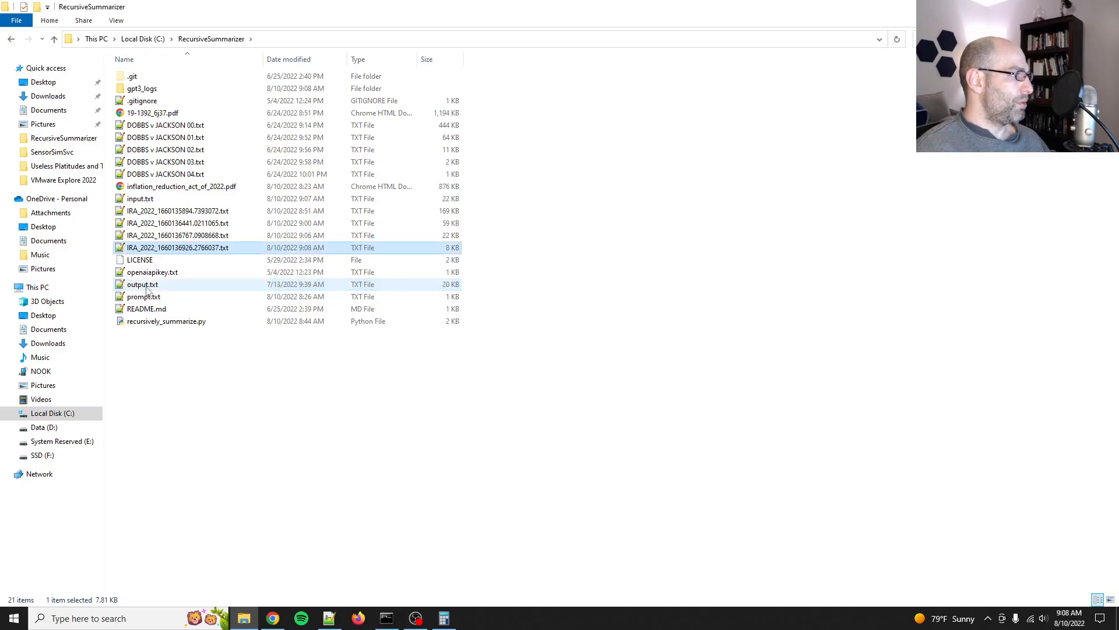
{"action": "double_click", "coordinate": [178, 247]}
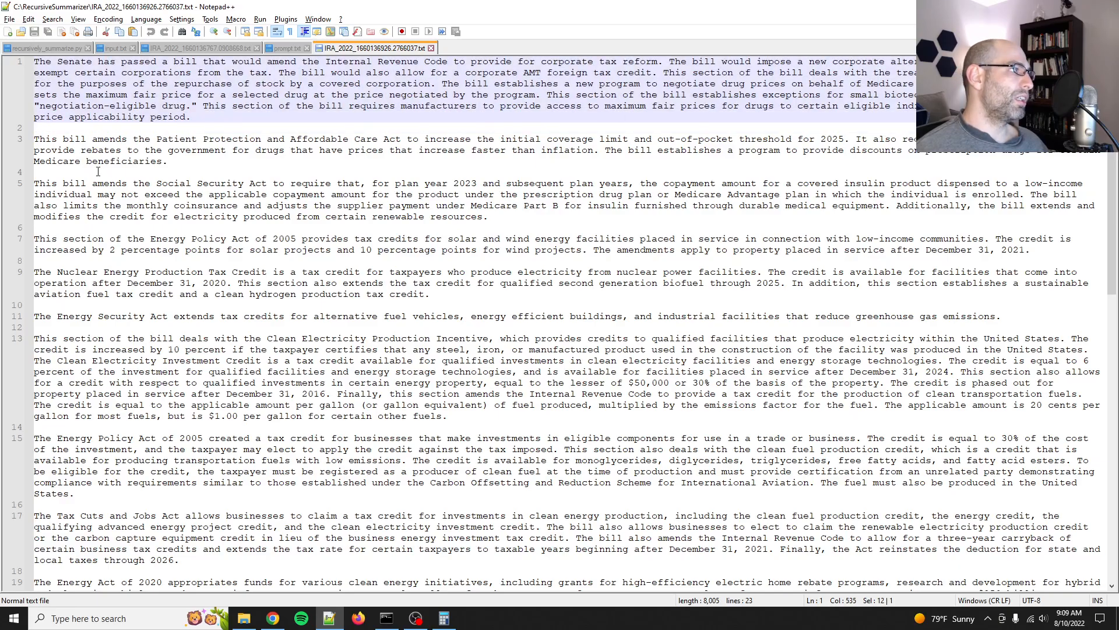
{"action": "scroll", "scroll_direction": "down", "scroll_amount": 3}
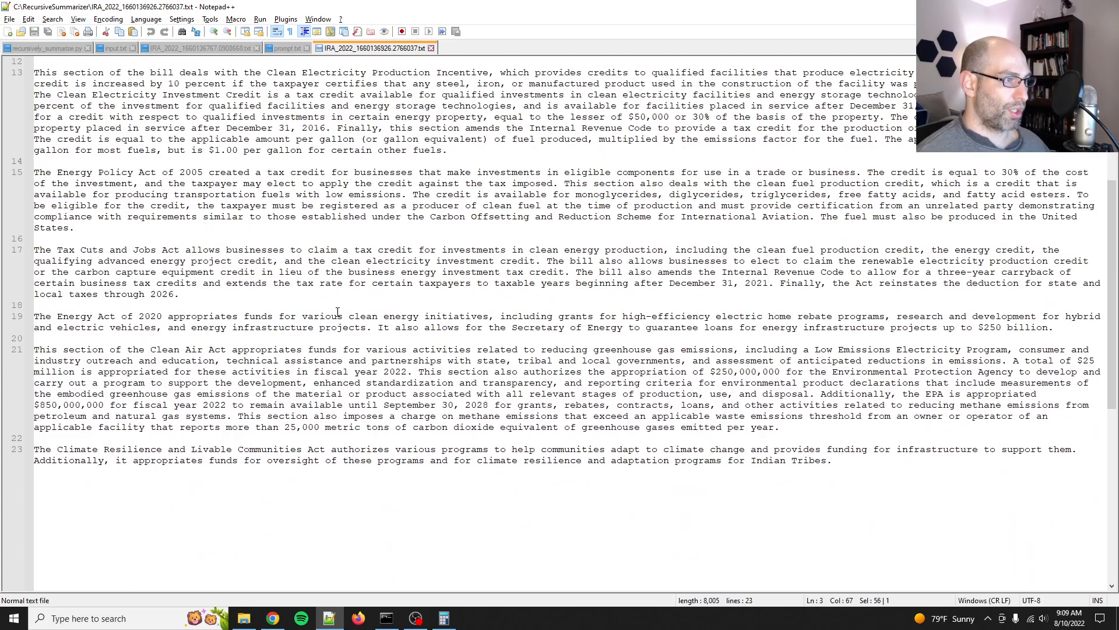
{"action": "scroll", "scroll_direction": "down", "scroll_amount": 3}
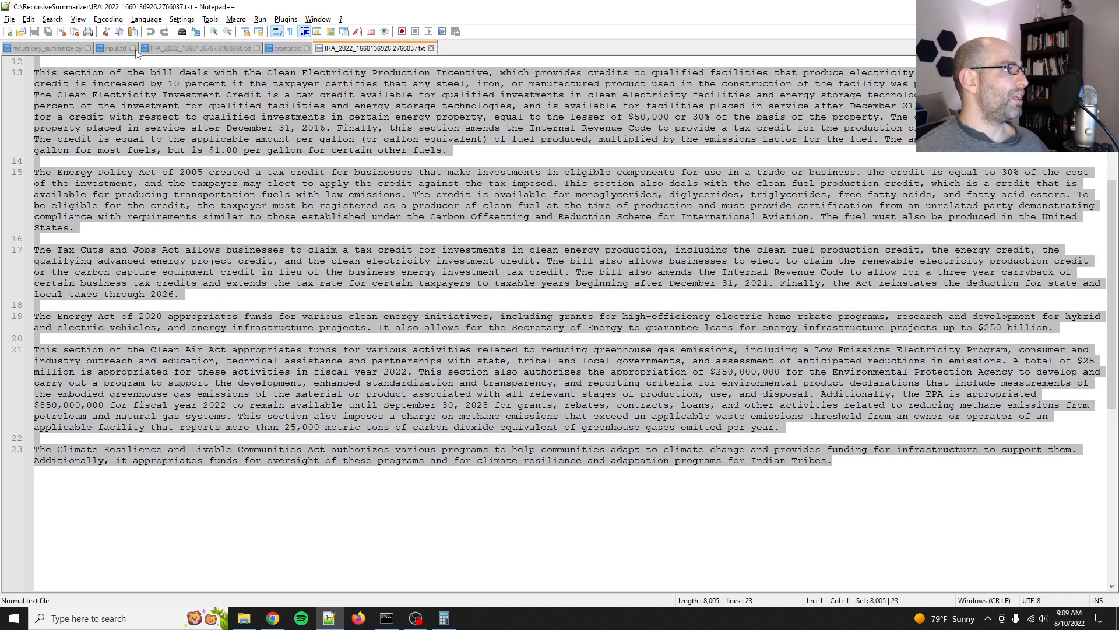
{"action": "left_click", "coordinate": [114, 48]}
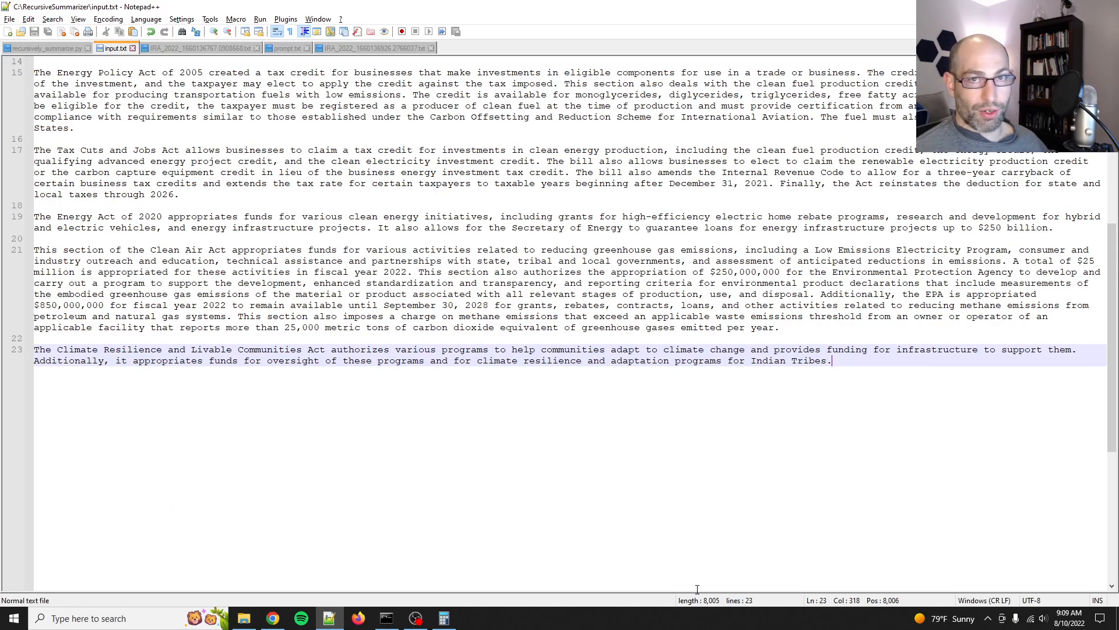
{"action": "left_click", "coordinate": [386, 618]}
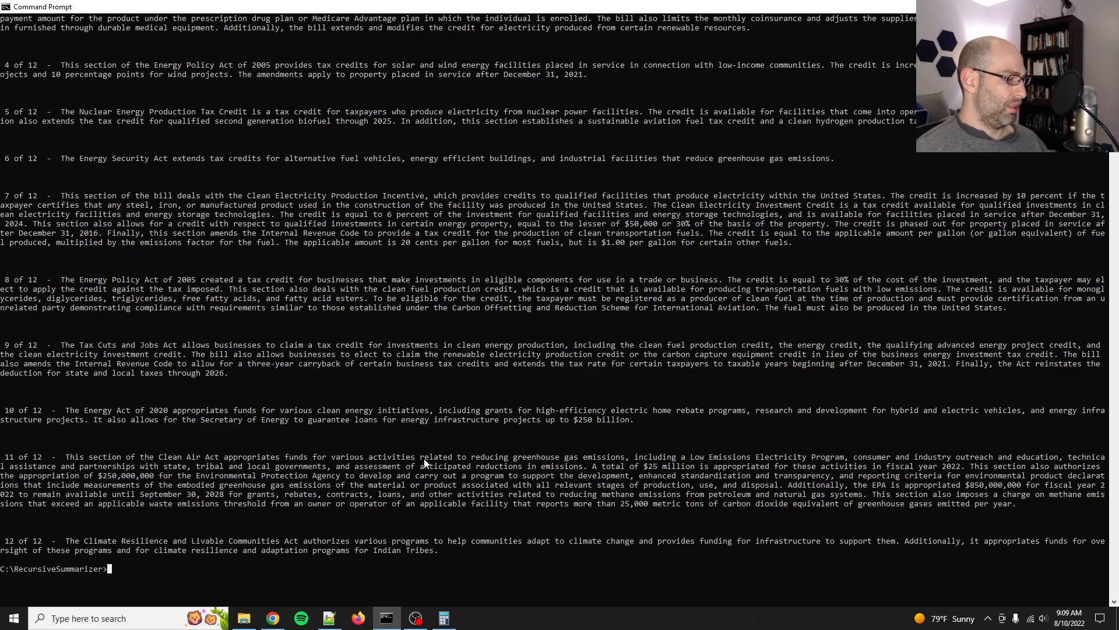
- Run python recursively_summarize.py on the 23-paragraph input, producing a 4-chunk, 6 KB summary
{"action": "type", "text": "python recursively_summarize.py"}
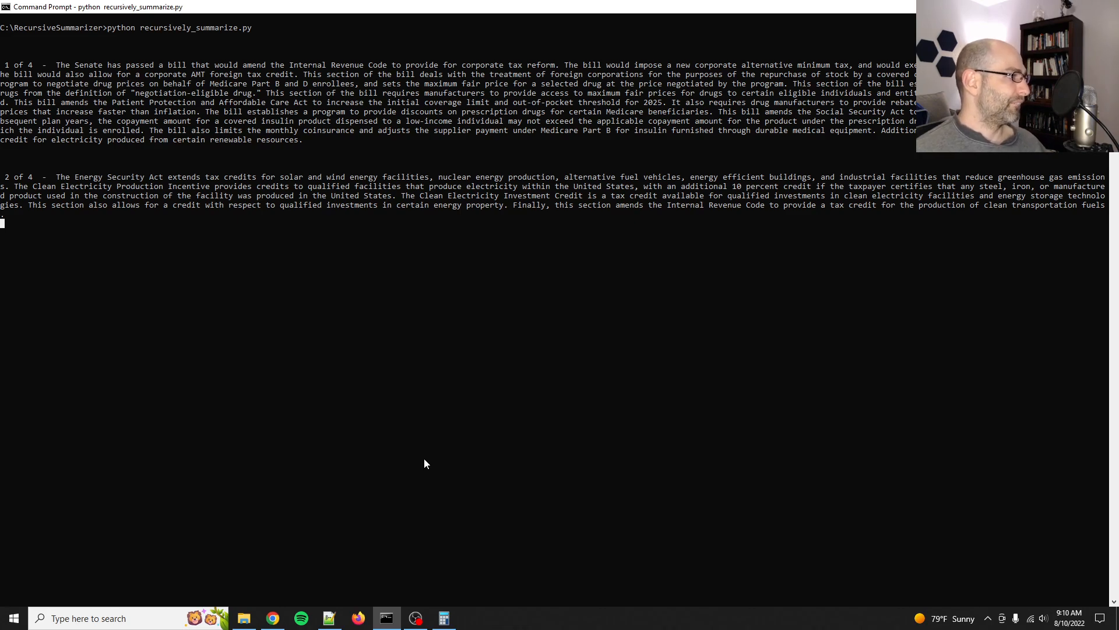
{"action": "left_click", "coordinate": [245, 618]}
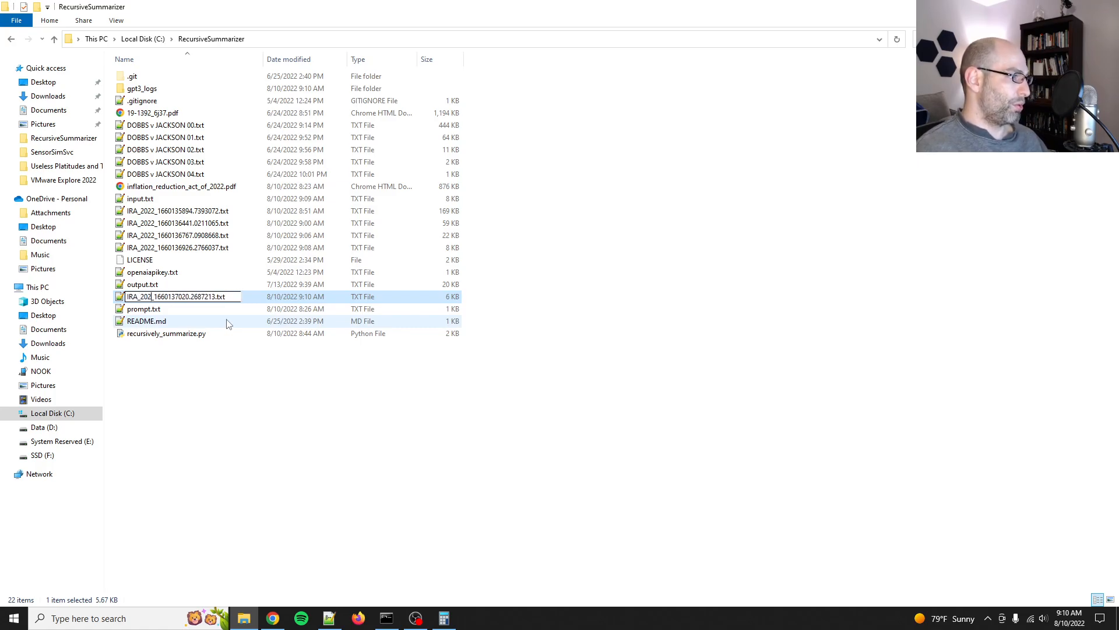
- Open IRA_2022_1660137020.2687213.txt, the seven-line, four-paragraph final summary
{"action": "double_click", "coordinate": [183, 296]}
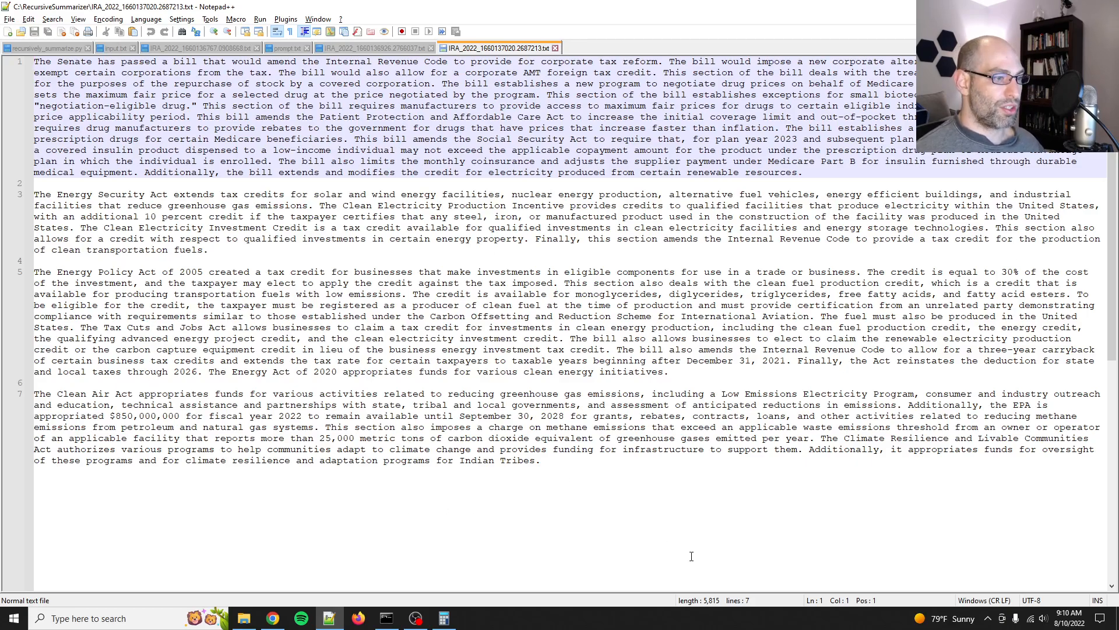
{"action": "mouse_move", "coordinate": [595, 482]}
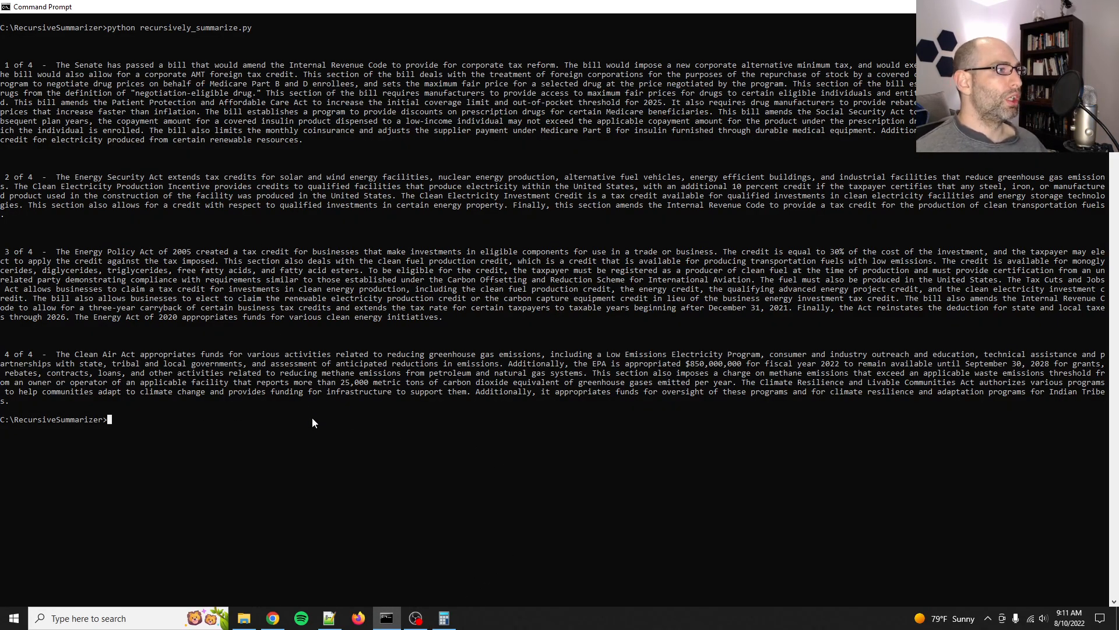
{"action": "mouse_move", "coordinate": [456, 347]}
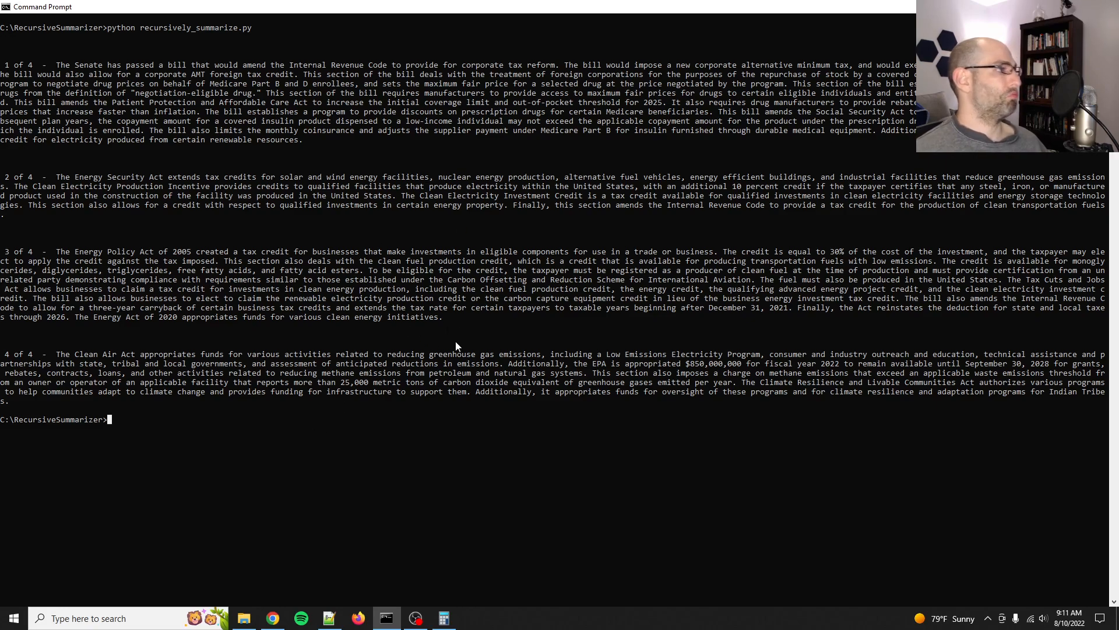